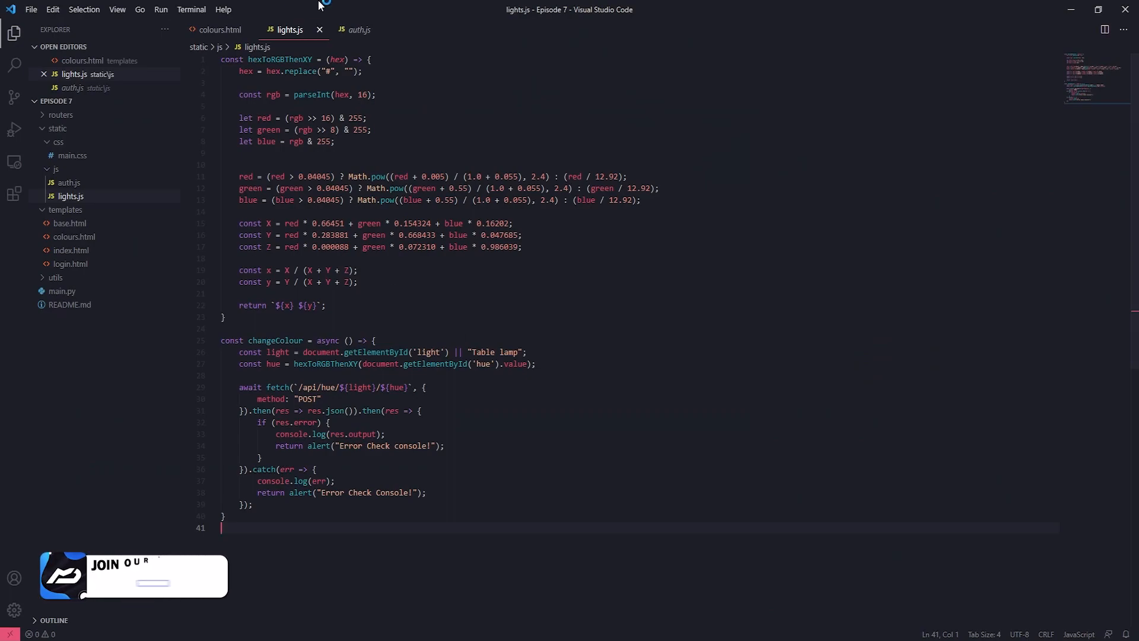
{"action": "mouse_move", "coordinate": [136, 158]}
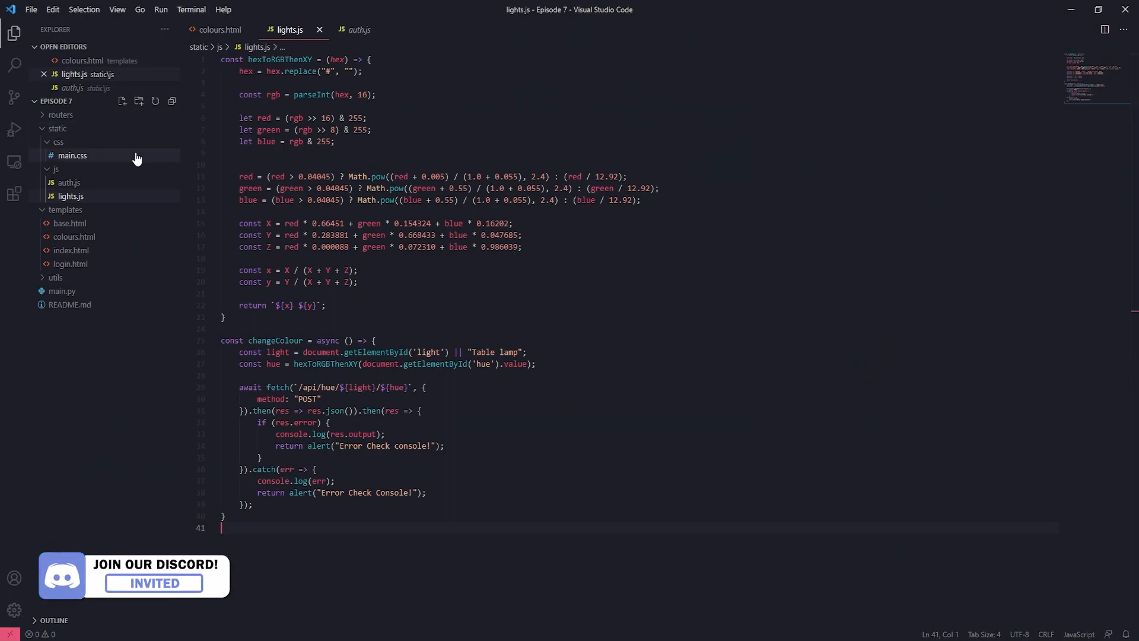
{"action": "mouse_move", "coordinate": [119, 223]}
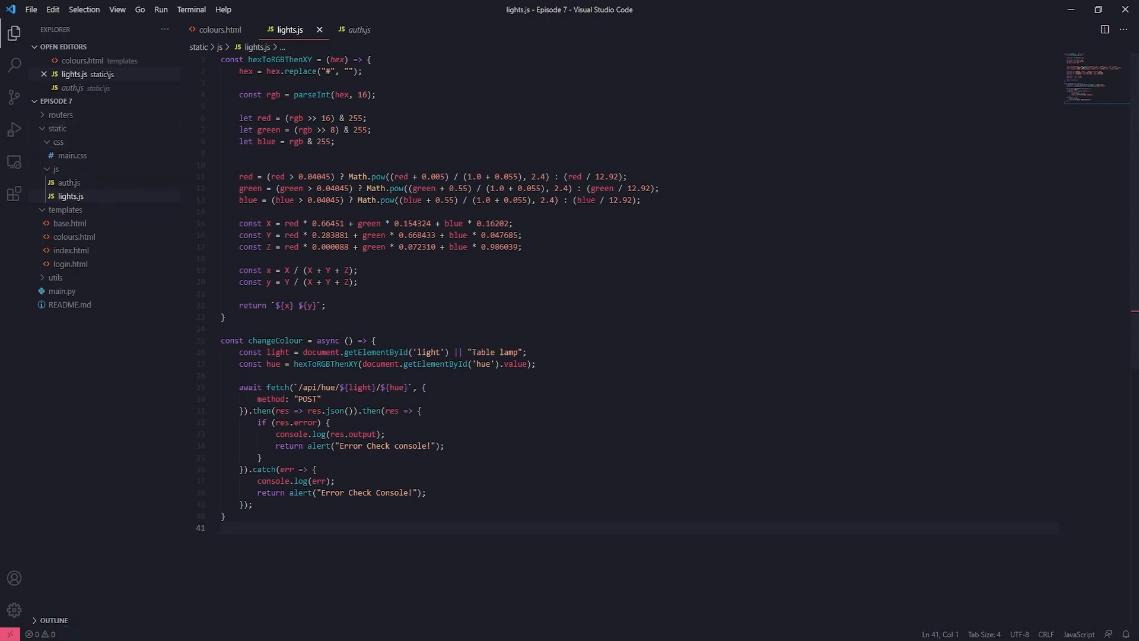
{"action": "mouse_move", "coordinate": [325, 364]}
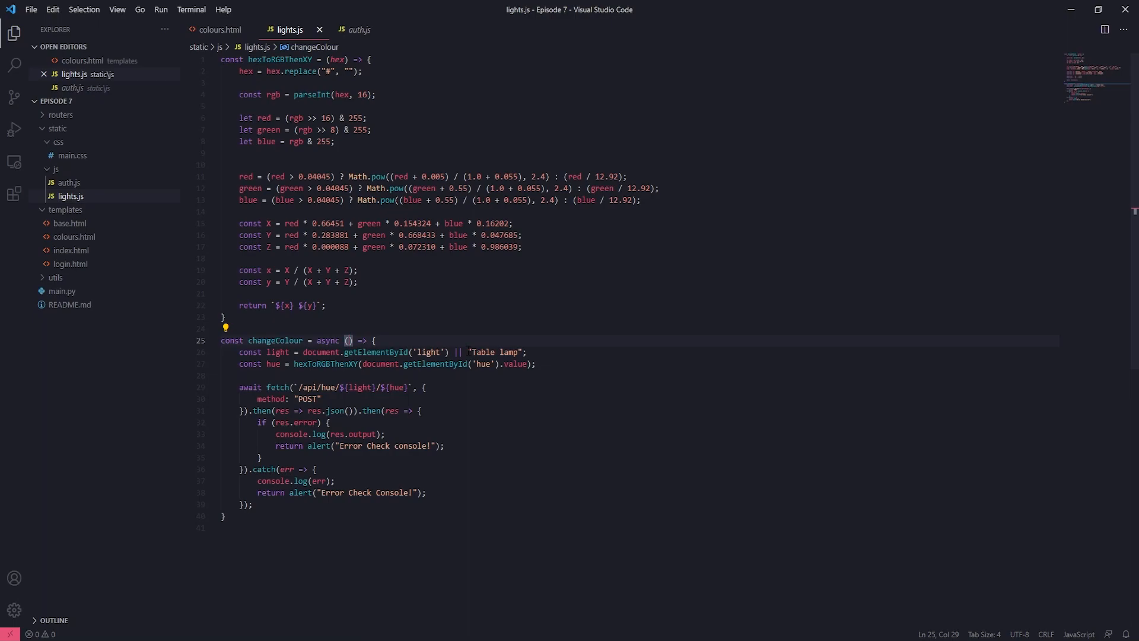
- Give changeColour a colour argument c used before the hue input value and save lights.js
{"action": "type", "text": "x"}
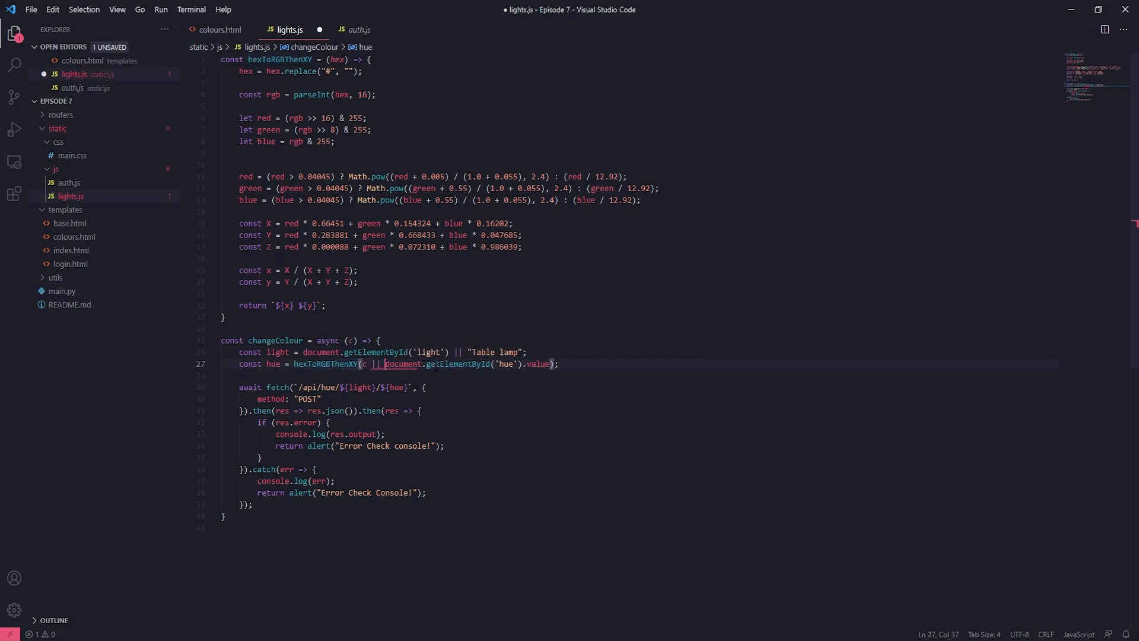
{"action": "key", "text": "ctrl+s"}
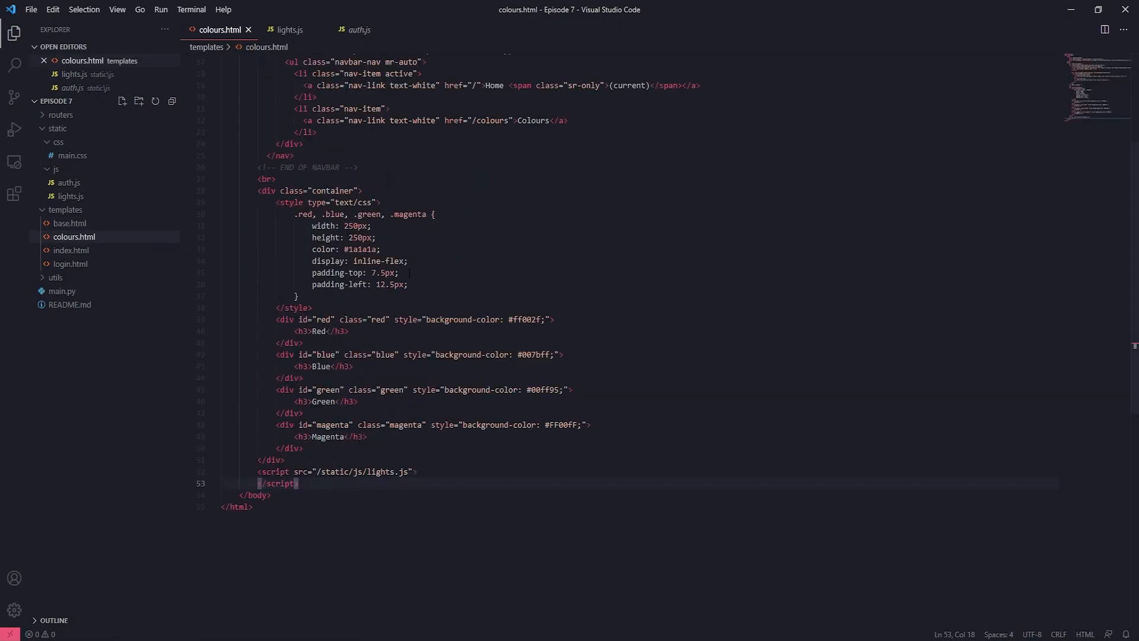
- Check the colour tile div ids in colours.html, then return to lights.js
{"action": "scroll", "scroll_direction": "up", "scroll_amount": 3}
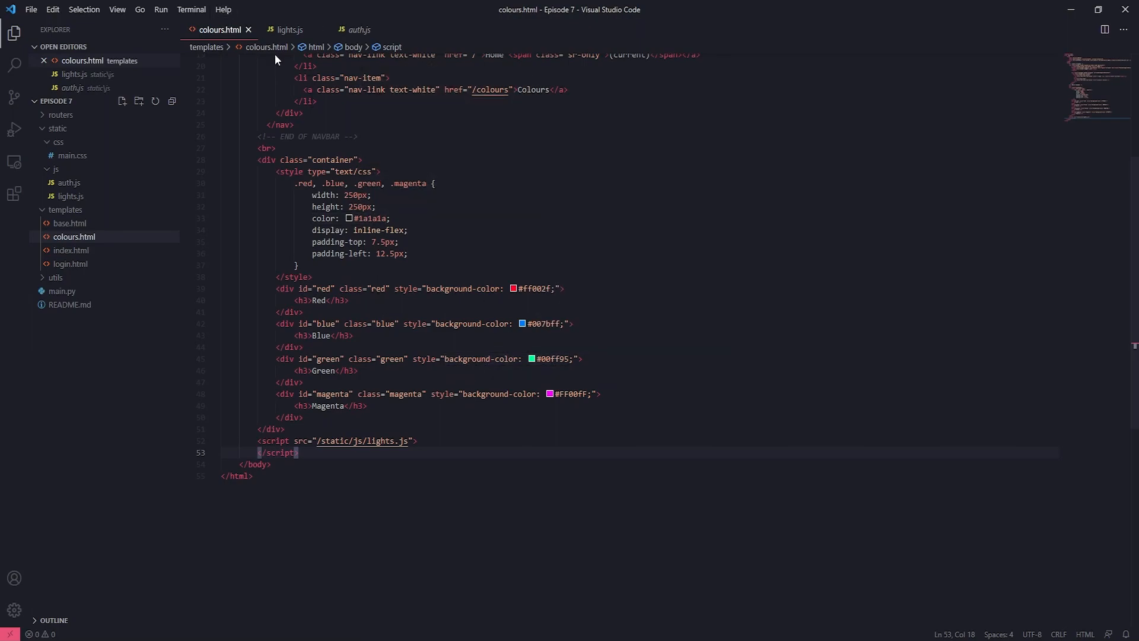
{"action": "left_click", "coordinate": [287, 28]}
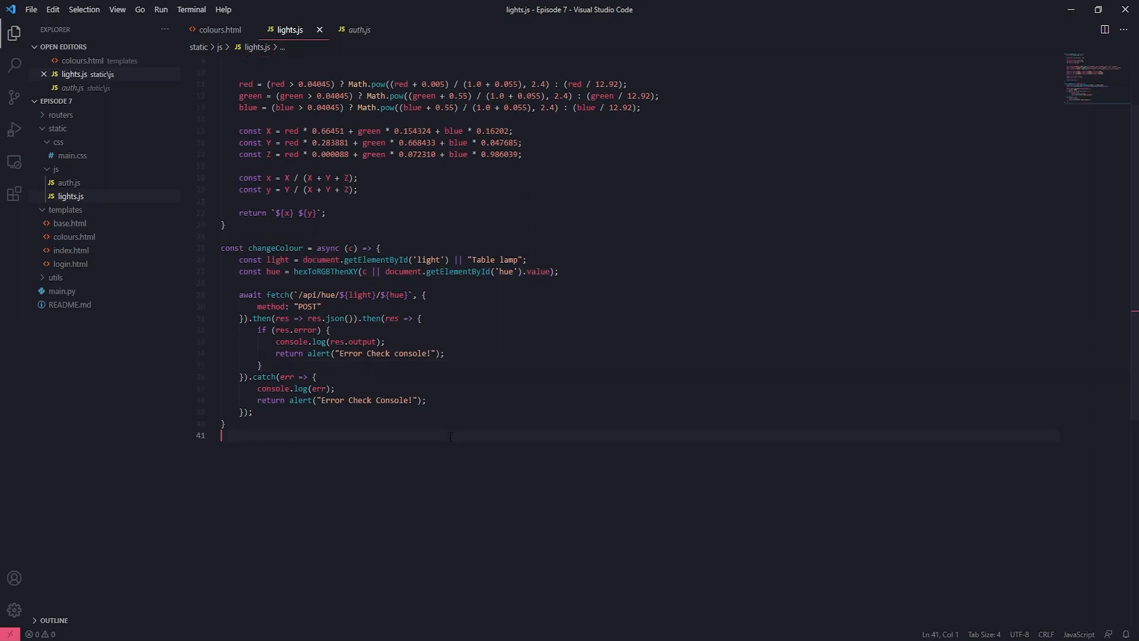
- Begin a new line at the end of lights.js with document.getElementById, checking tile ids in colours.html
{"action": "key", "text": "enter"}
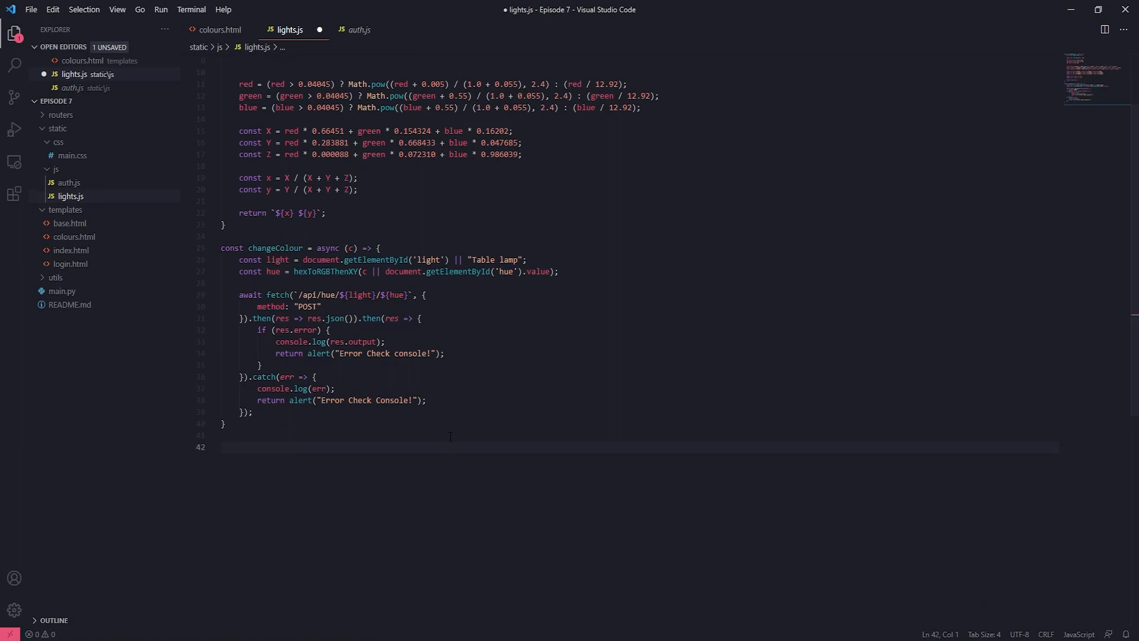
{"action": "left_click", "coordinate": [226, 447]}
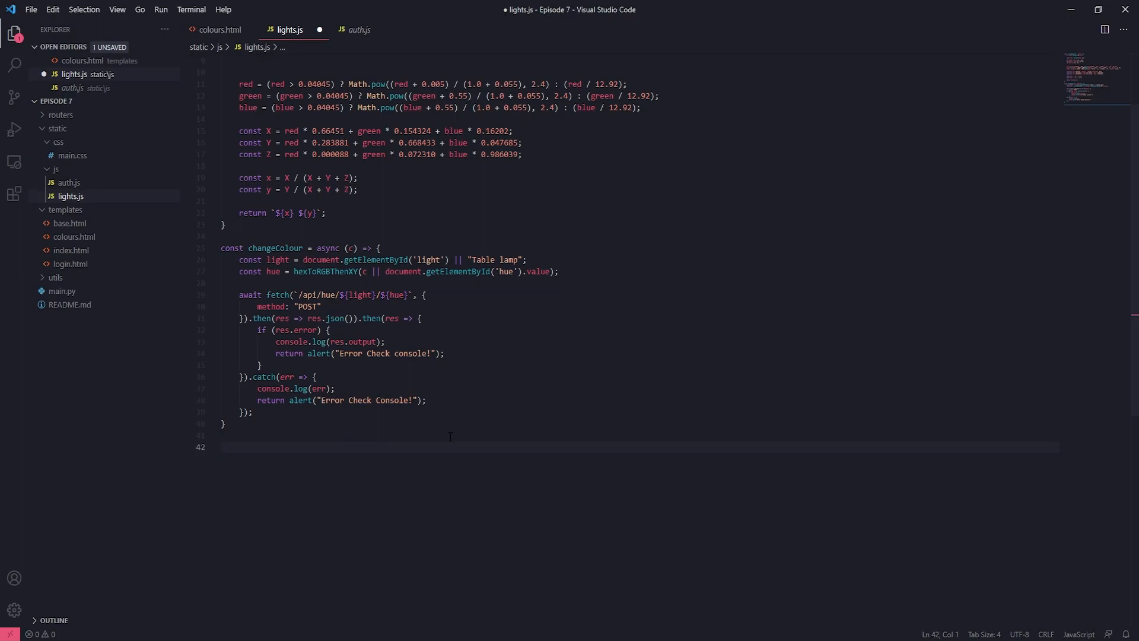
{"action": "type", "text": "document"}
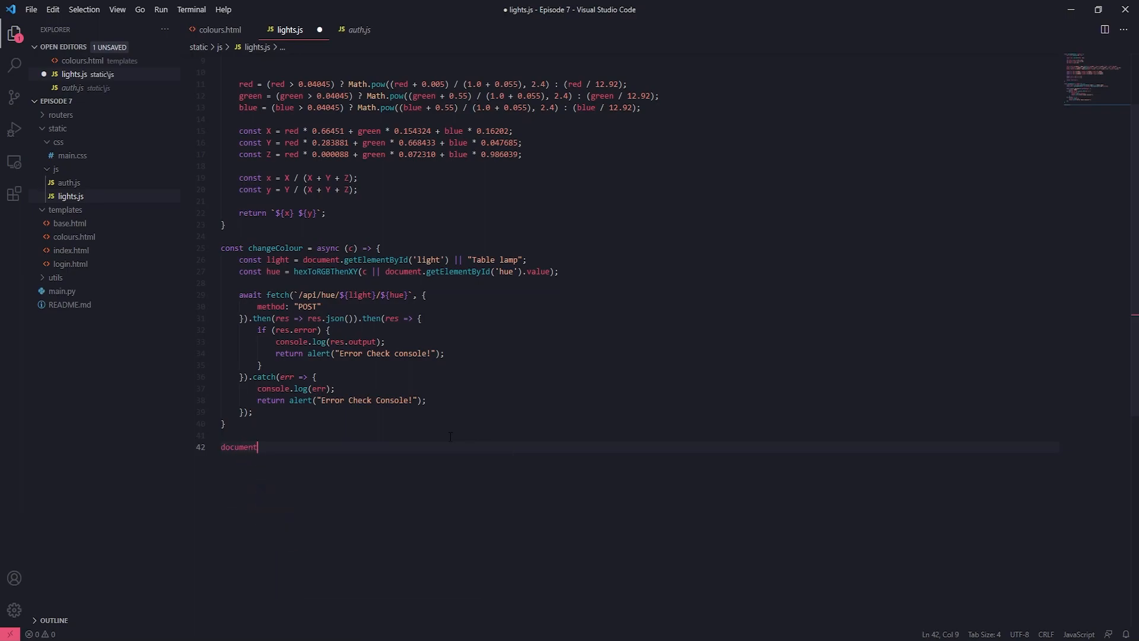
{"action": "type", "text": "."}
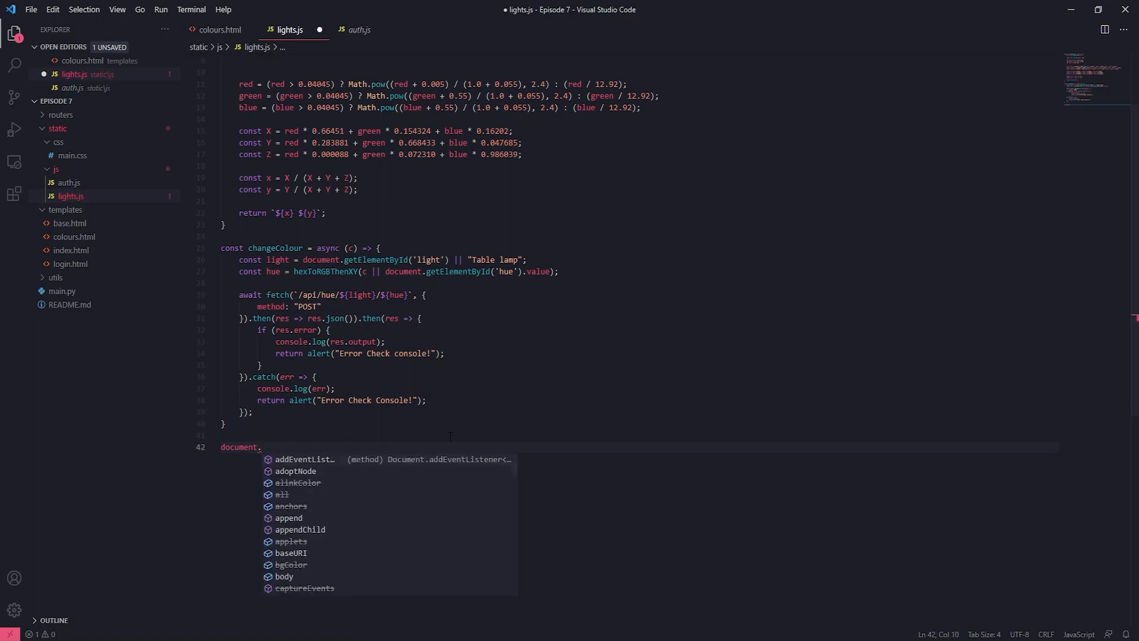
{"action": "type", "text": "getElementById"}
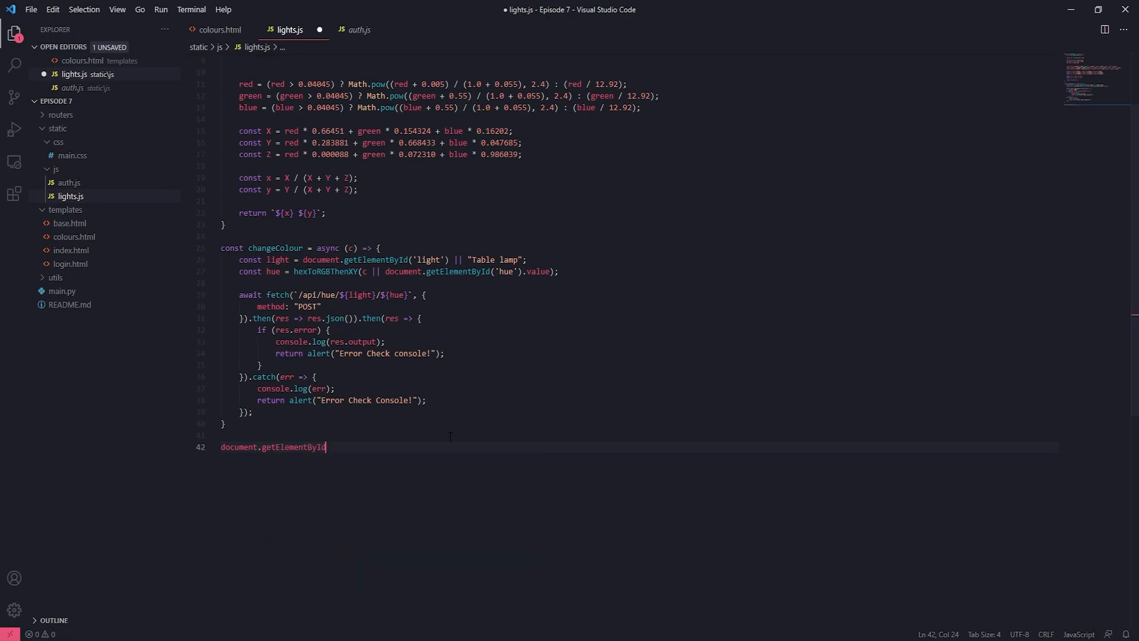
{"action": "mouse_move", "coordinate": [267, 6]}
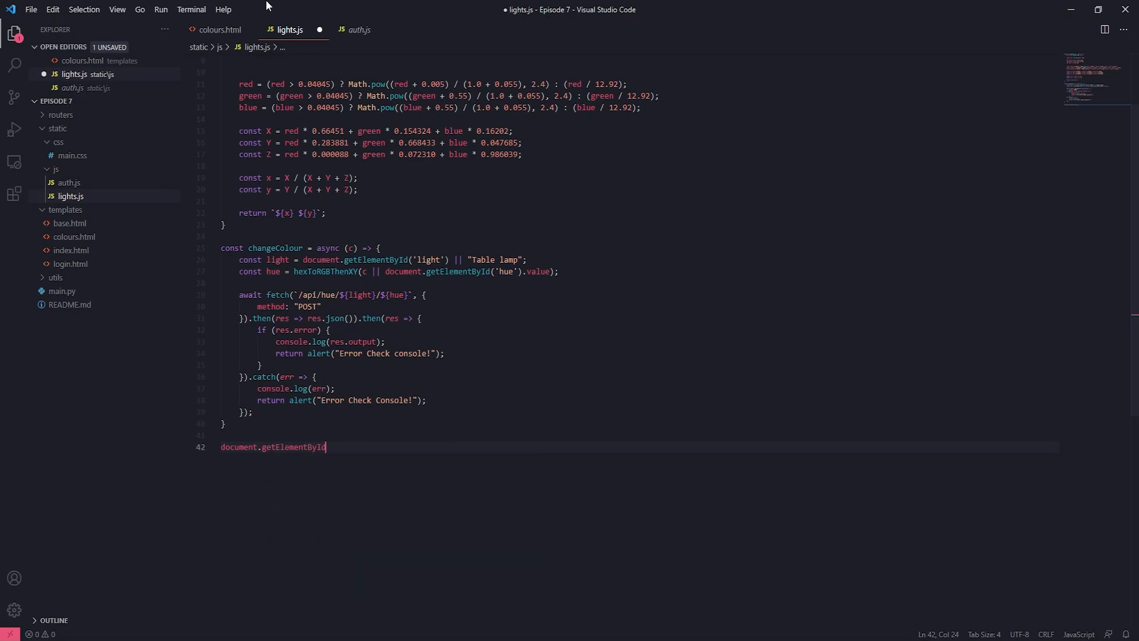
{"action": "left_click", "coordinate": [218, 28]}
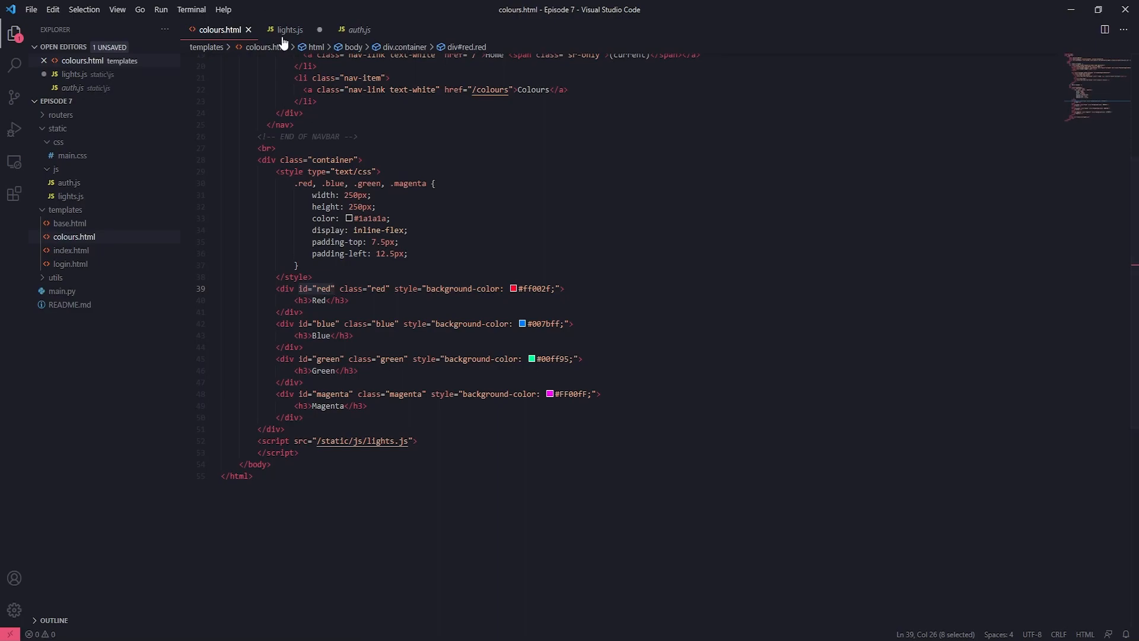
{"action": "left_click", "coordinate": [289, 30]}
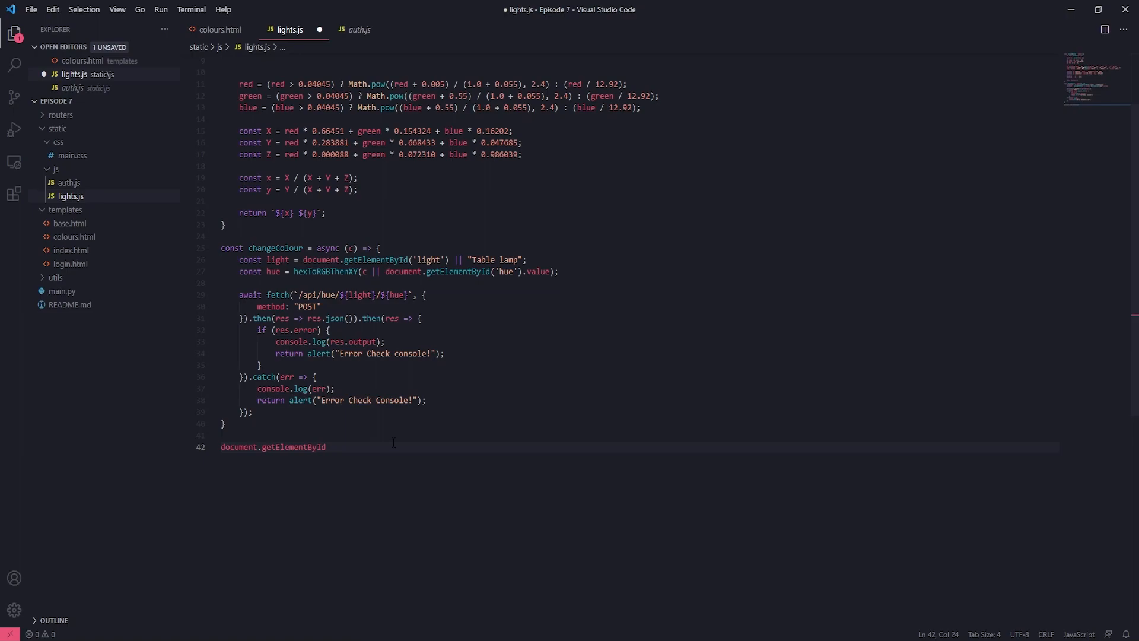
- Look up the "magenta" element and begin attaching a "click" event listener to it
{"action": "type", "text": "(\"mag"}
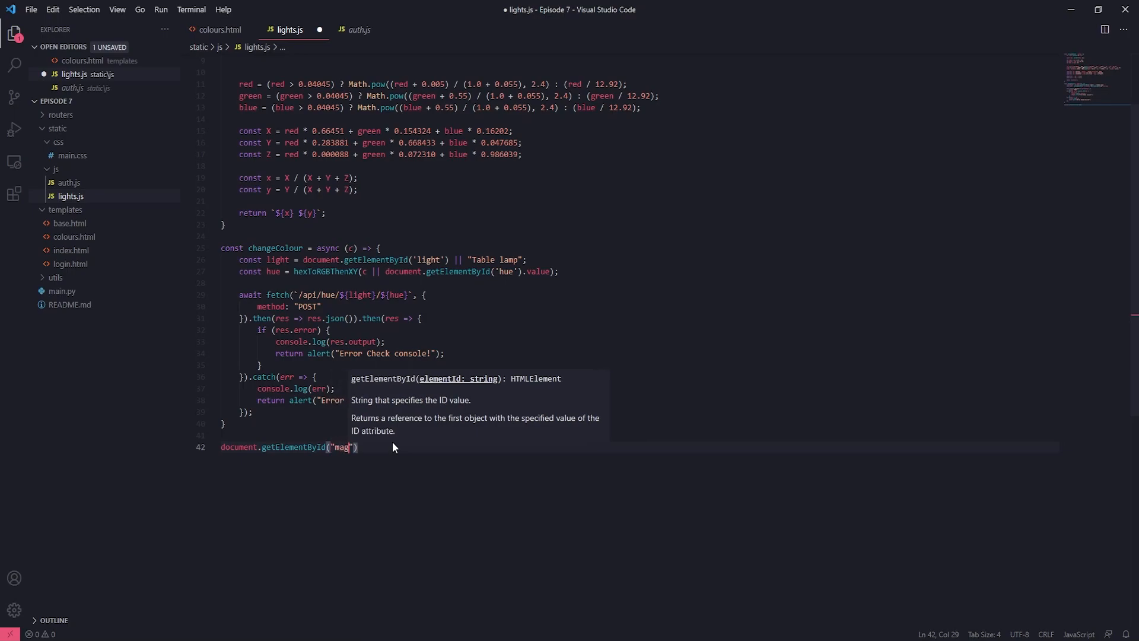
{"action": "type", "text": "enta"}
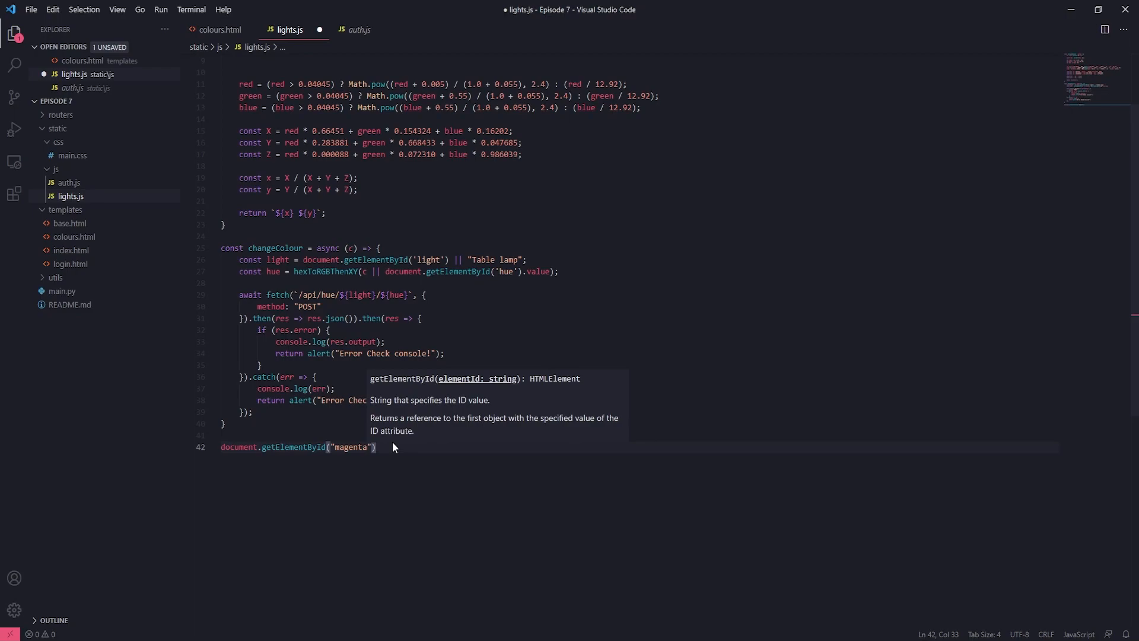
{"action": "left_click", "coordinate": [377, 447]}
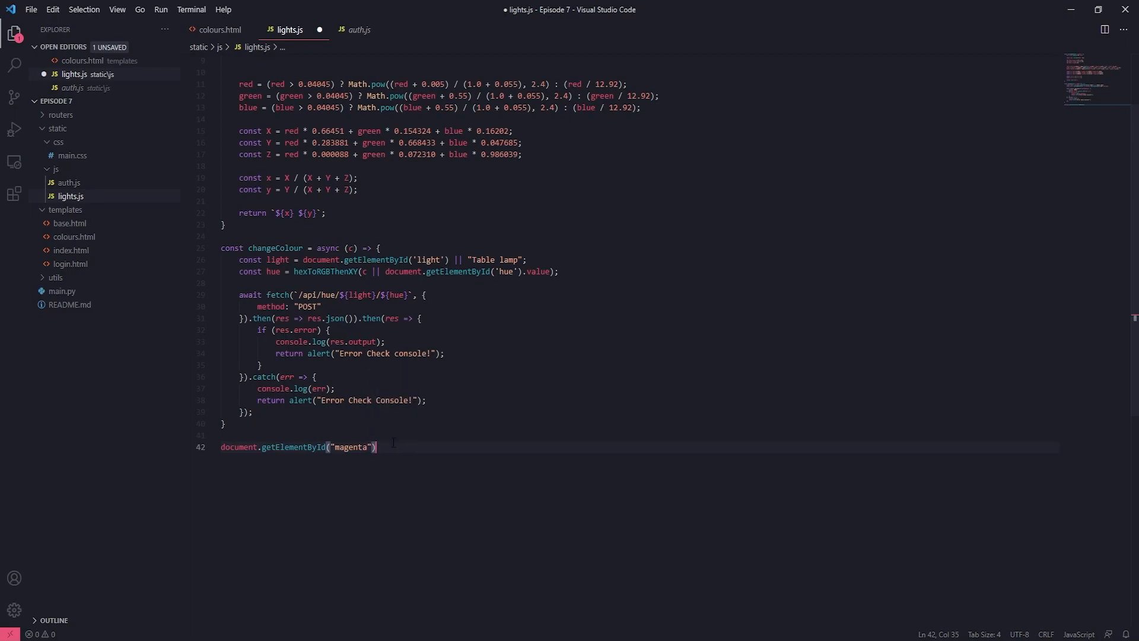
{"action": "key", "text": "Backspace"}
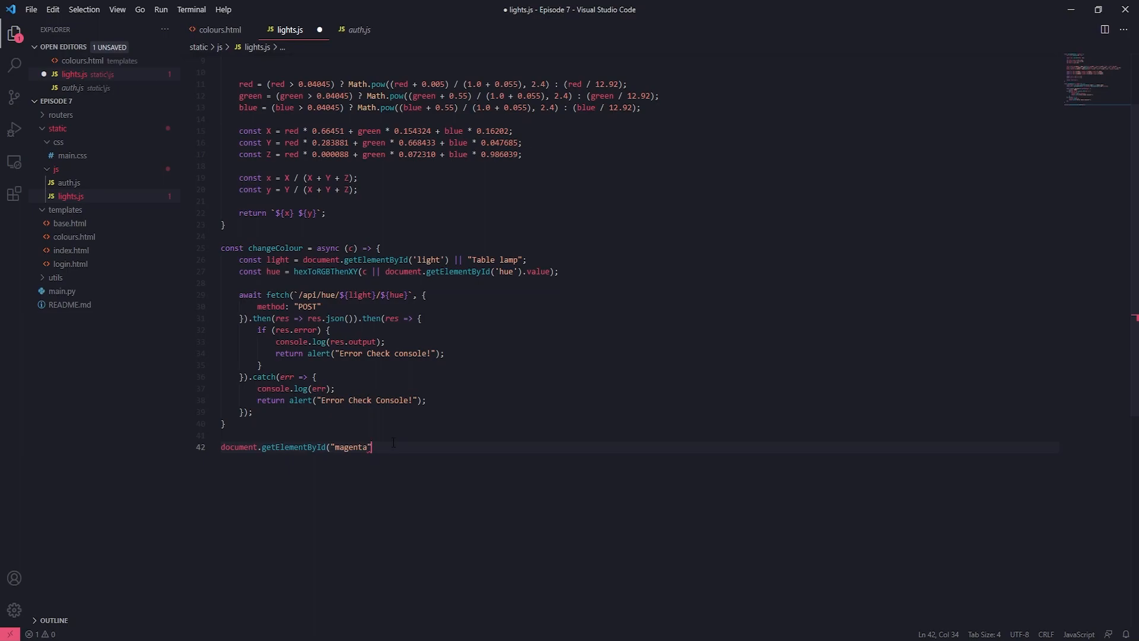
{"action": "type", "text": ")"}
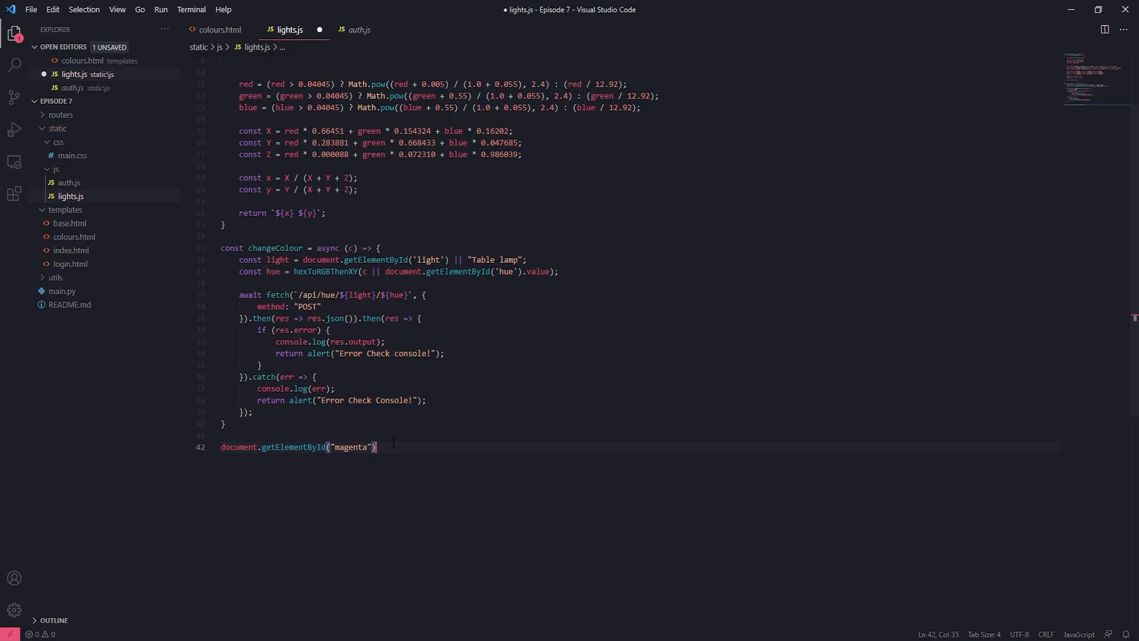
{"action": "type", "text": ".addEventListener"}
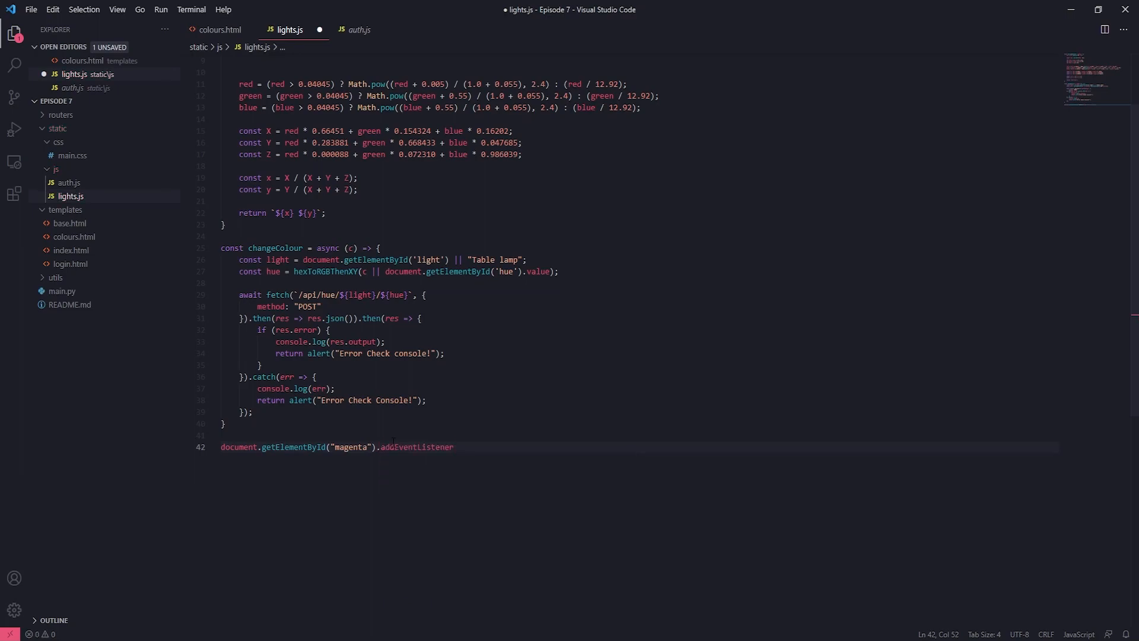
{"action": "type", "text": "(\"clo\")"}
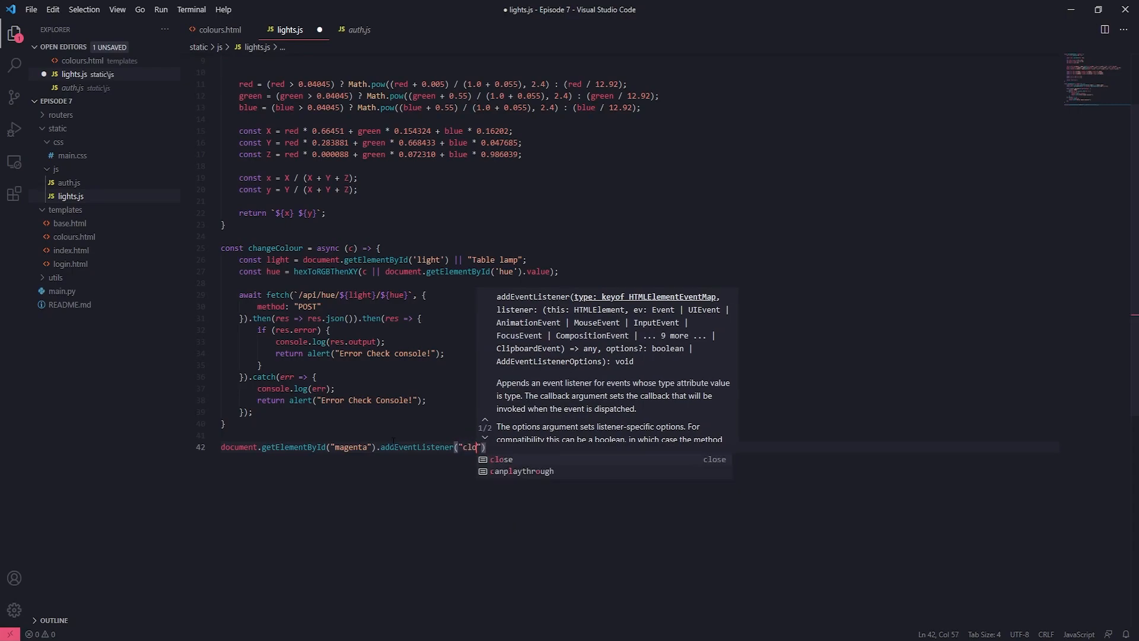
{"action": "type", "text": "ick"}
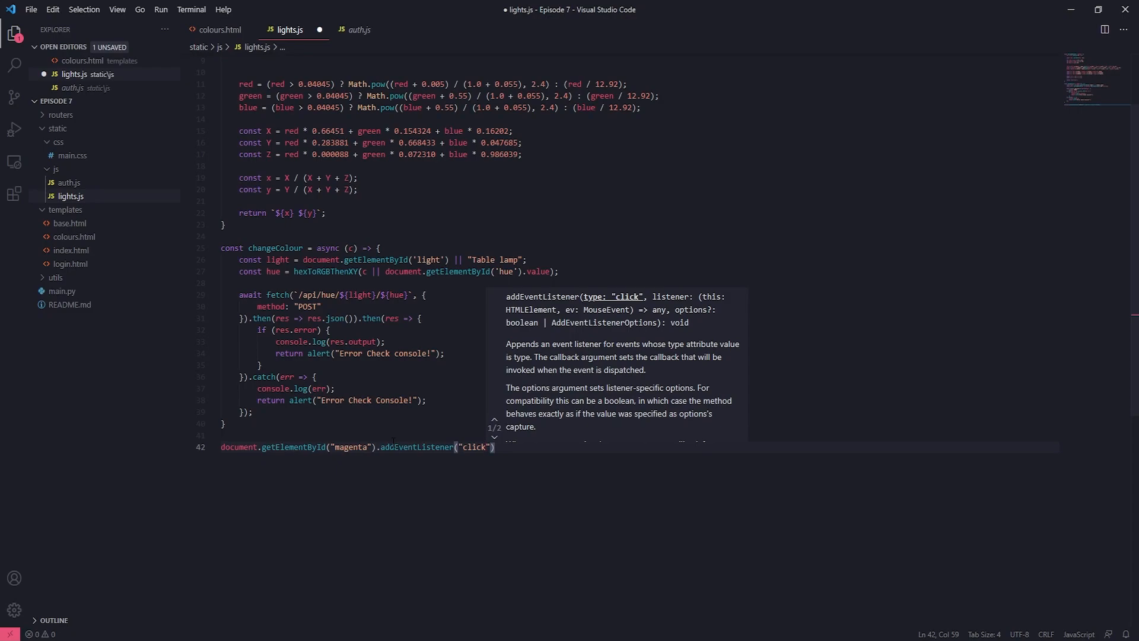
- Add an arrow callback to the magenta click listener that begins calling changeColour
{"action": "type", "text": ","}
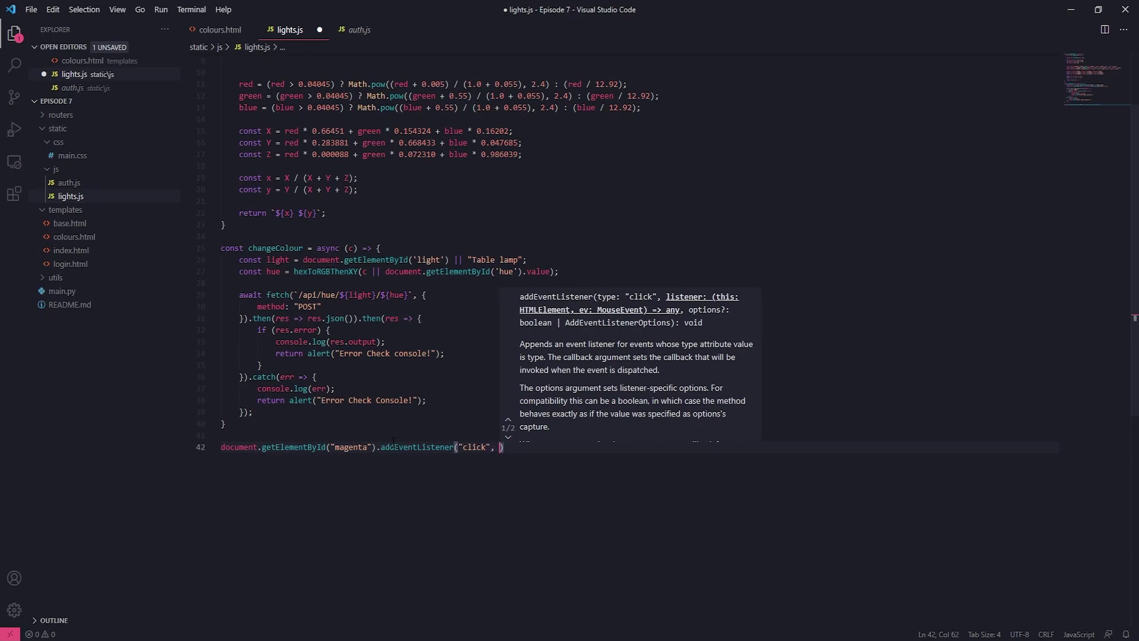
{"action": "type", "text": "("}
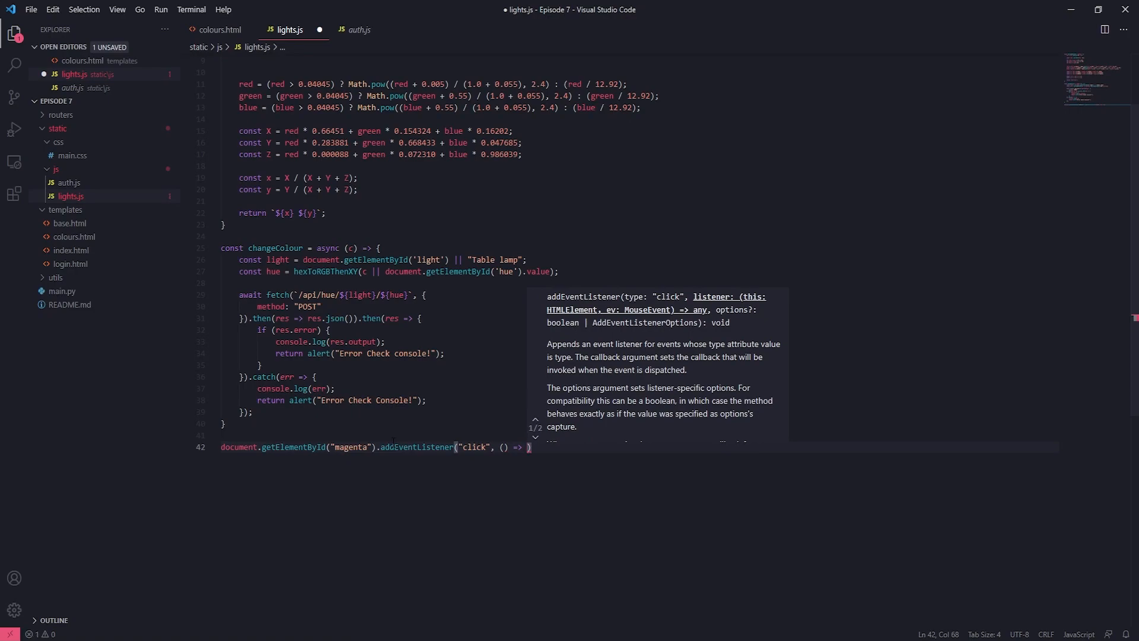
{"action": "type", "text": "{"}
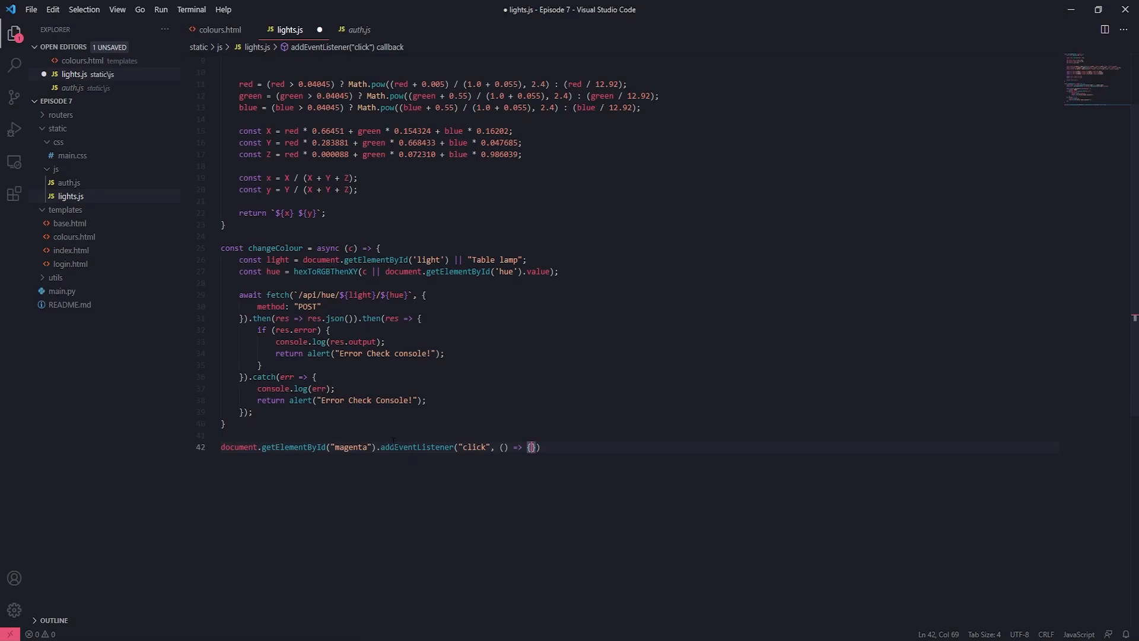
{"action": "type", "text": "changeColour"}
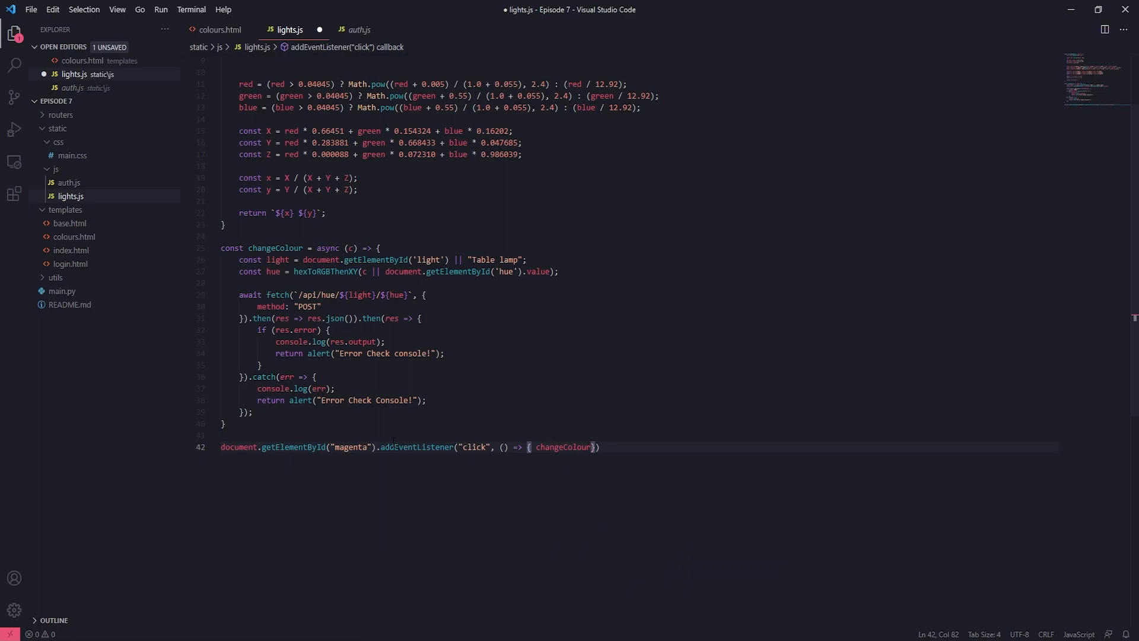
- Make the magenta callback call changeColour with "#FF00ff"
{"action": "double_click", "coordinate": [562, 447]}
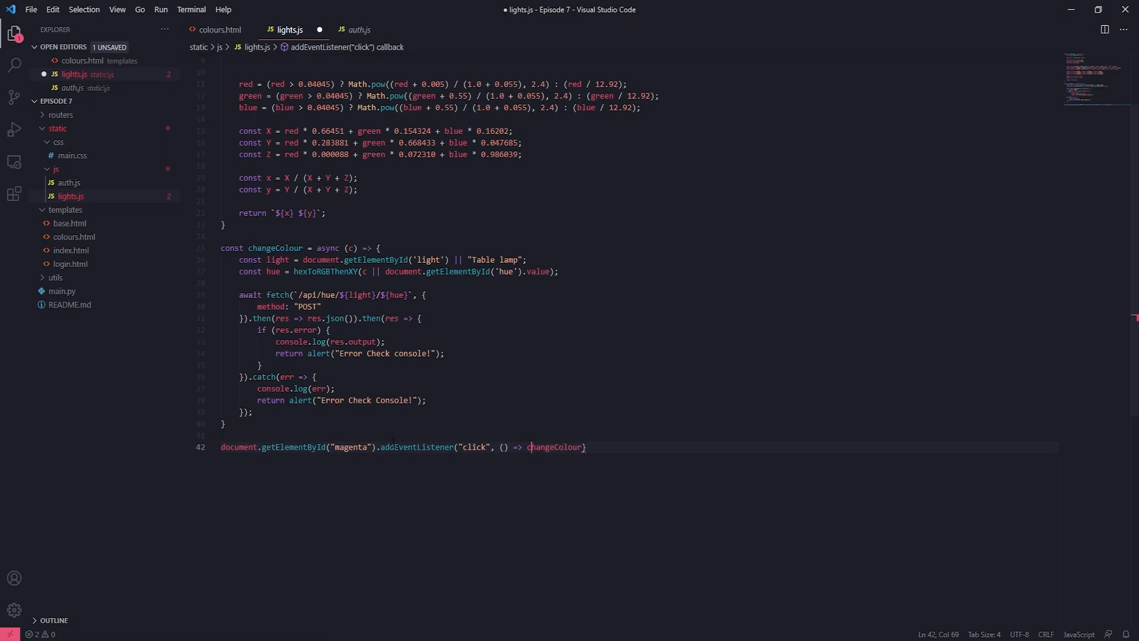
{"action": "double_click", "coordinate": [554, 447]}
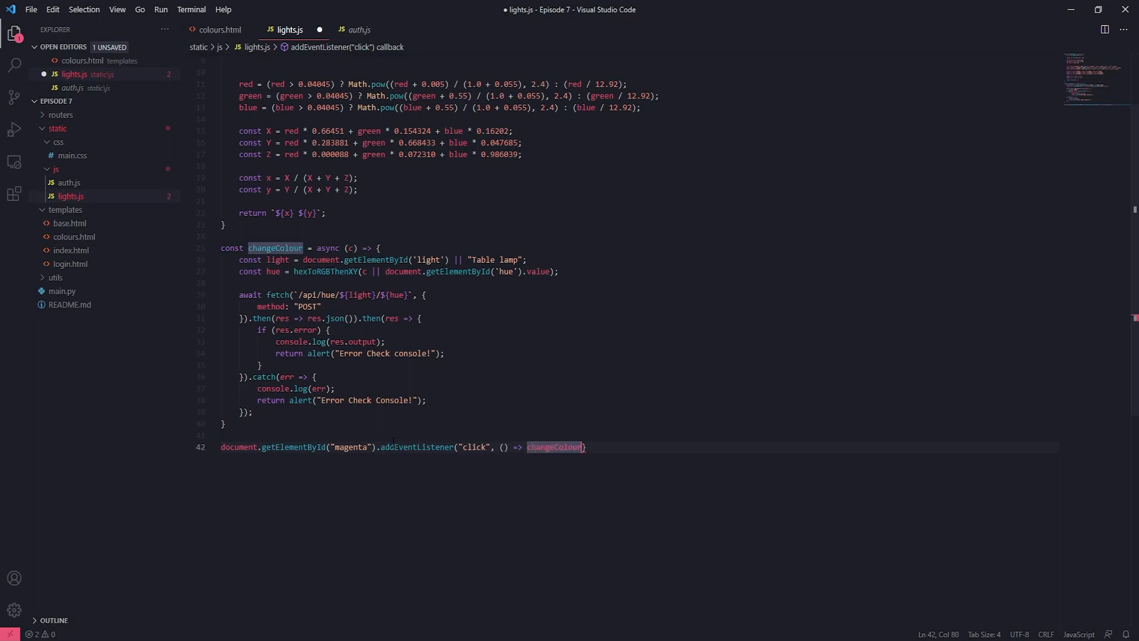
{"action": "type", "text": "(\""}
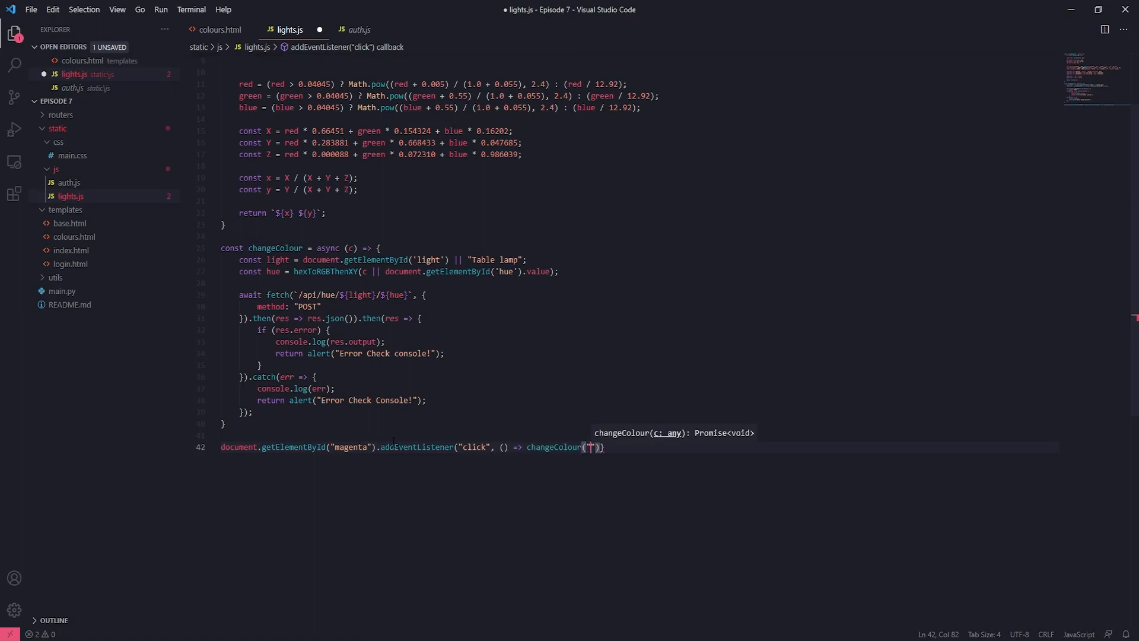
{"action": "type", "text": "#"}
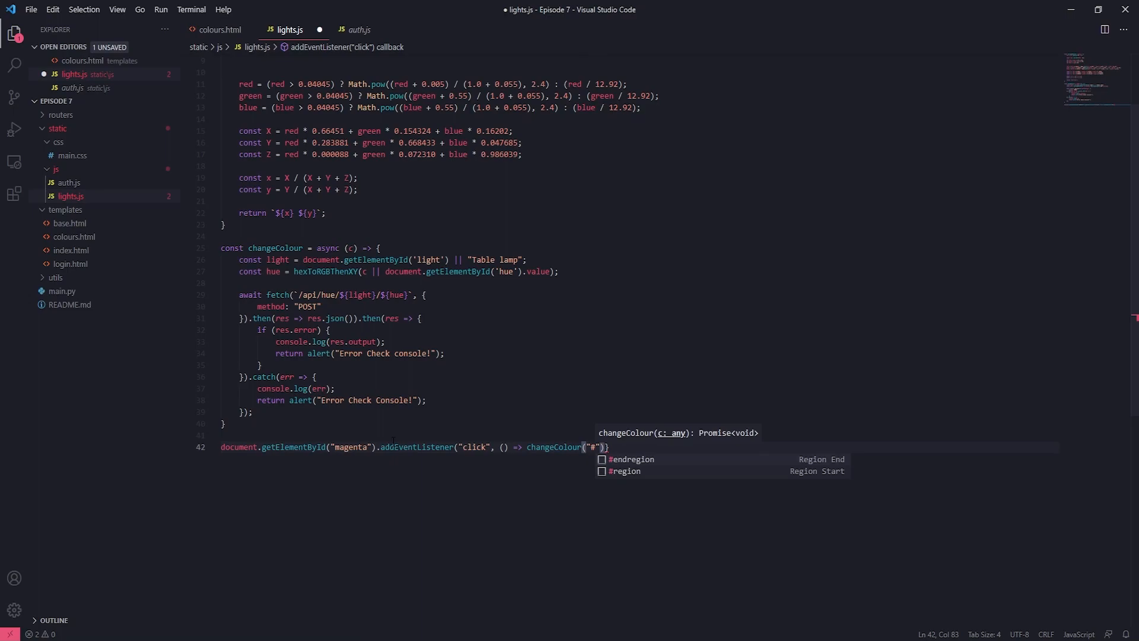
{"action": "mouse_move", "coordinate": [379, 260]}
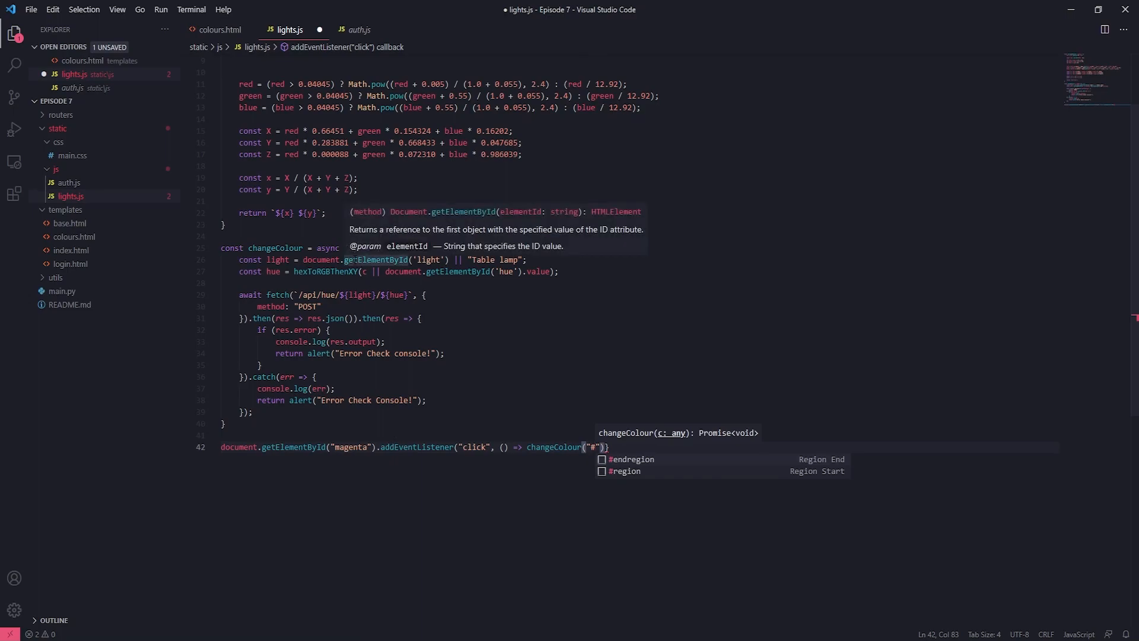
{"action": "type", "text": "FF"}
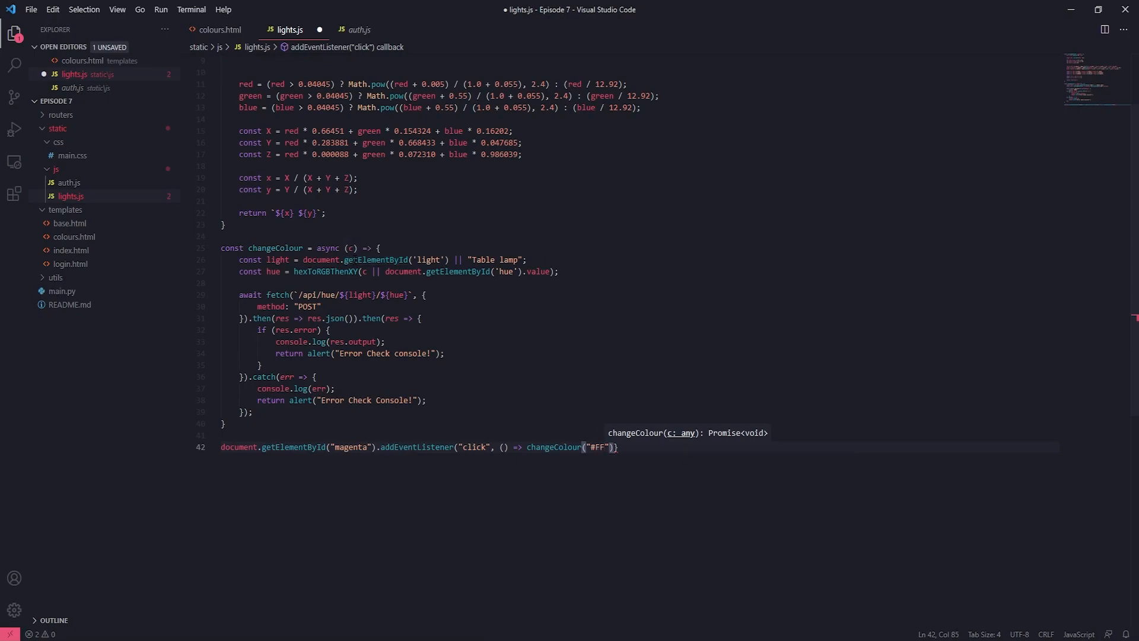
{"action": "type", "text": "00"}
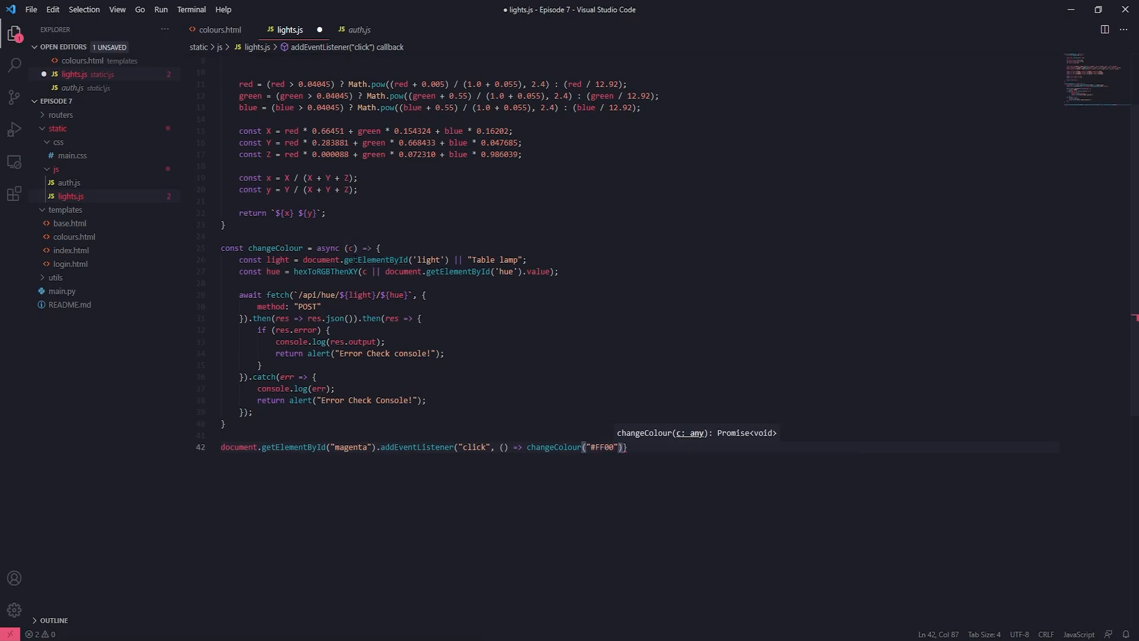
{"action": "type", "text": "fF"}
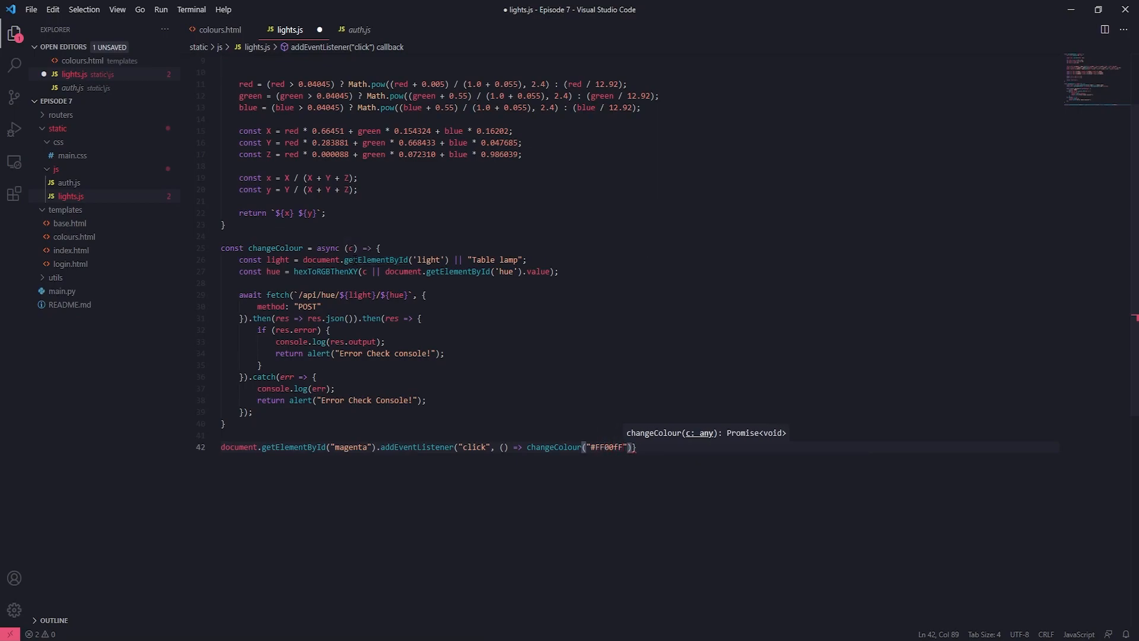
- Pass false as the listener's final option and begin the next line with document
{"action": "type", "text": ","}
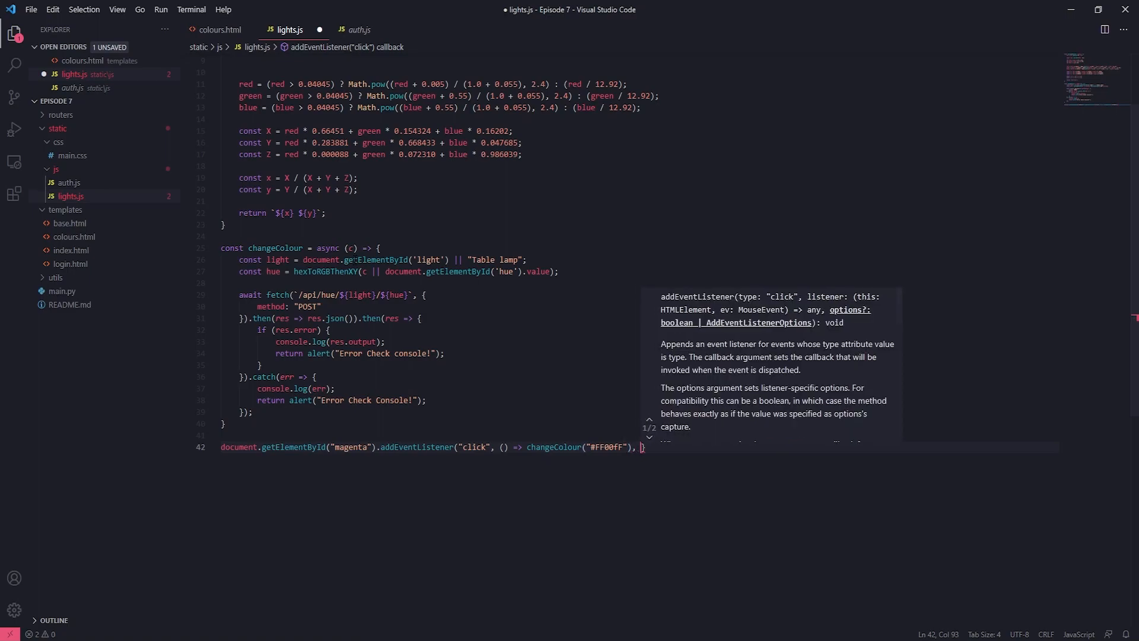
{"action": "type", "text": "false"}
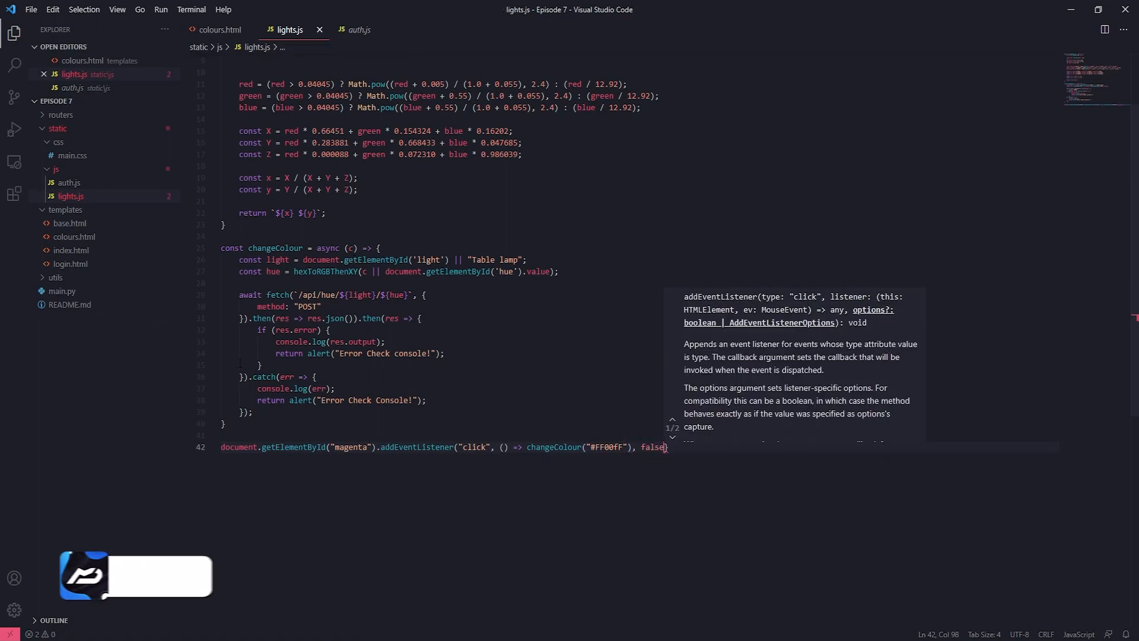
{"action": "type", "text": "}"}
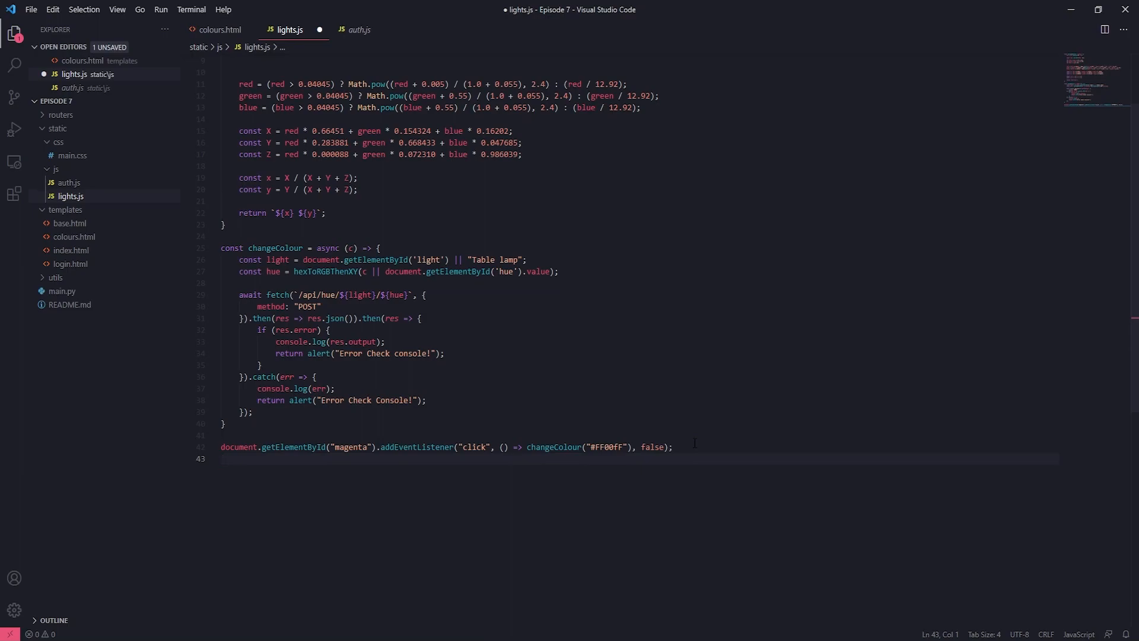
{"action": "type", "text": "doci"}
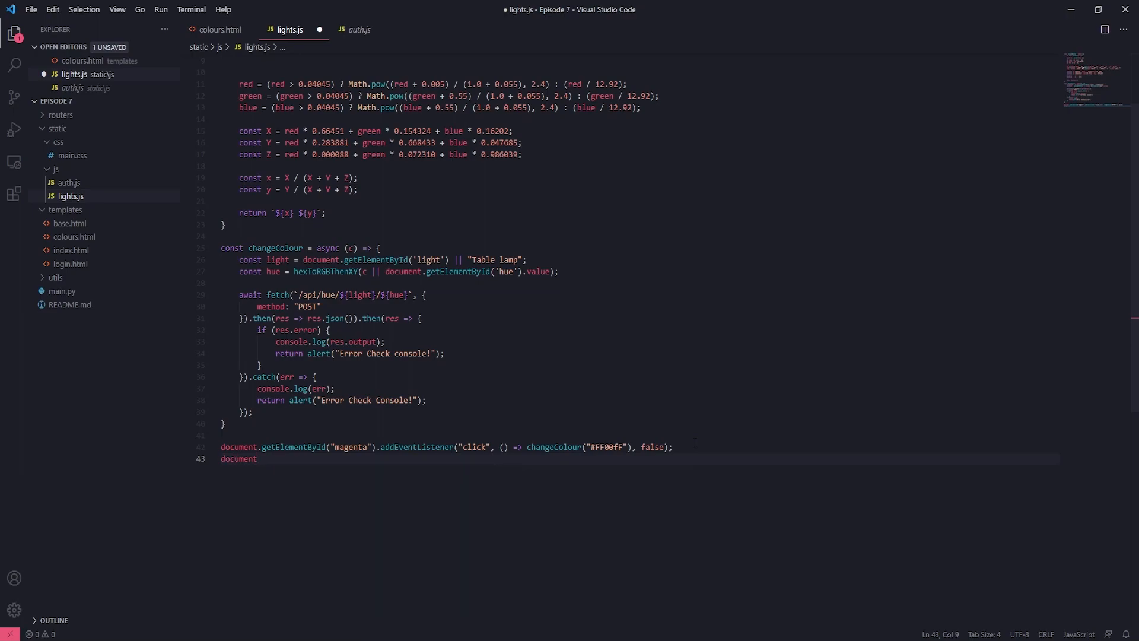
- Look up the "blue" element and attach a "click" listener with an arrow callback
{"action": "type", "text": ".getElementById"}
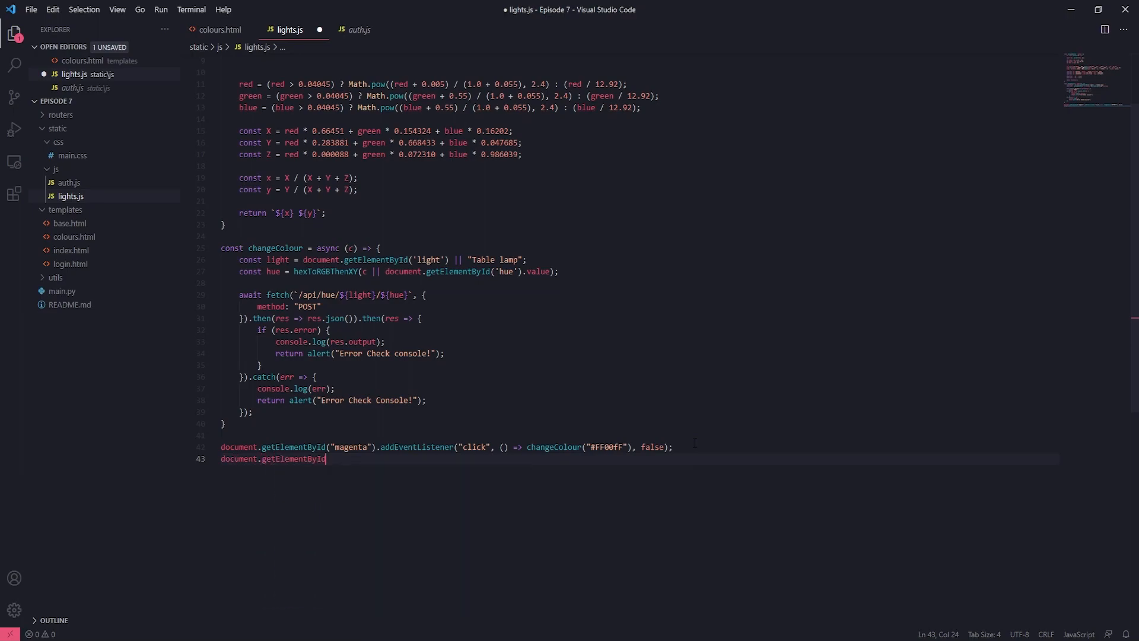
{"action": "type", "text": "(\""}
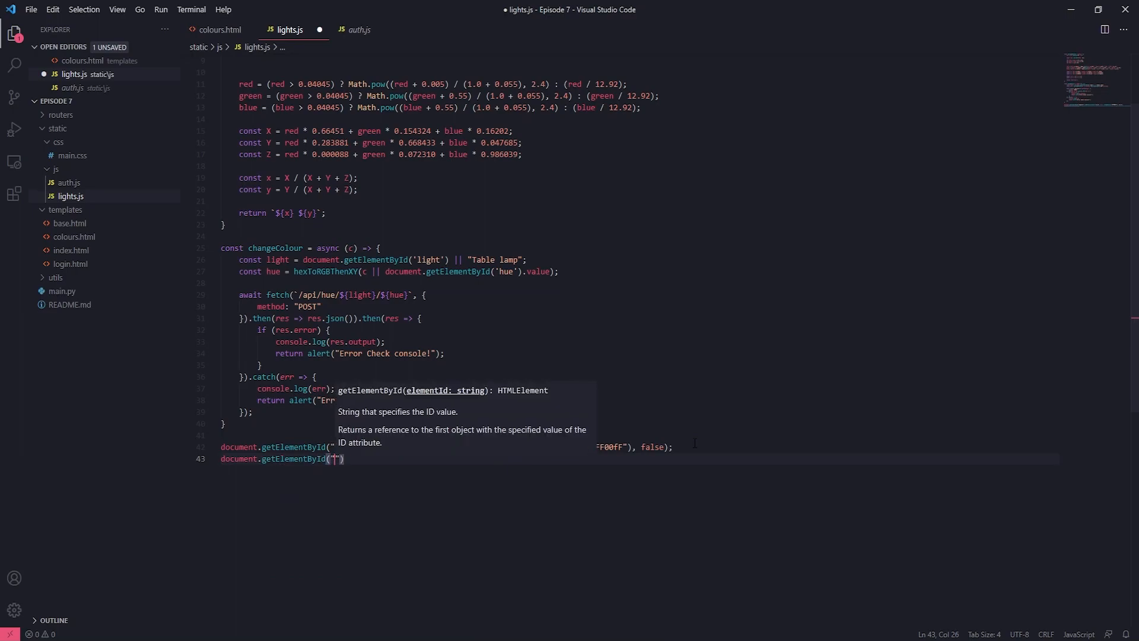
{"action": "type", "text": "blue"}
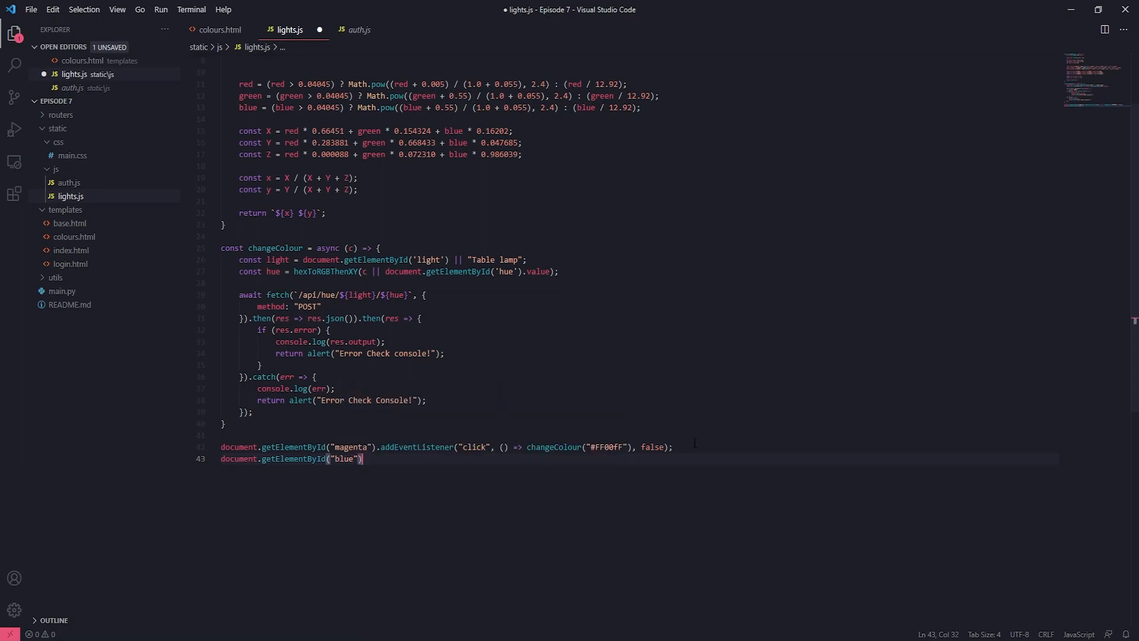
{"action": "type", "text": ".addEventListener"}
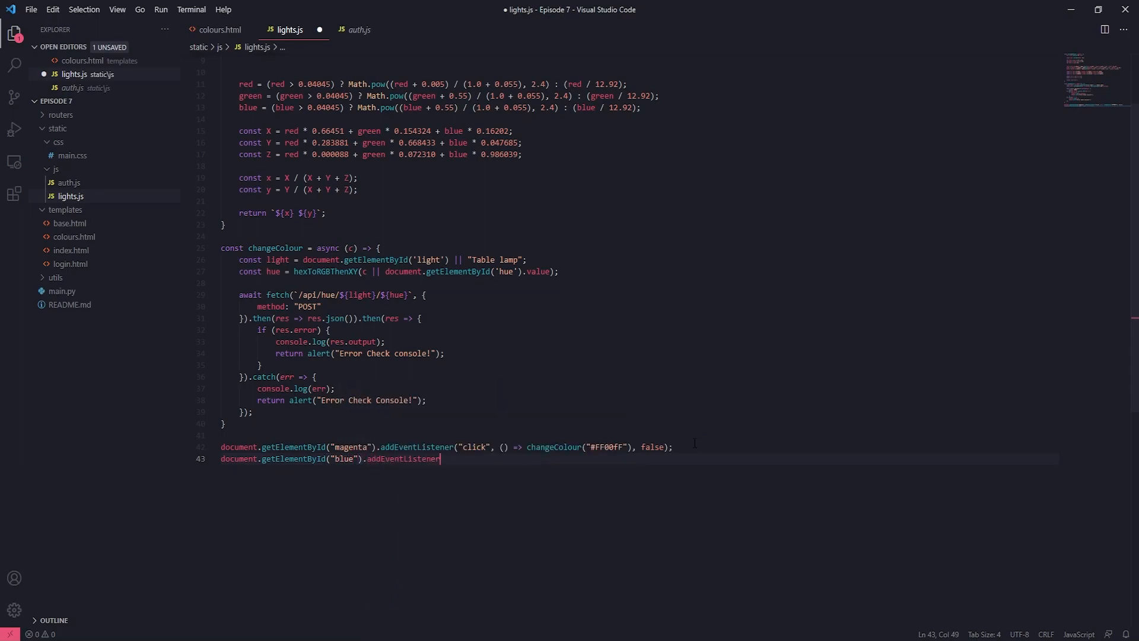
{"action": "type", "text": "(\"click\""}
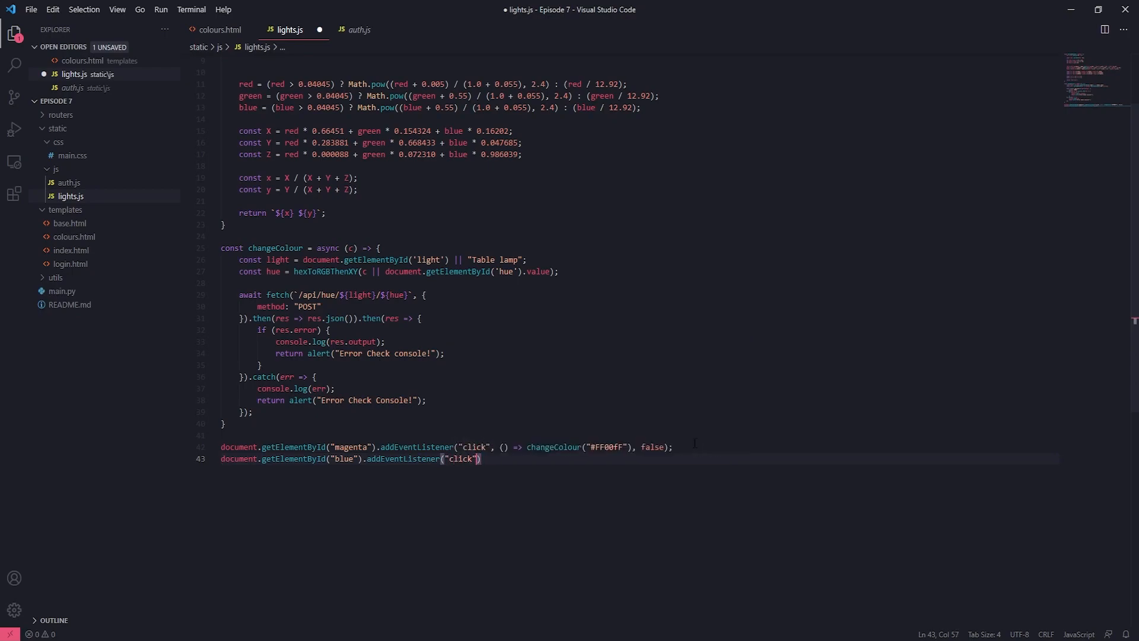
{"action": "type", "text": ", () => {}"}
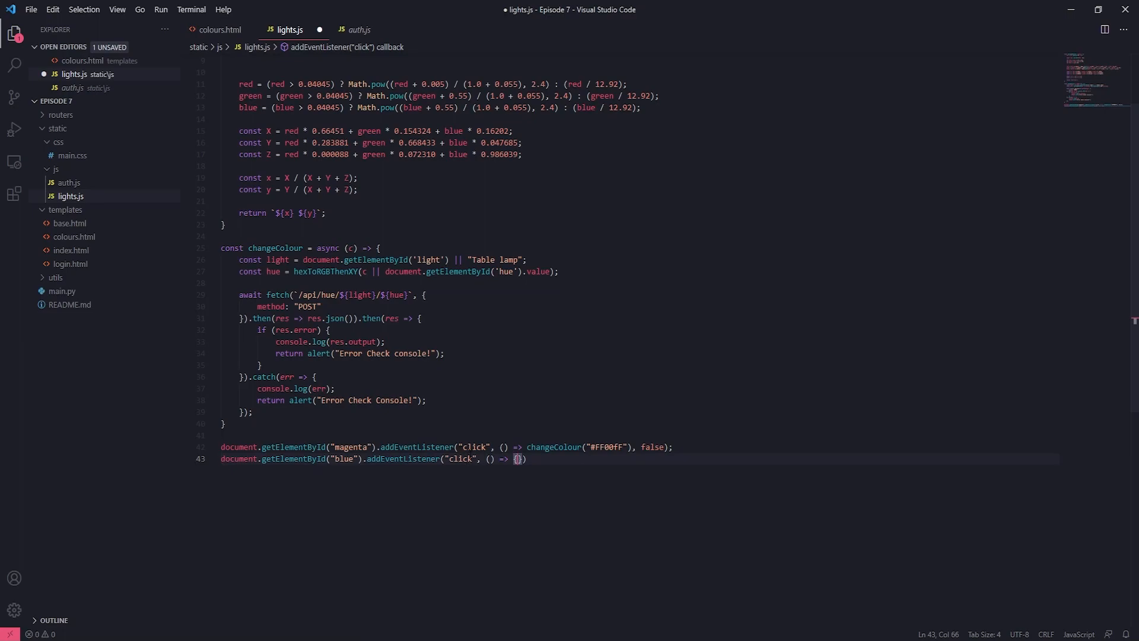
{"action": "mouse_move", "coordinate": [399, 458]}
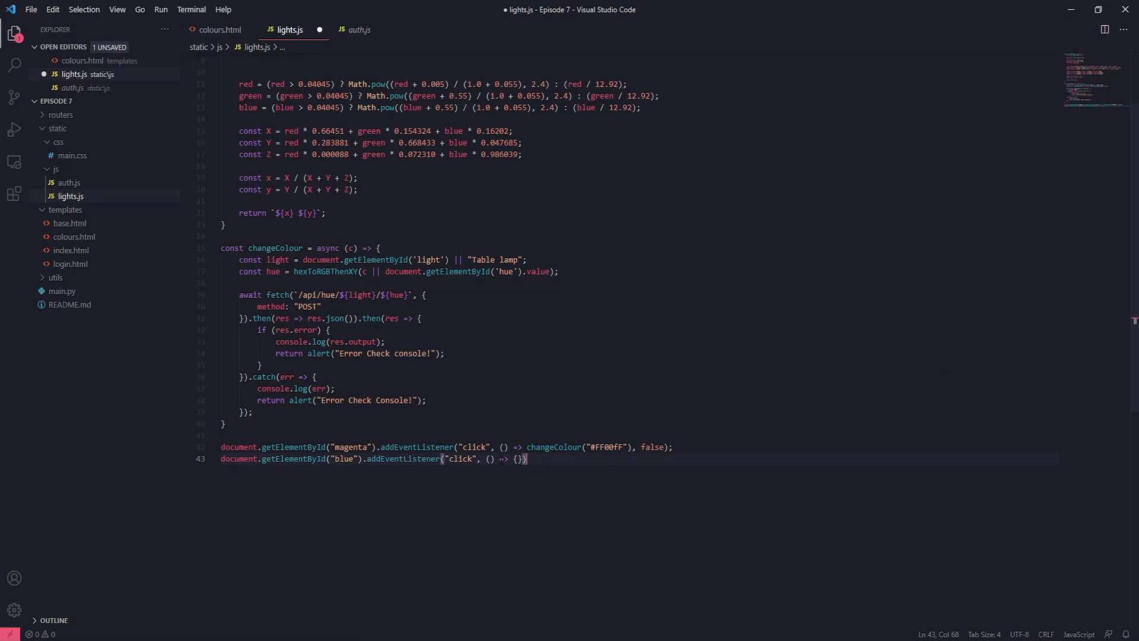
{"action": "key", "text": "Backspace"}
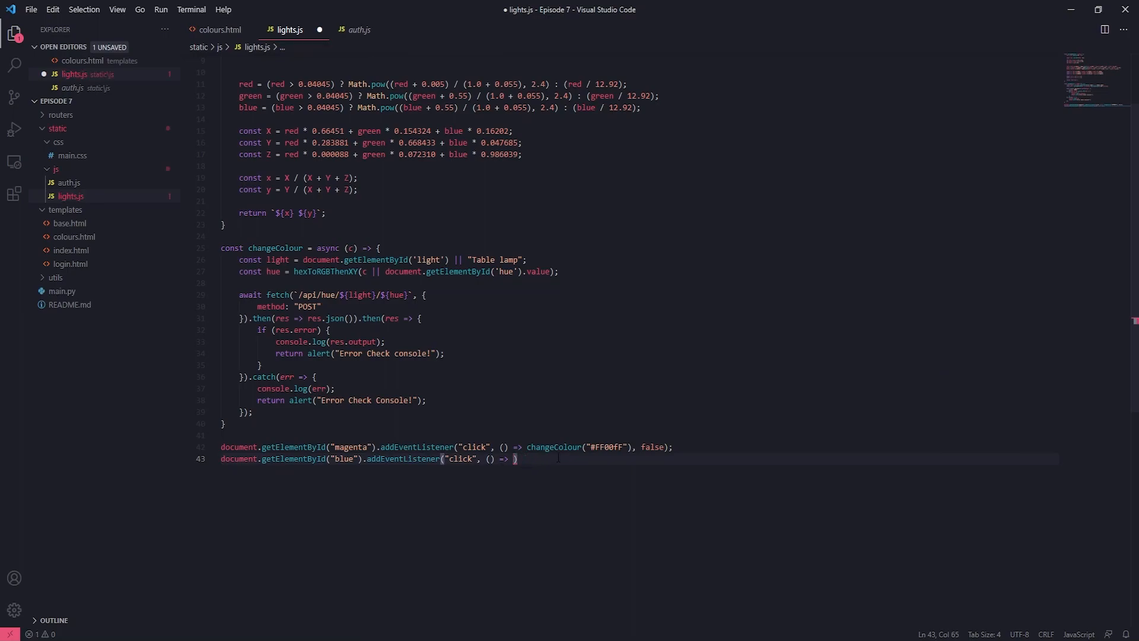
- Have the blue callback call changeColour with "007bff", pass false, and begin the next line
{"action": "type", "text": "changeColour"}
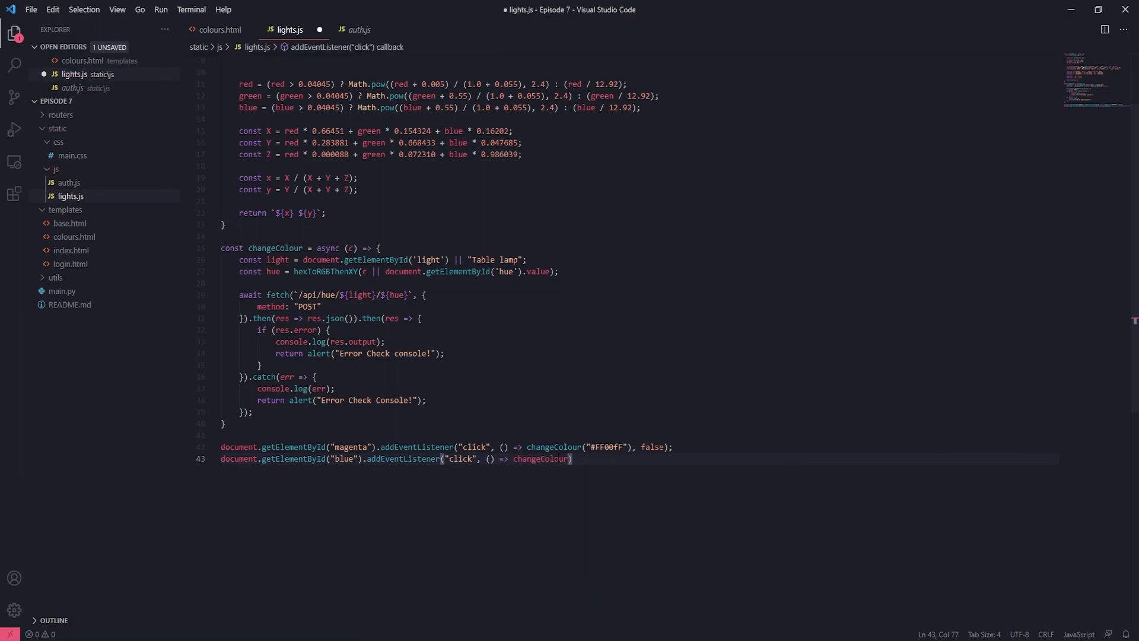
{"action": "type", "text": "("}
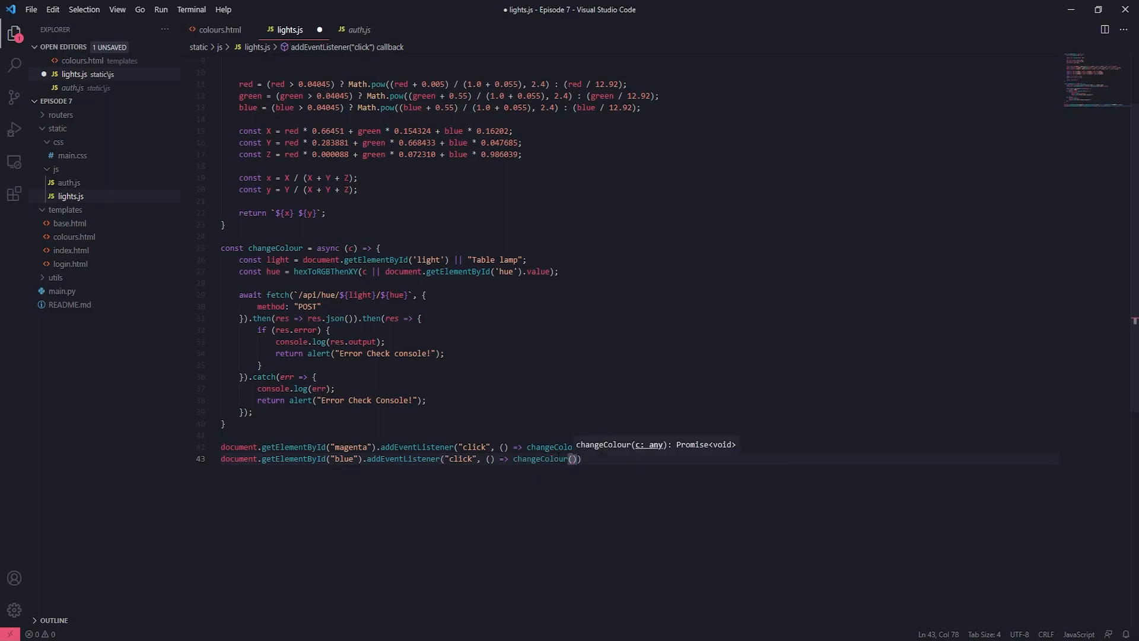
{"action": "type", "text": "\"\""}
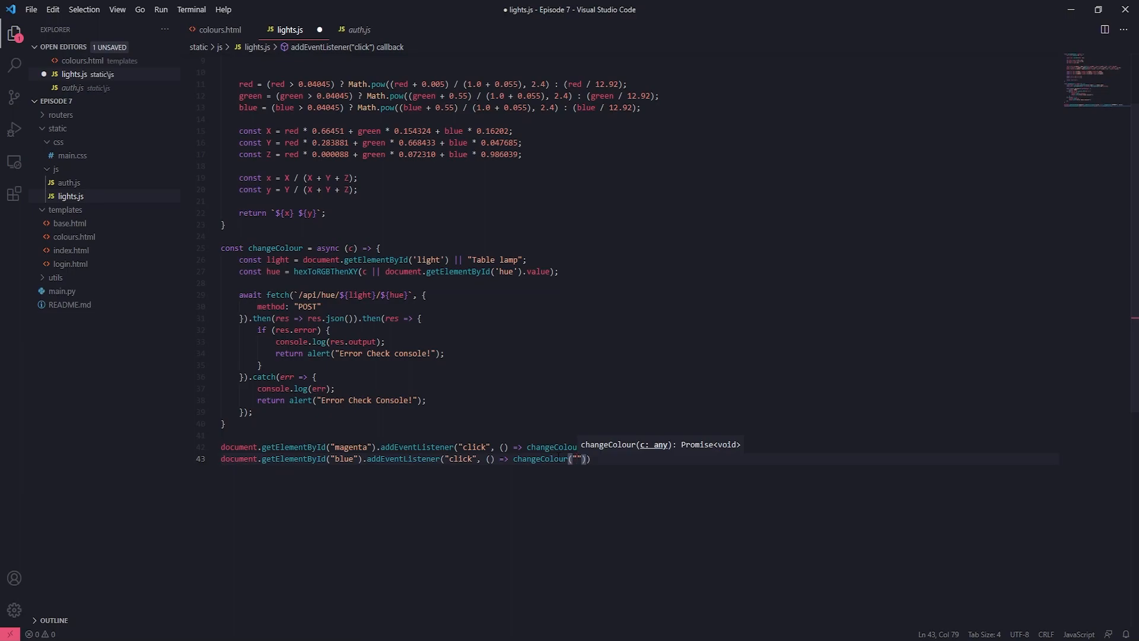
{"action": "type", "text": "00"}
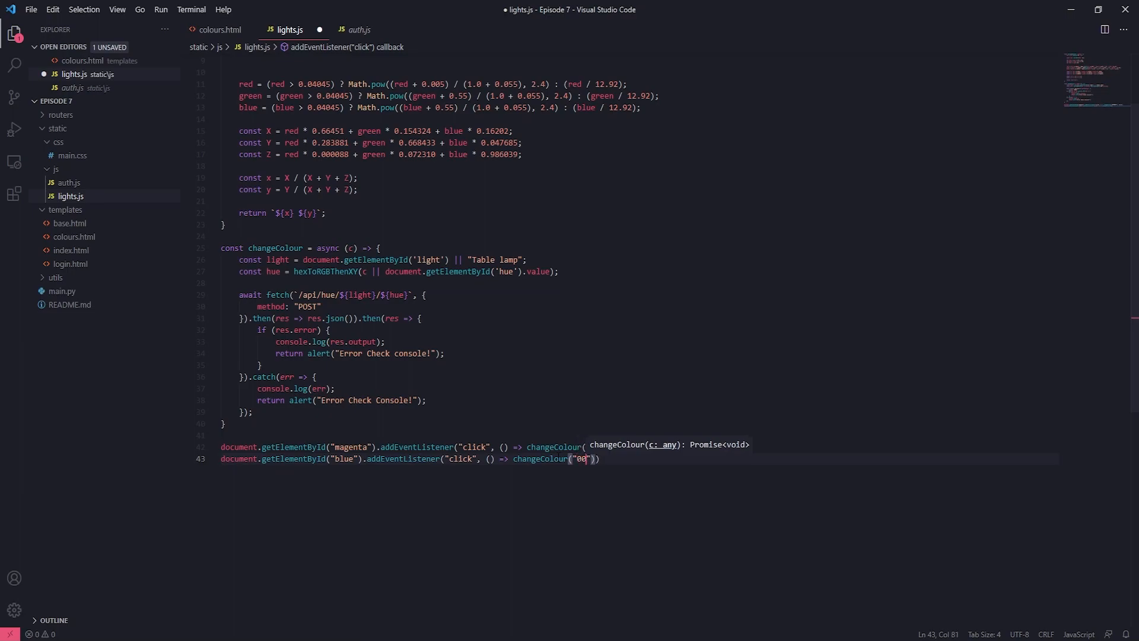
{"action": "type", "text": "7bff"}
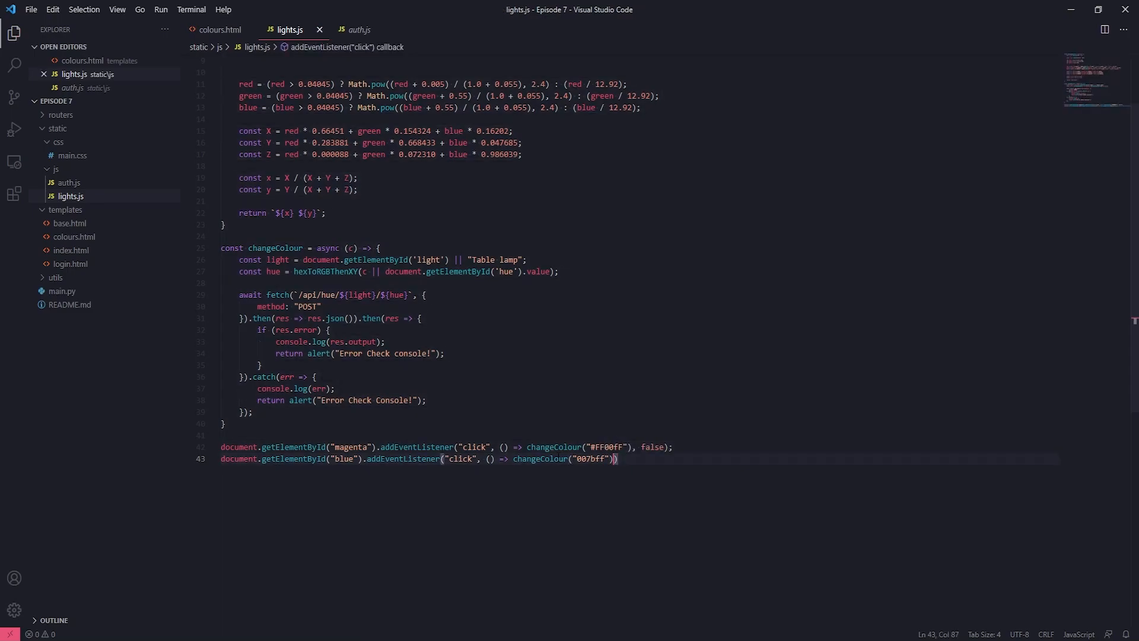
{"action": "type", "text": ", false"}
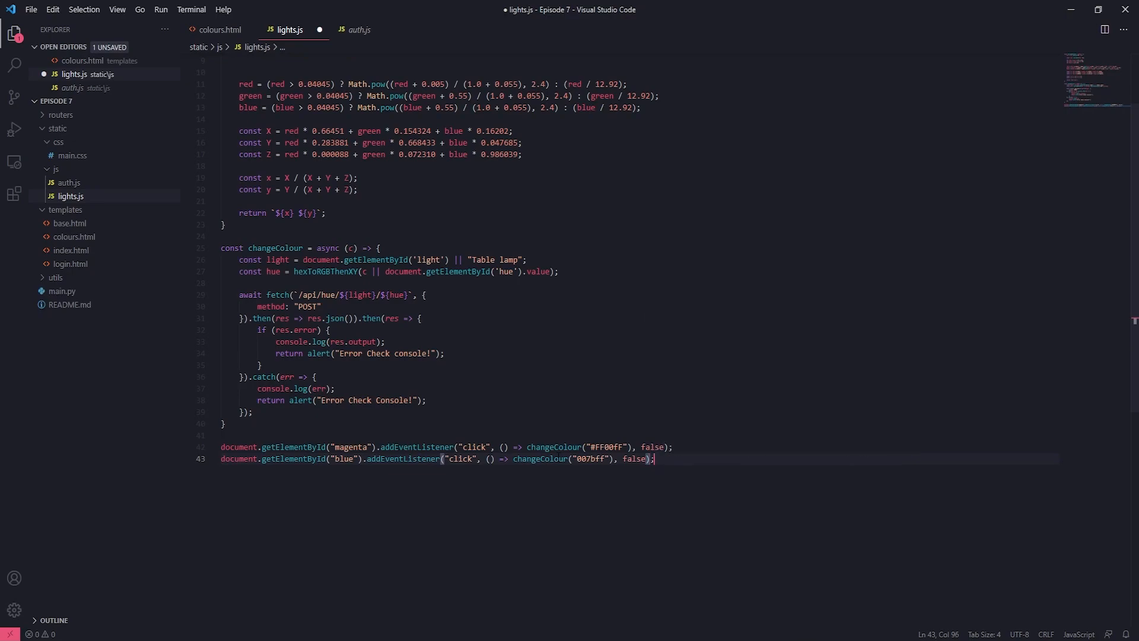
{"action": "type", "text": "document.getElementById"}
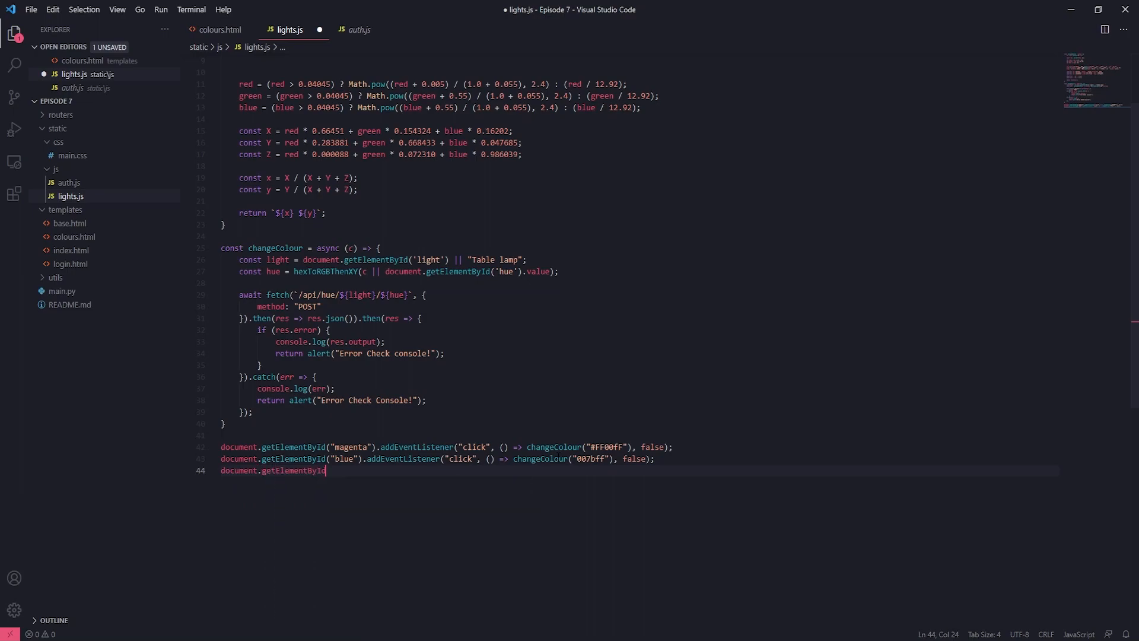
- Complete the green tile's click listener calling changeColour with "00ff95" and false
{"action": "type", "text": "("}
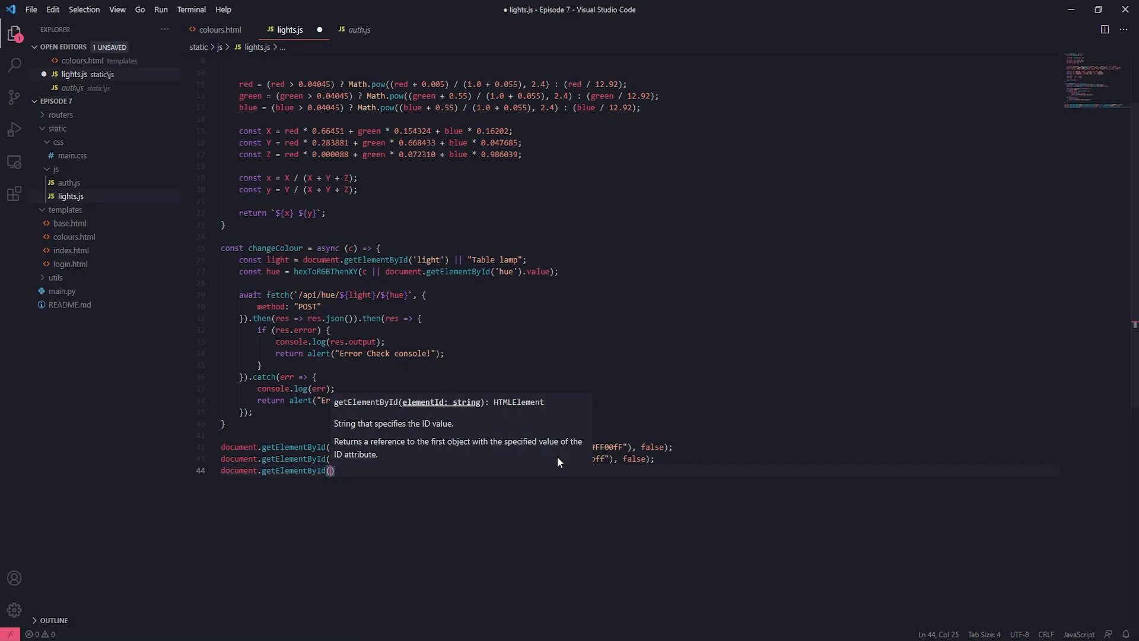
{"action": "type", "text": "\"green\""}
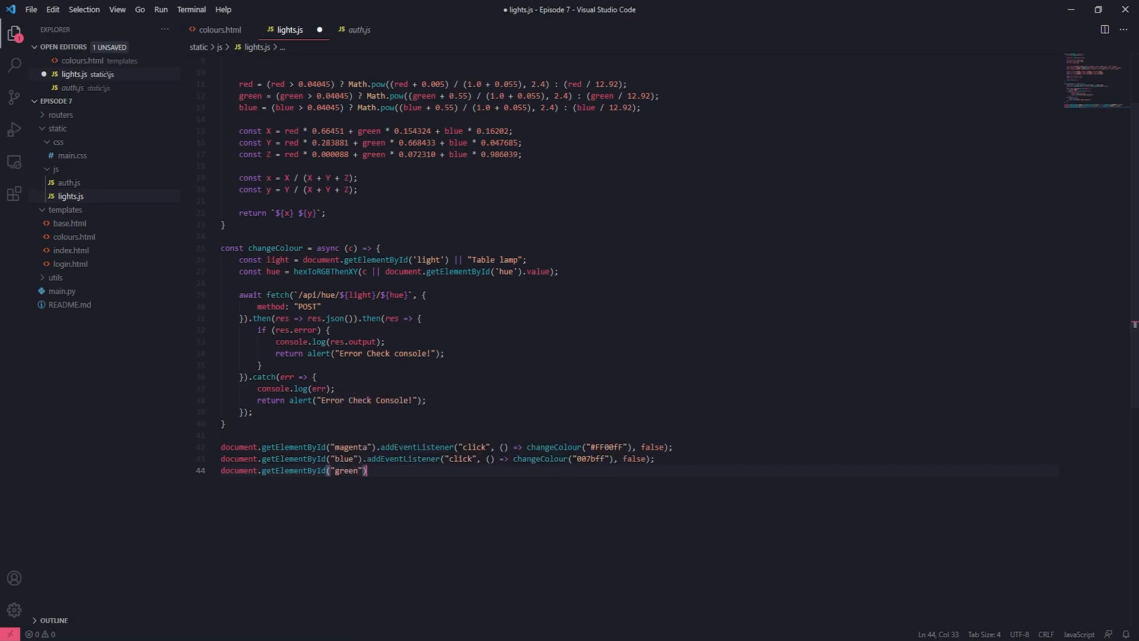
{"action": "type", "text": ".addEventListener(\"click\", ("}
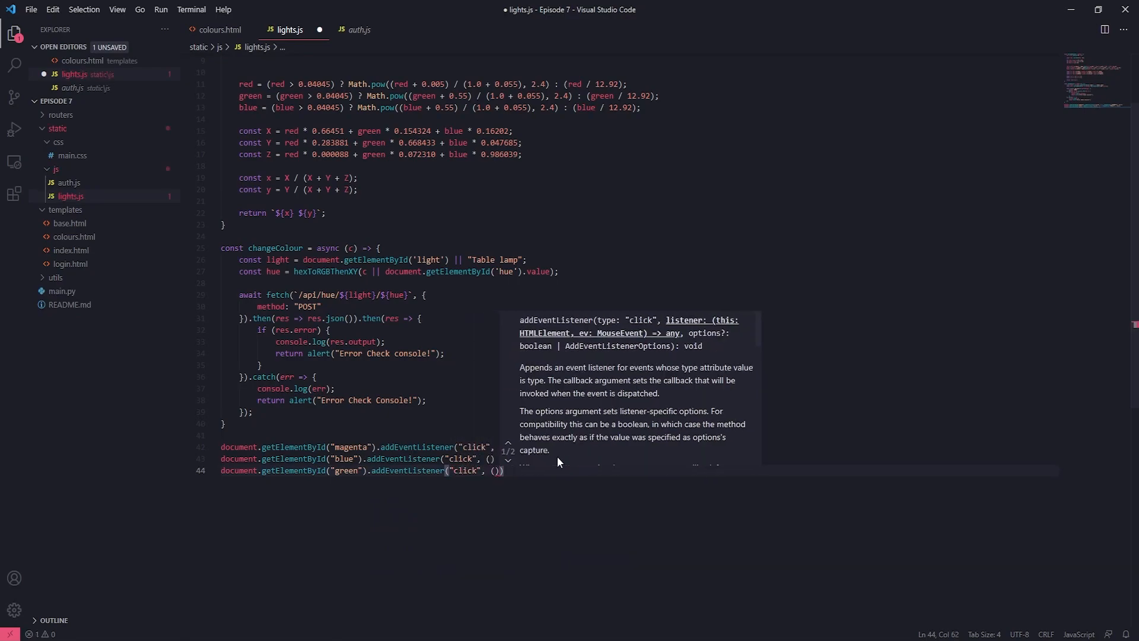
{"action": "type", "text": "changeColour("}
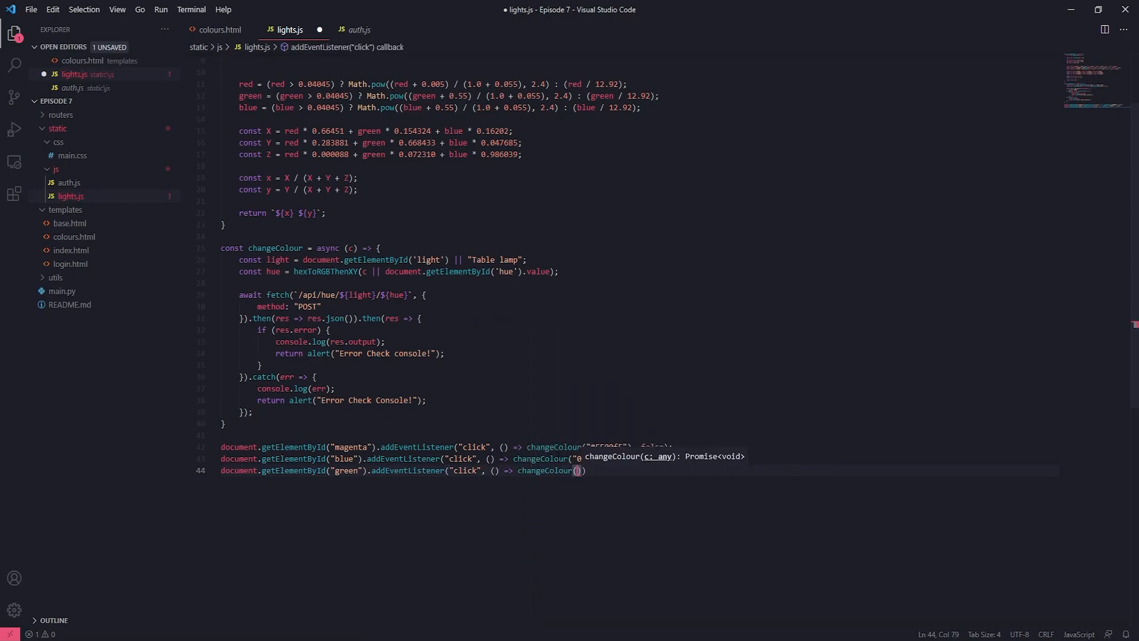
{"action": "type", "text": "\"\""}
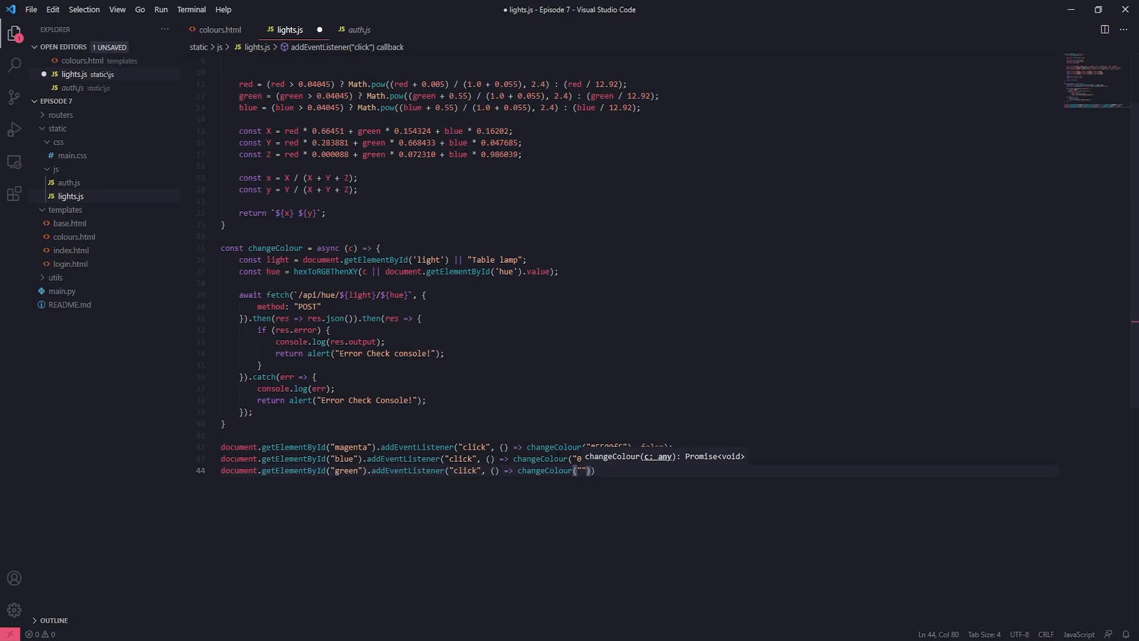
{"action": "type", "text": "00"}
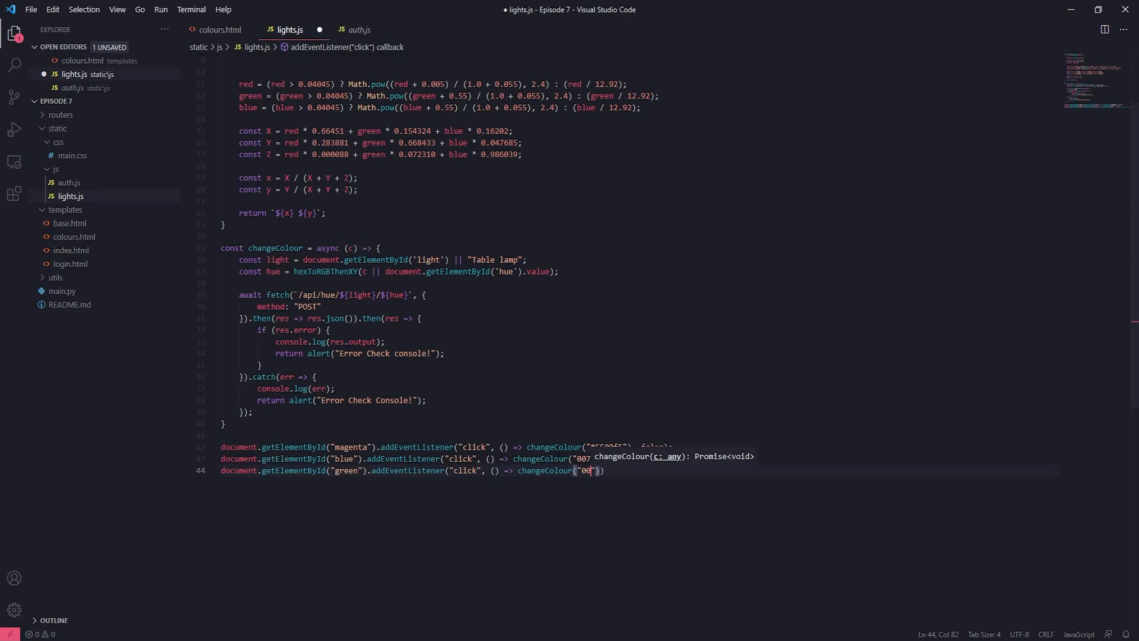
{"action": "type", "text": "ff"}
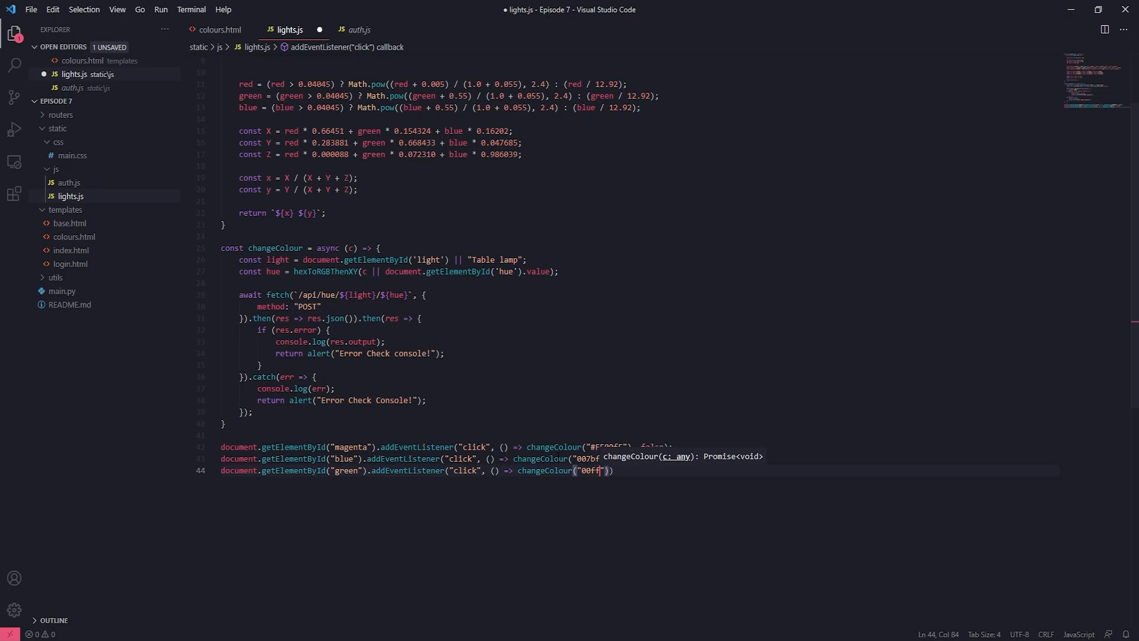
{"action": "type", "text": "95"}
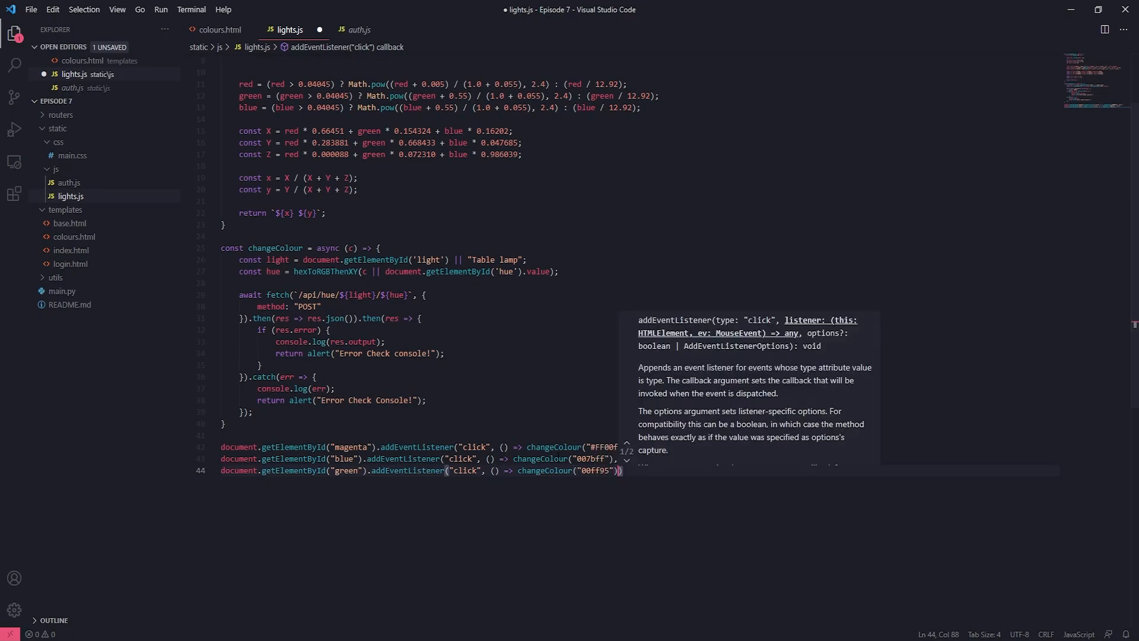
{"action": "type", "text": ", false"}
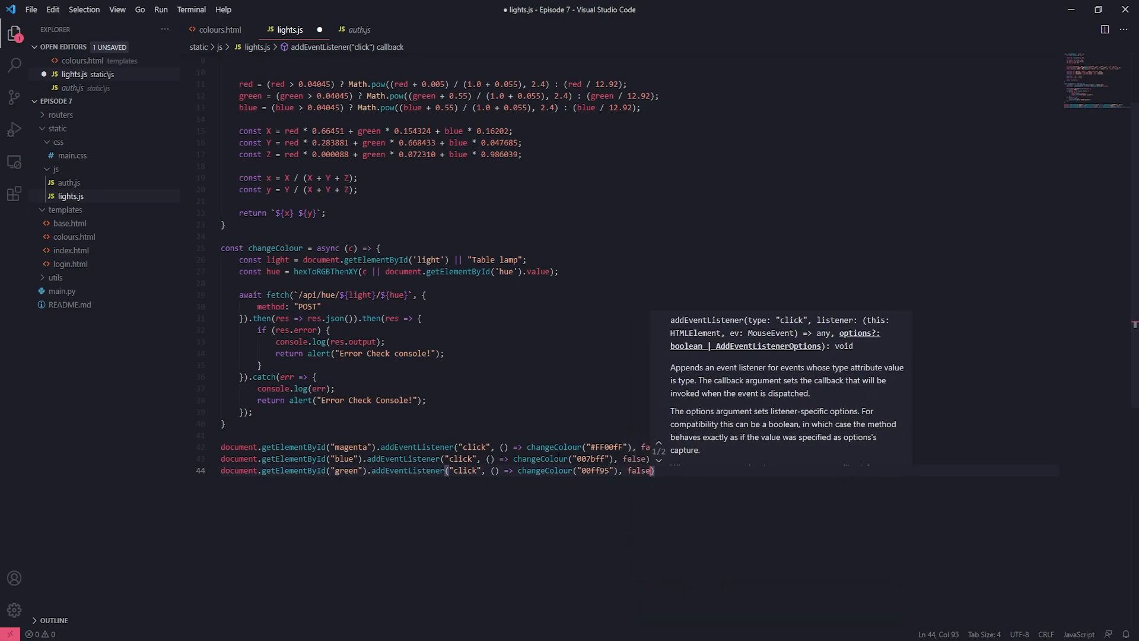
- Save lights.js, declining to replace the existing file, and start a new line
{"action": "key", "text": "ctrl+shift+s"}
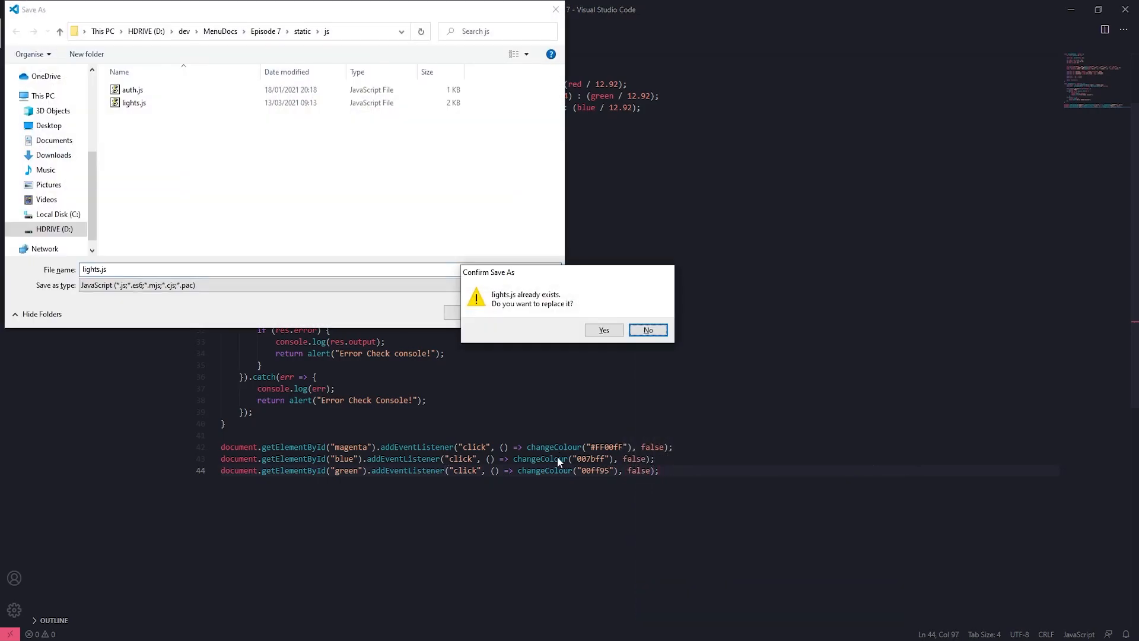
{"action": "left_click", "coordinate": [645, 330]}
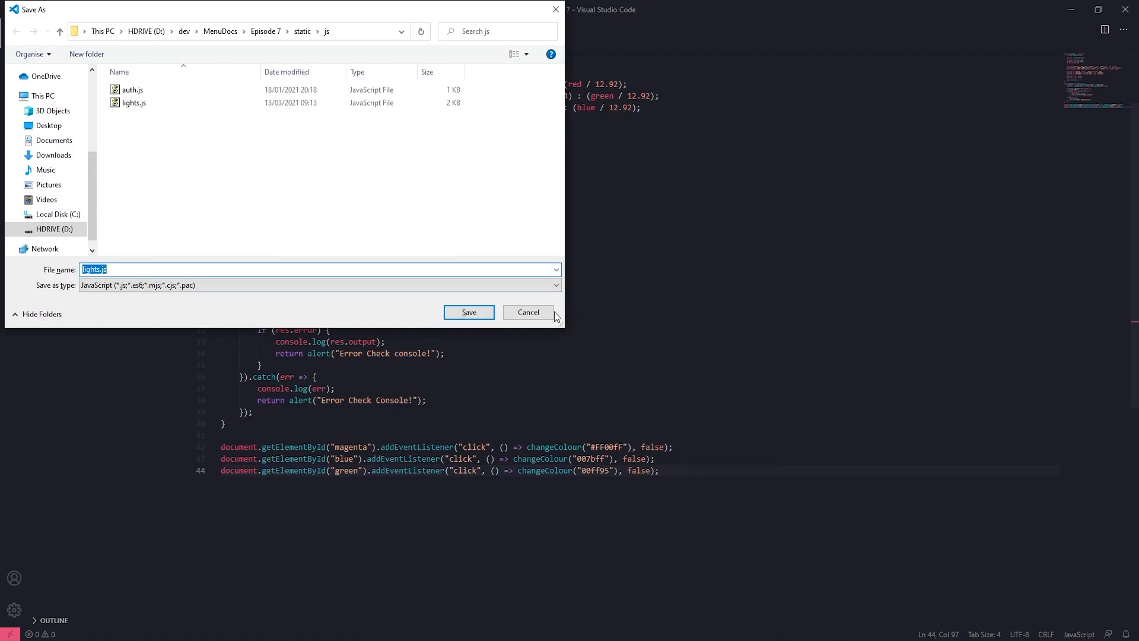
{"action": "left_click", "coordinate": [467, 312]}
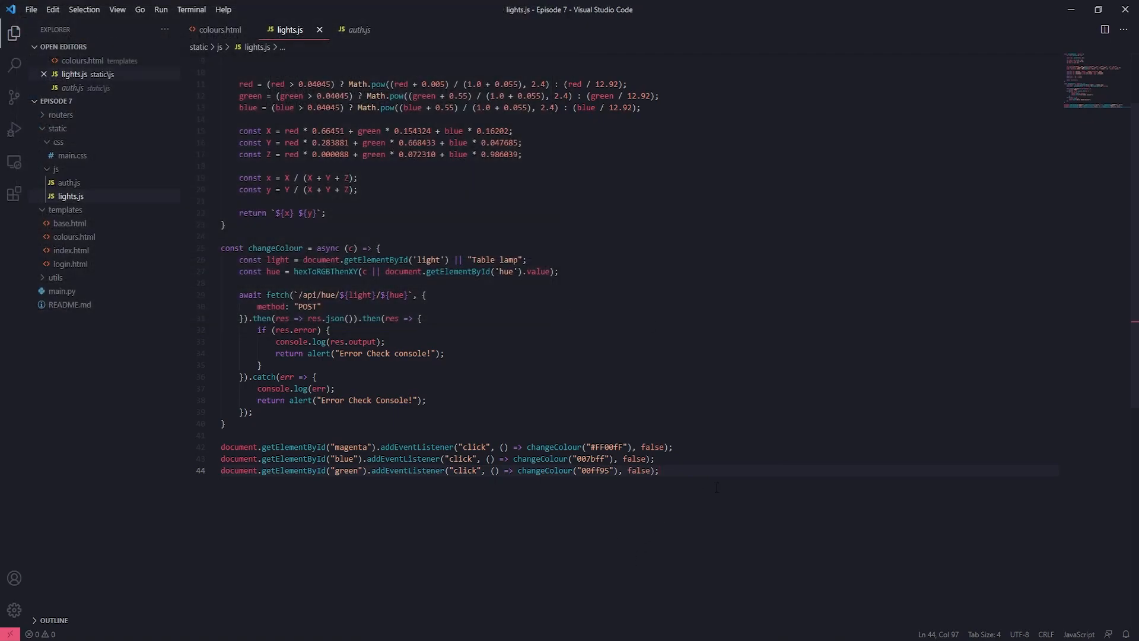
{"action": "key", "text": "enter"}
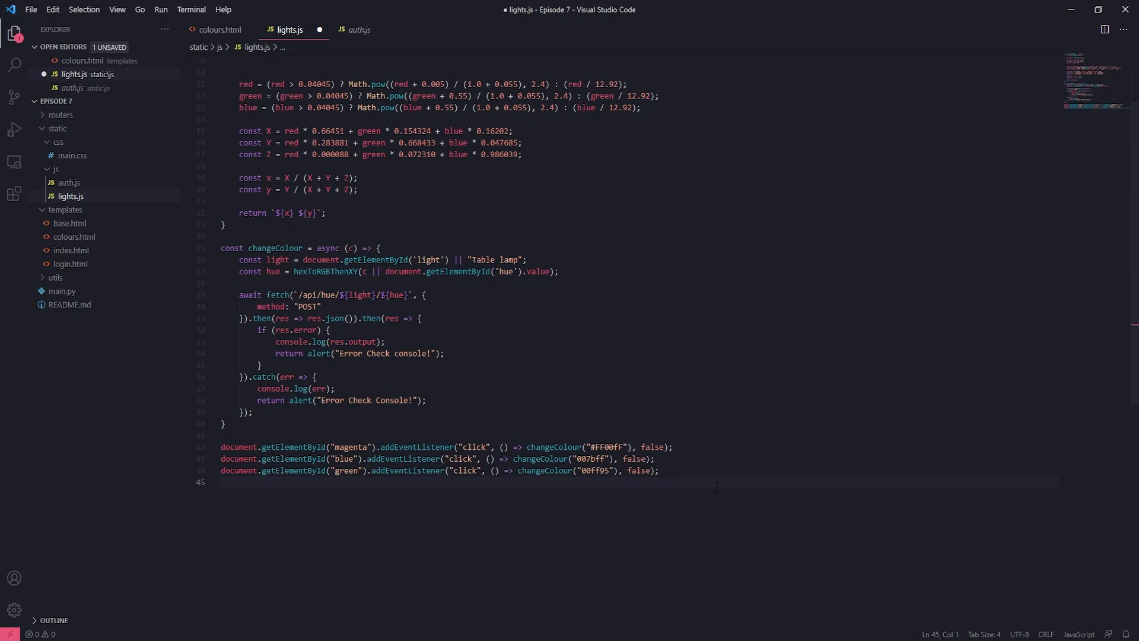
- Look up the "red" element and begin attaching a "click" event listener
{"action": "type", "text": "document"}
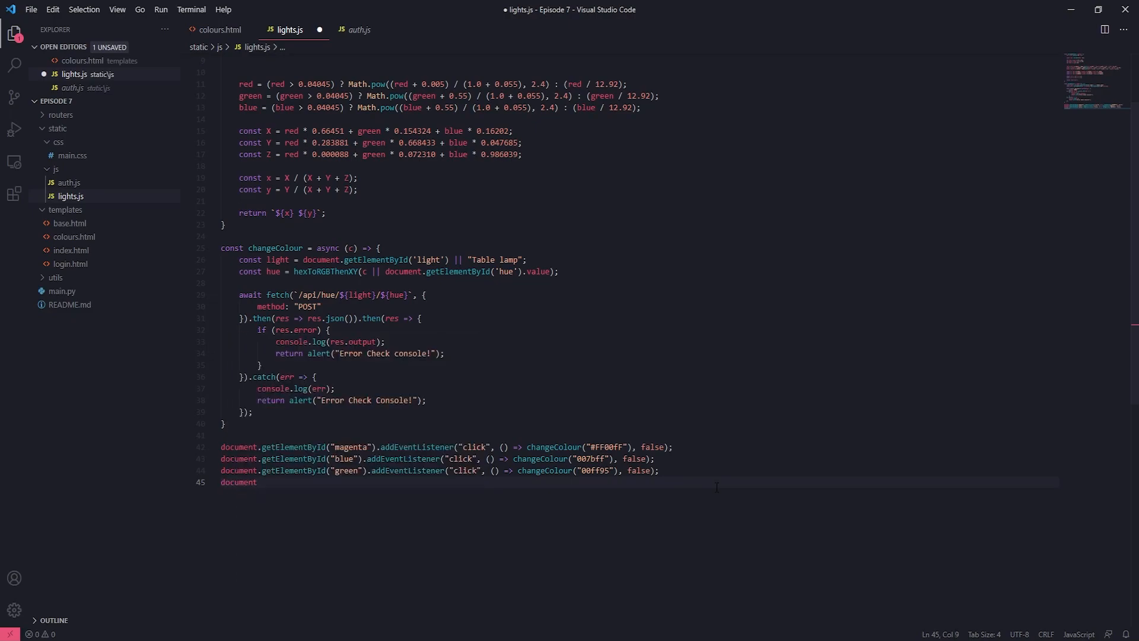
{"action": "type", "text": ".getElementById"}
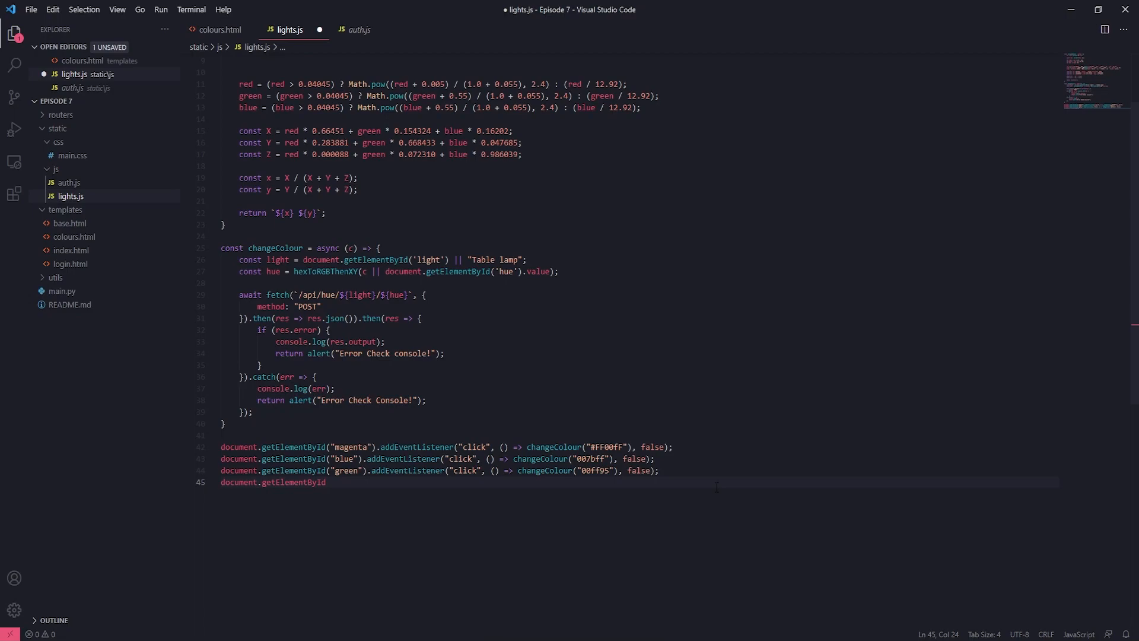
{"action": "type", "text": "\"red\")"}
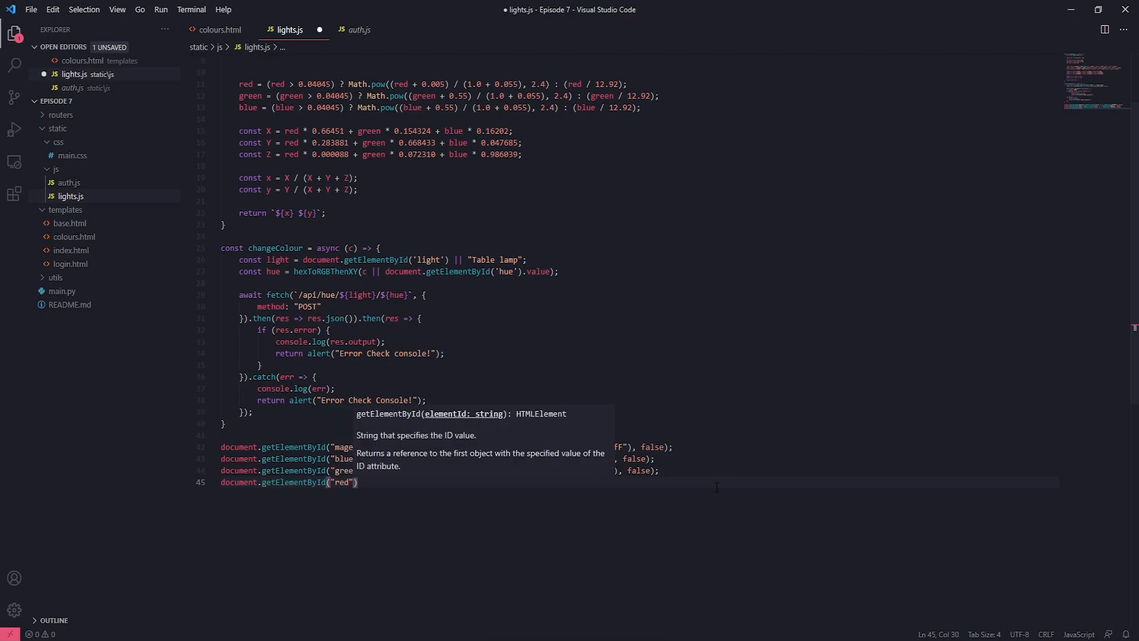
{"action": "type", "text": ".addEventListener"}
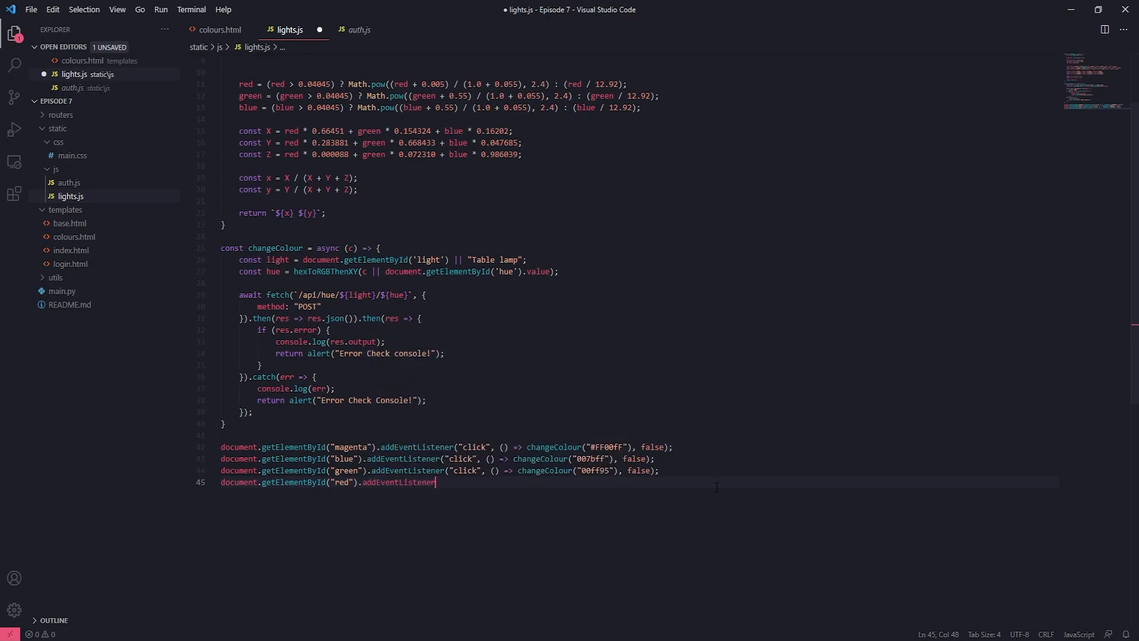
{"action": "type", "text": "(\"click\", () => )"}
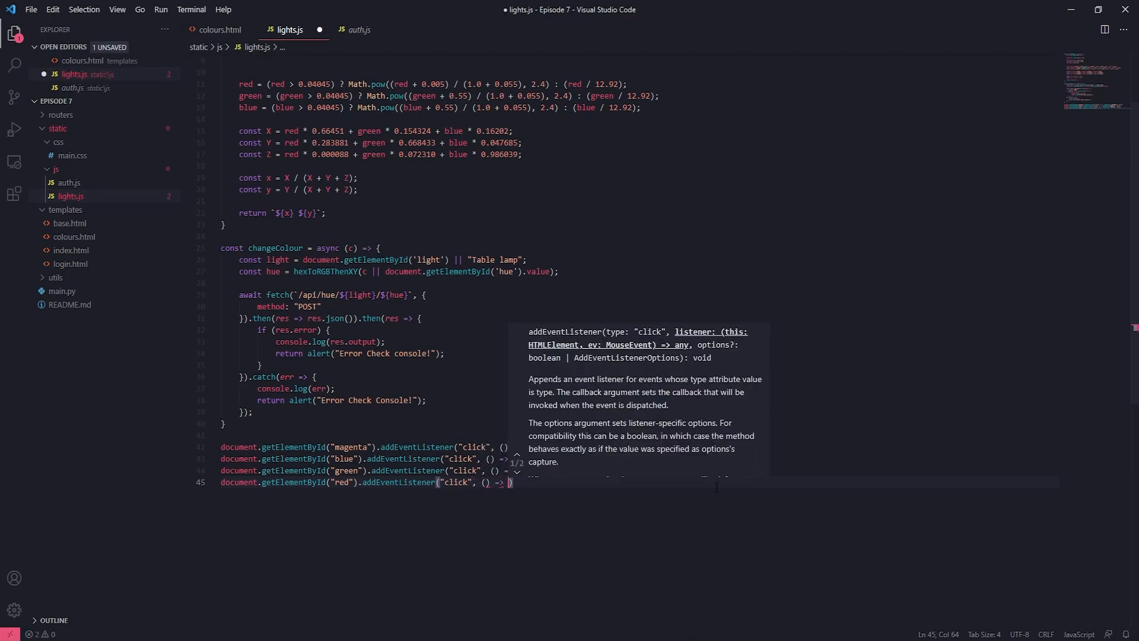
- Have the red callback call changeColour with "#ff002f" and pass false as the final option
{"action": "type", "text": "changeColour(\"\""}
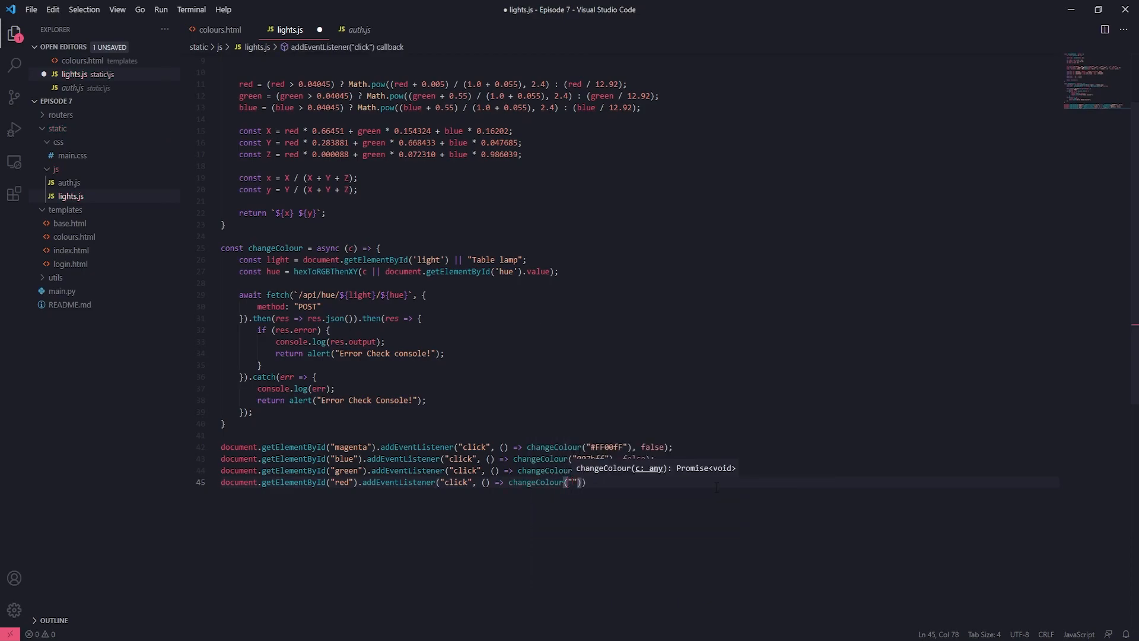
{"action": "type", "text": "#ff"}
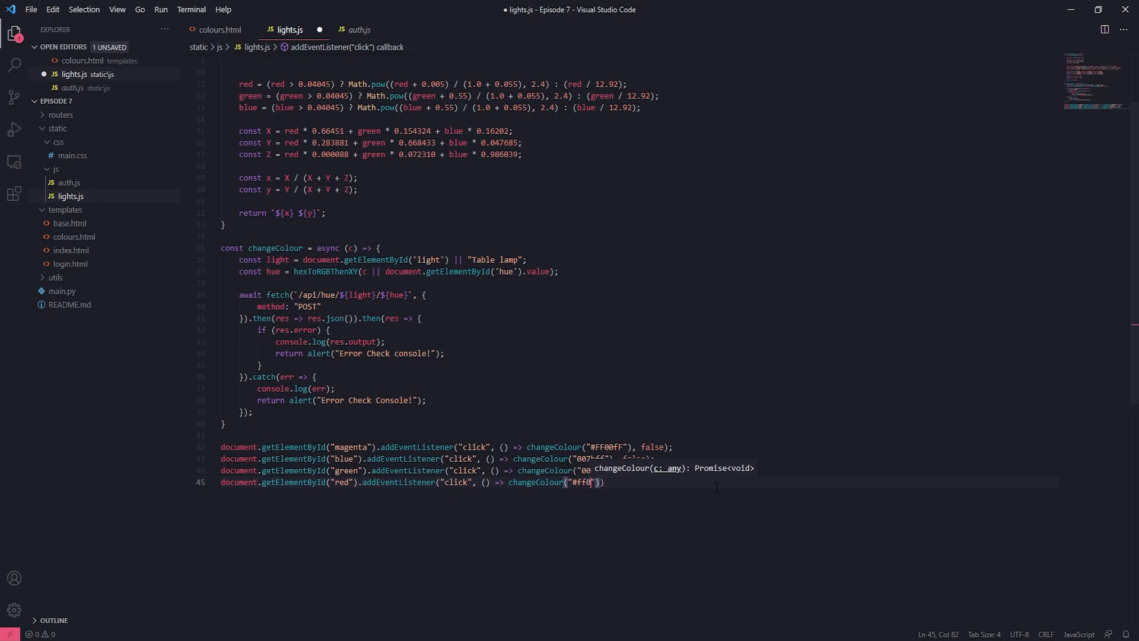
{"action": "type", "text": "02f"}
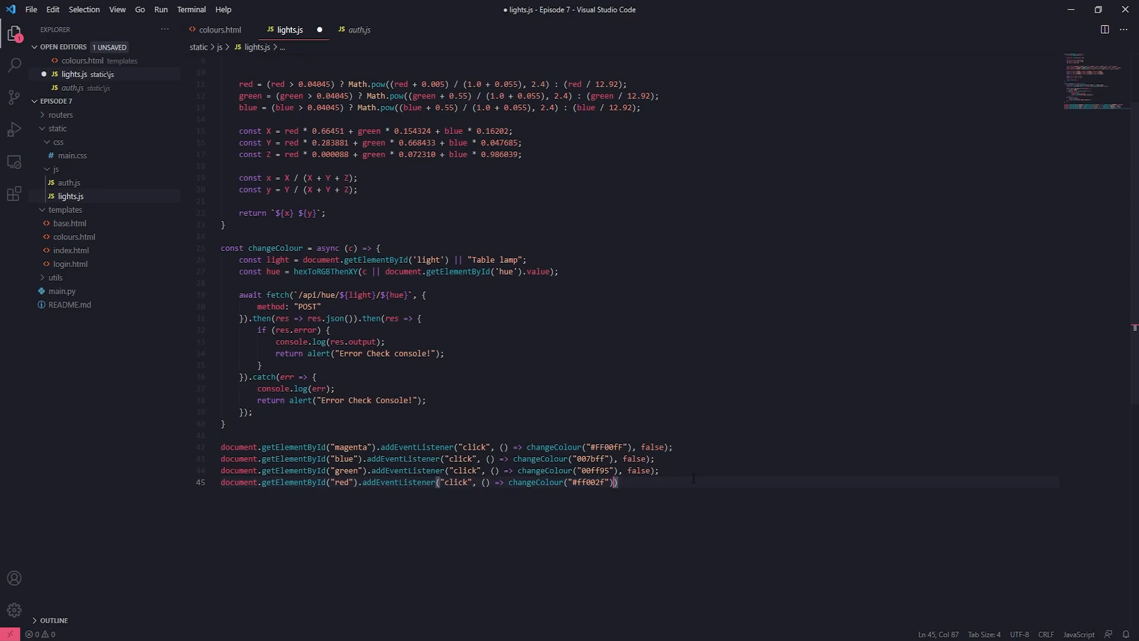
{"action": "type", "text": ", false"}
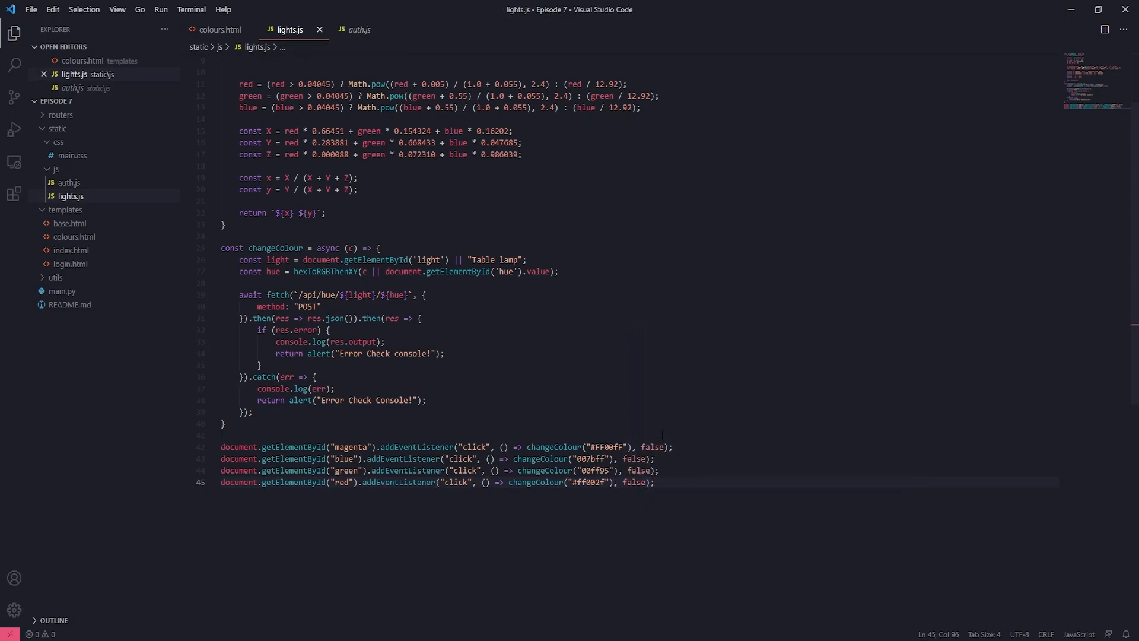
{"action": "scroll", "scroll_direction": "up", "scroll_amount": 3}
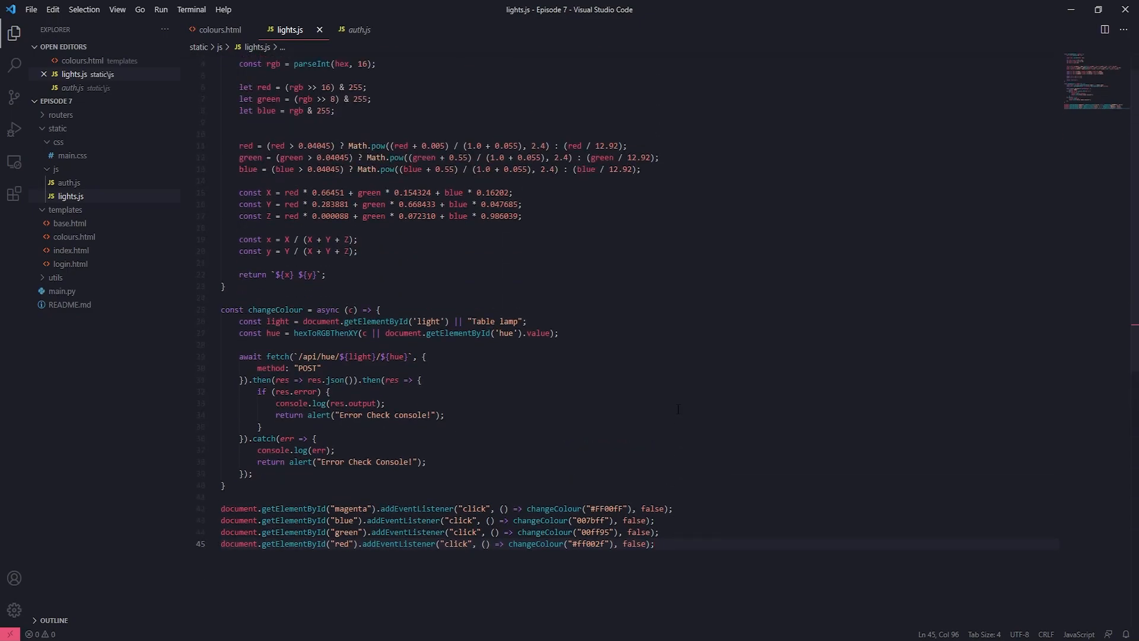
{"action": "scroll", "scroll_direction": "up", "scroll_amount": 3}
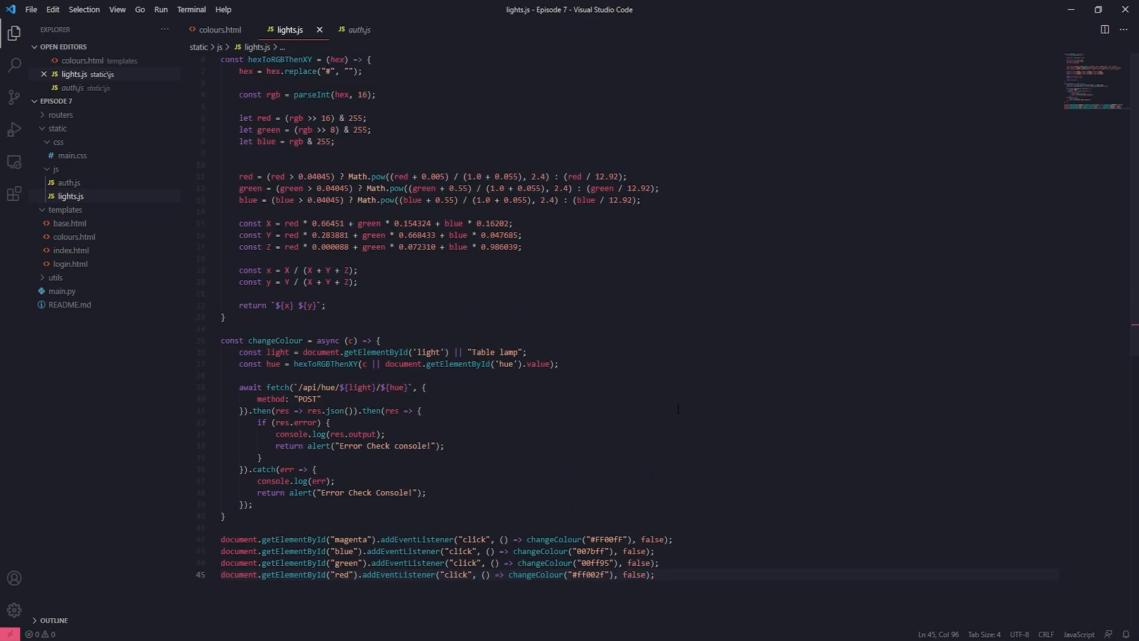
{"action": "mouse_move", "coordinate": [283, 199]}
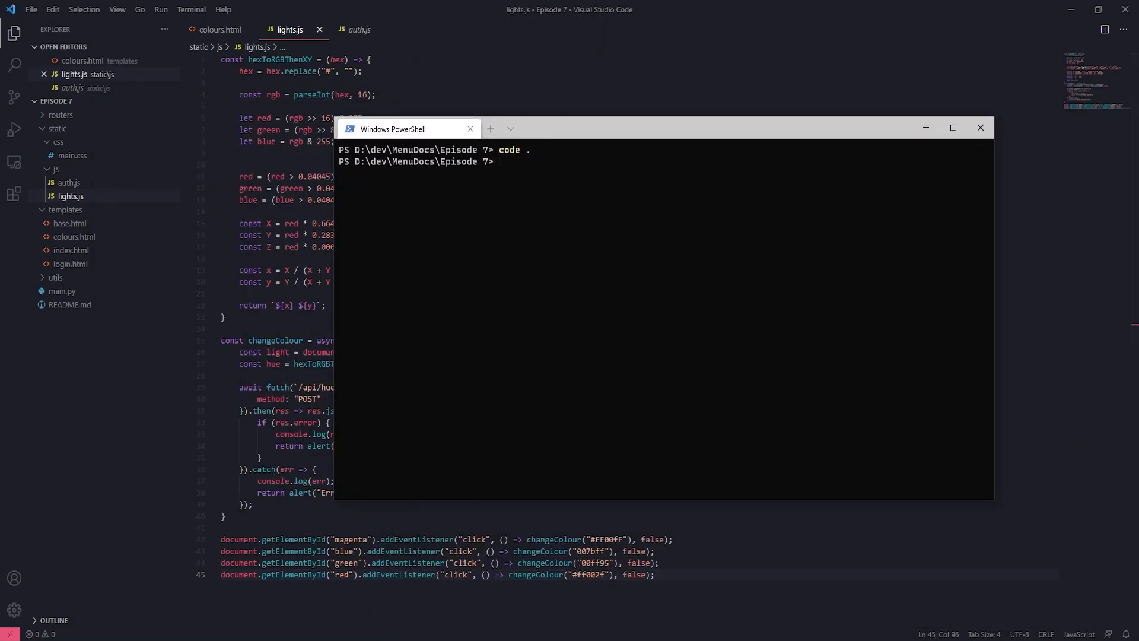
{"action": "mouse_move", "coordinate": [612, 186]}
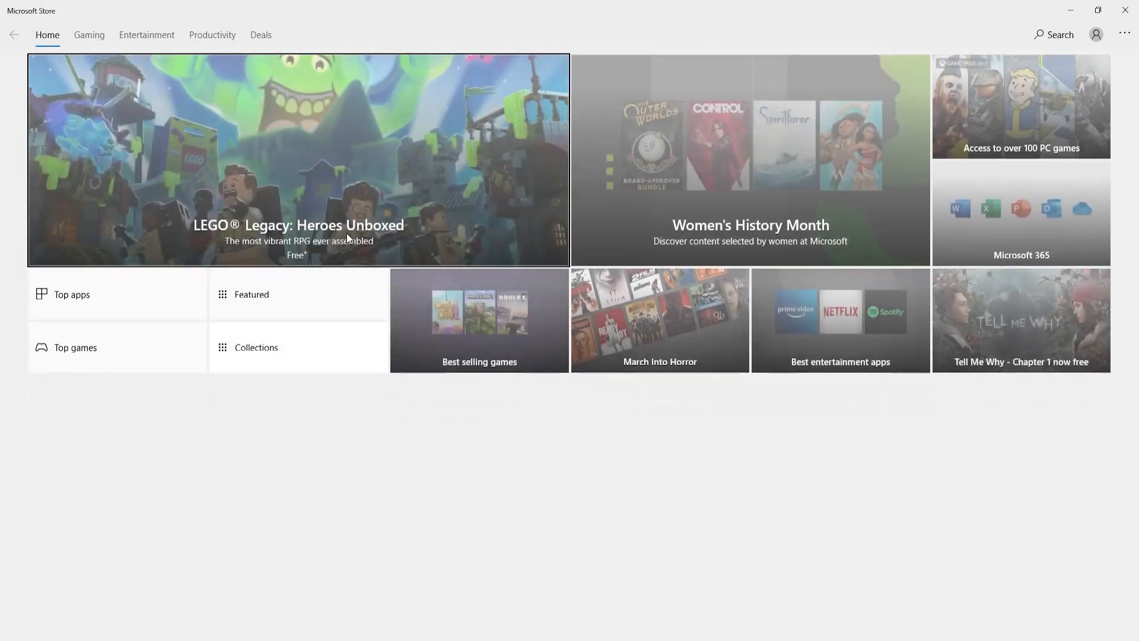
{"action": "scroll", "scroll_direction": "down", "scroll_amount": 3}
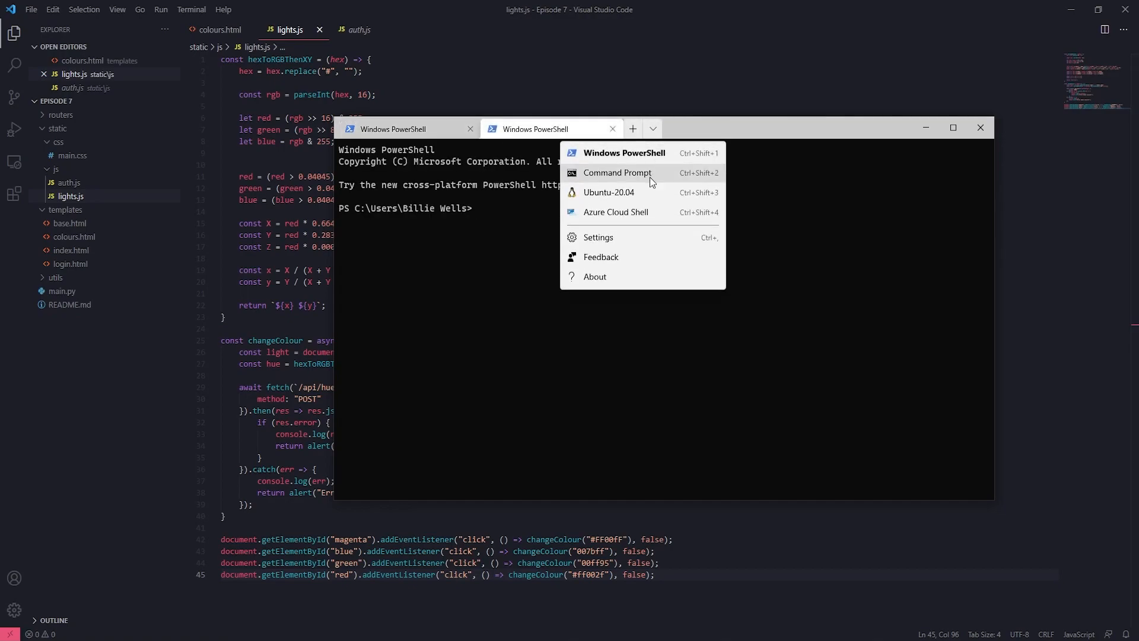
{"action": "mouse_move", "coordinate": [660, 211]}
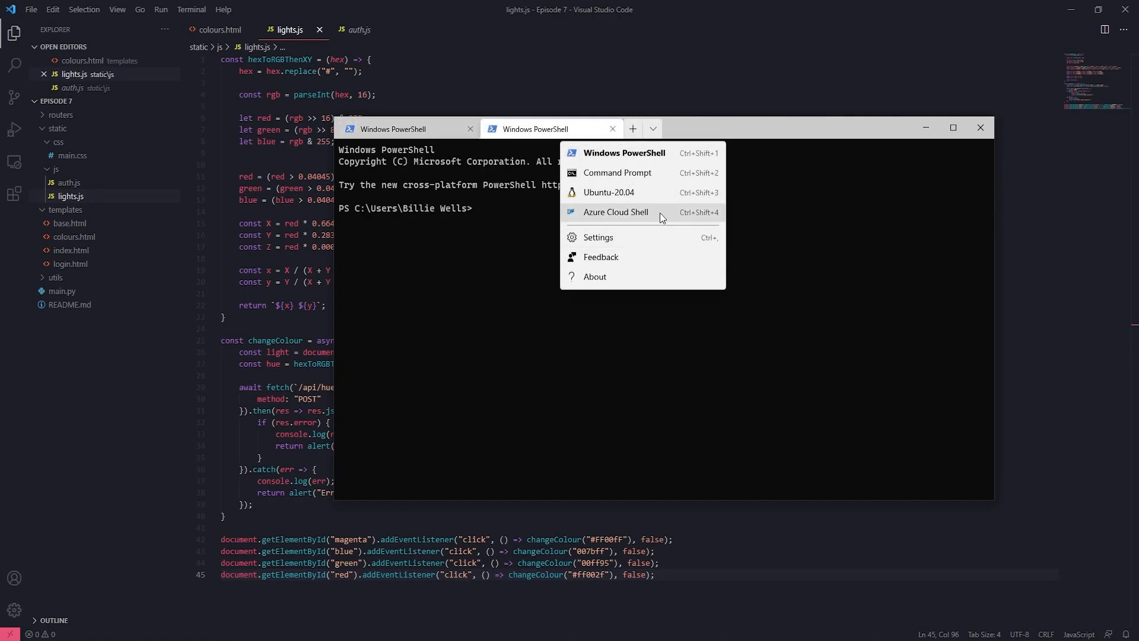
{"action": "left_click", "coordinate": [607, 192]}
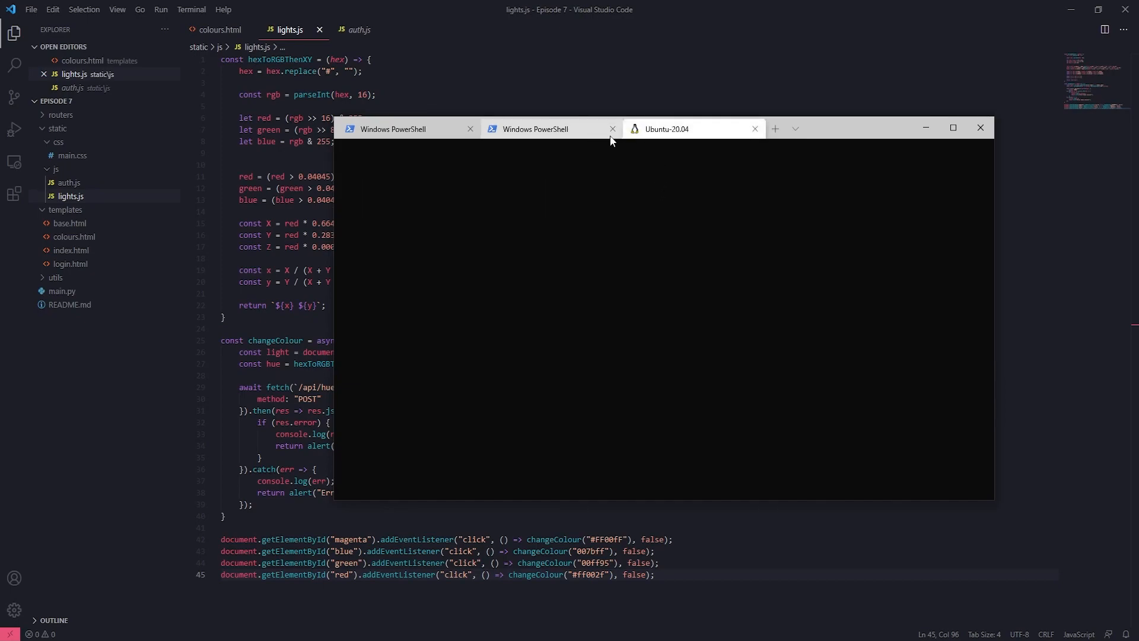
{"action": "left_click", "coordinate": [665, 128]}
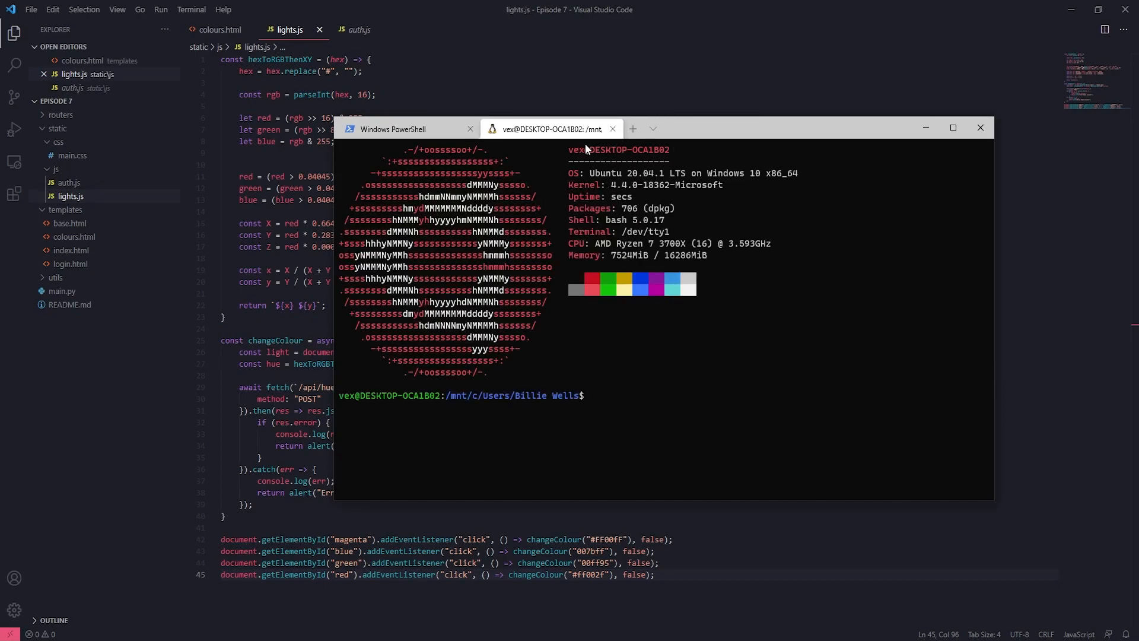
{"action": "mouse_move", "coordinate": [612, 128]}
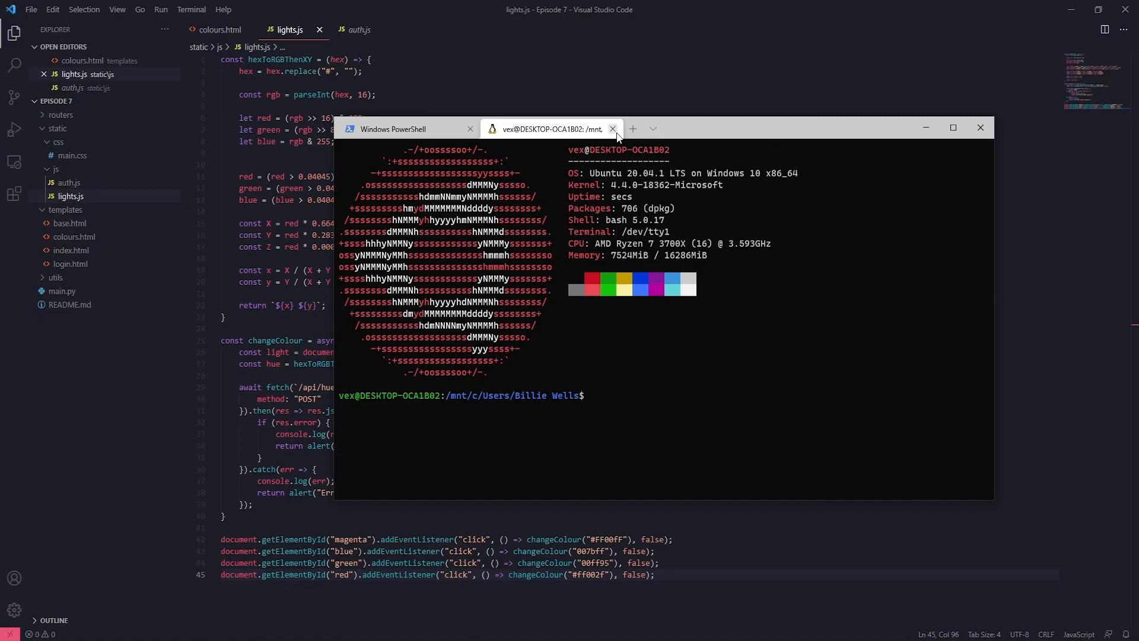
{"action": "left_click", "coordinate": [613, 128]}
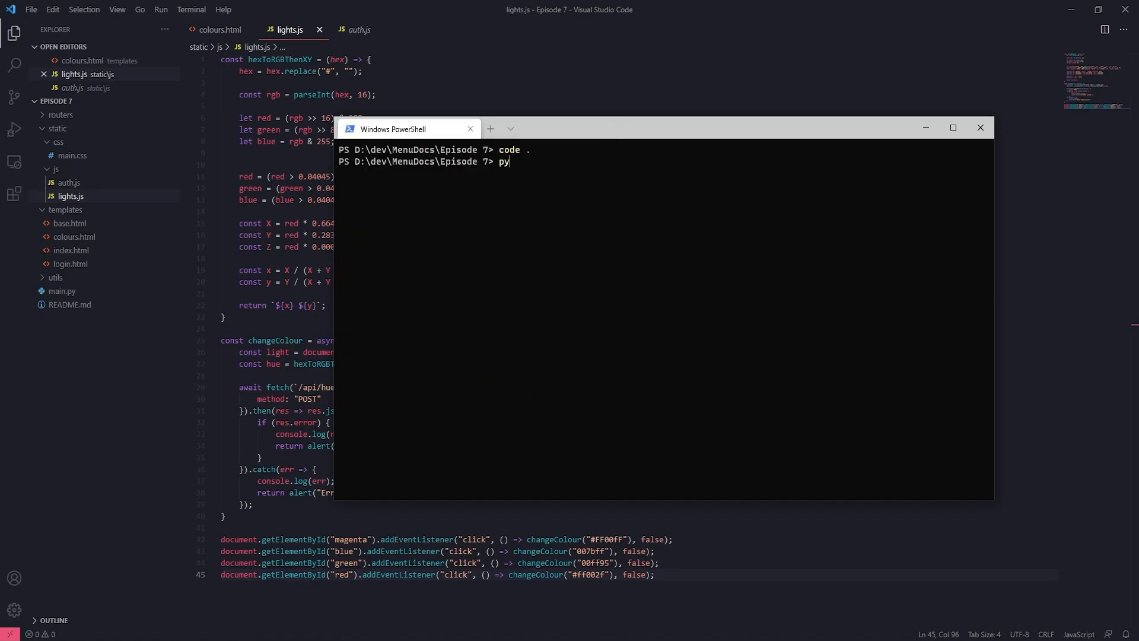
- Run python .\main.py to start the Flask server on 127.0.0.1:5000 in debug mode
{"action": "type", "text": "thon .\\main.py"}
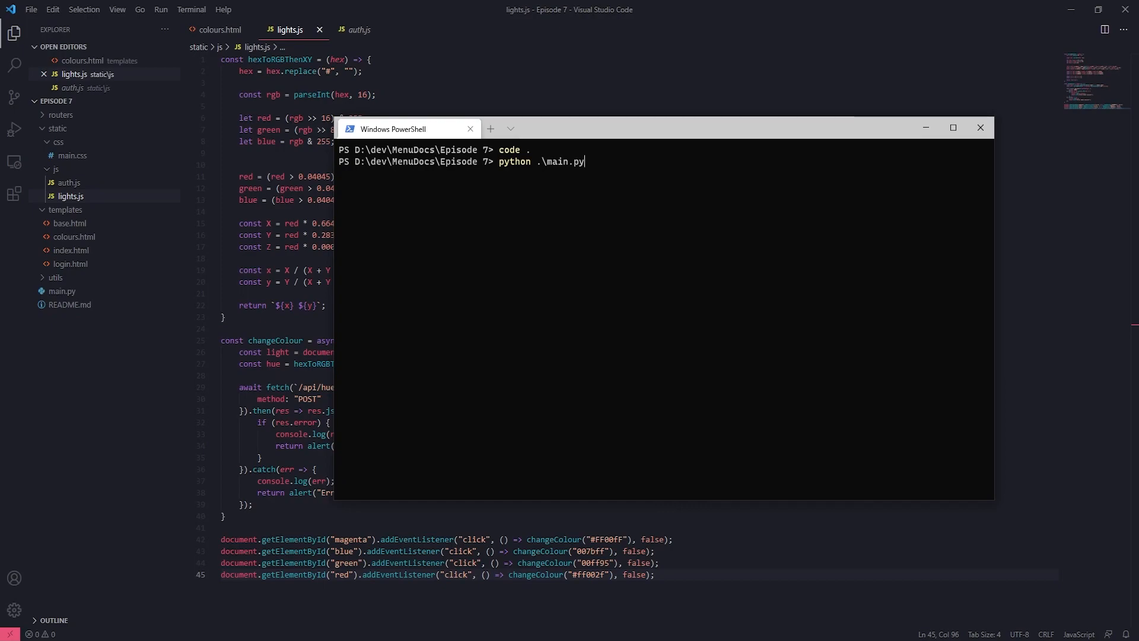
{"action": "key", "text": "Return"}
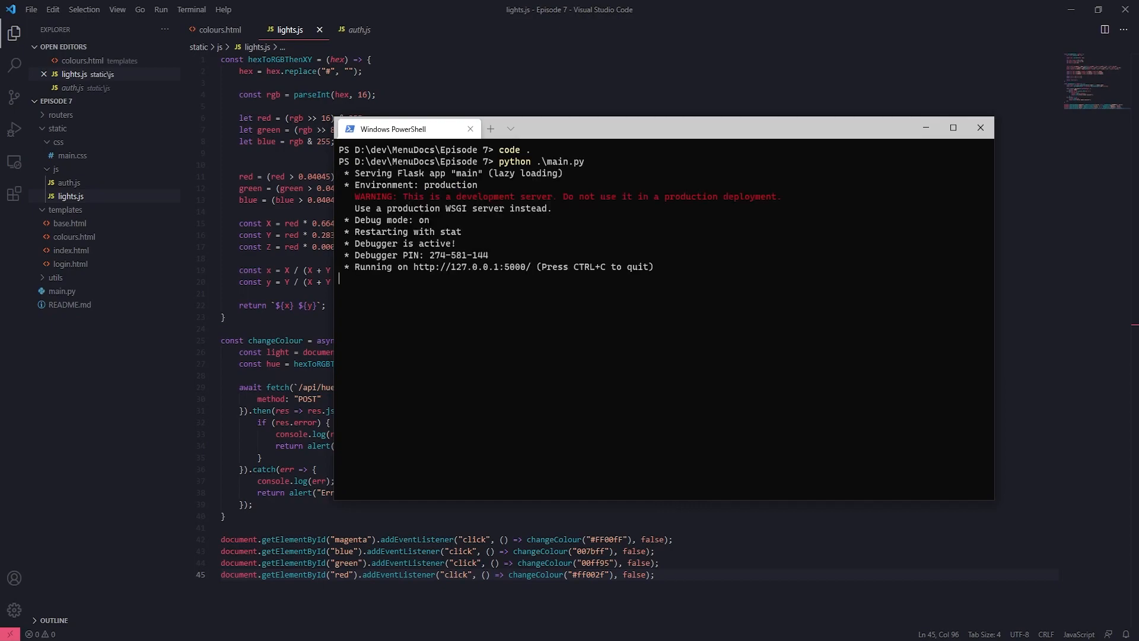
{"action": "mouse_move", "coordinate": [138, 423]}
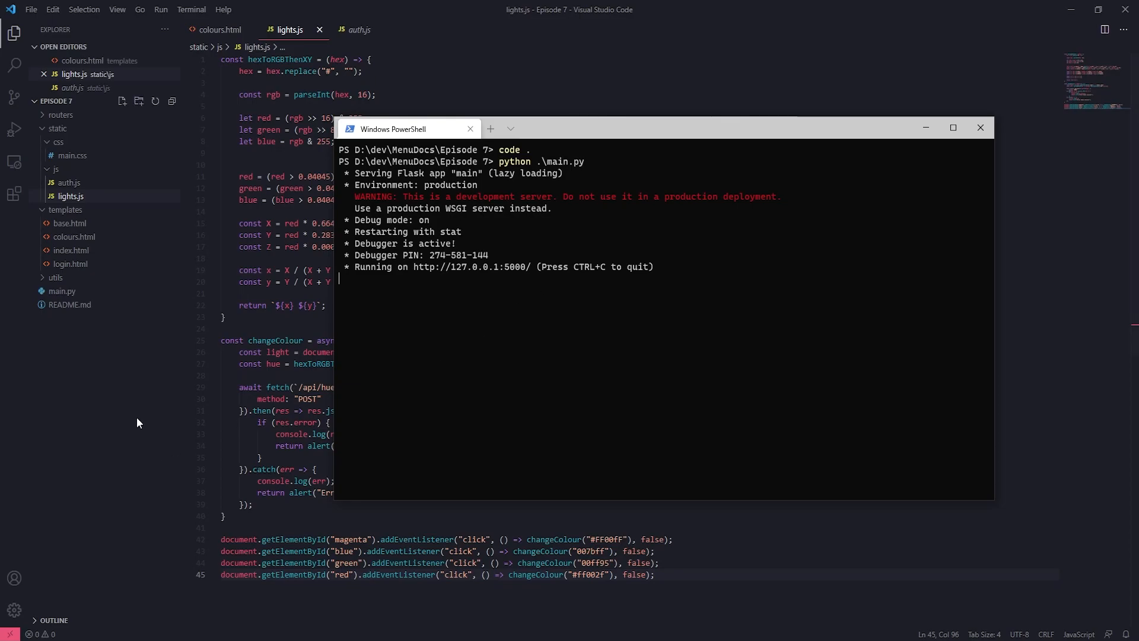
{"action": "mouse_move", "coordinate": [471, 267]}
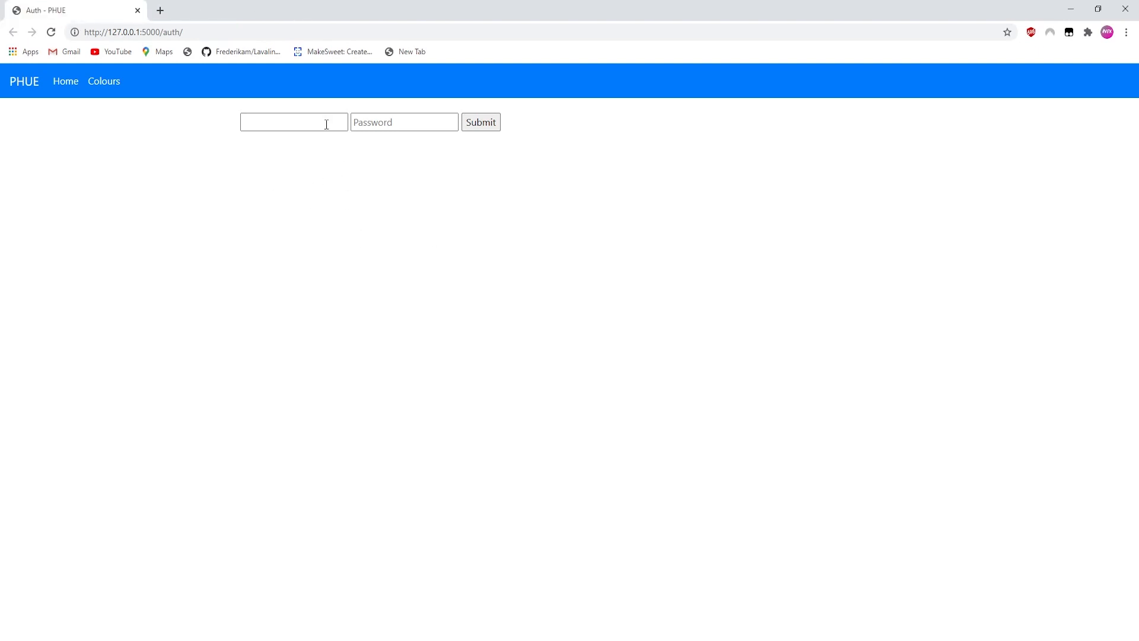
- Enter light name Table lamp and colour #eee123 on the home page form
{"action": "left_click", "coordinate": [480, 121]}
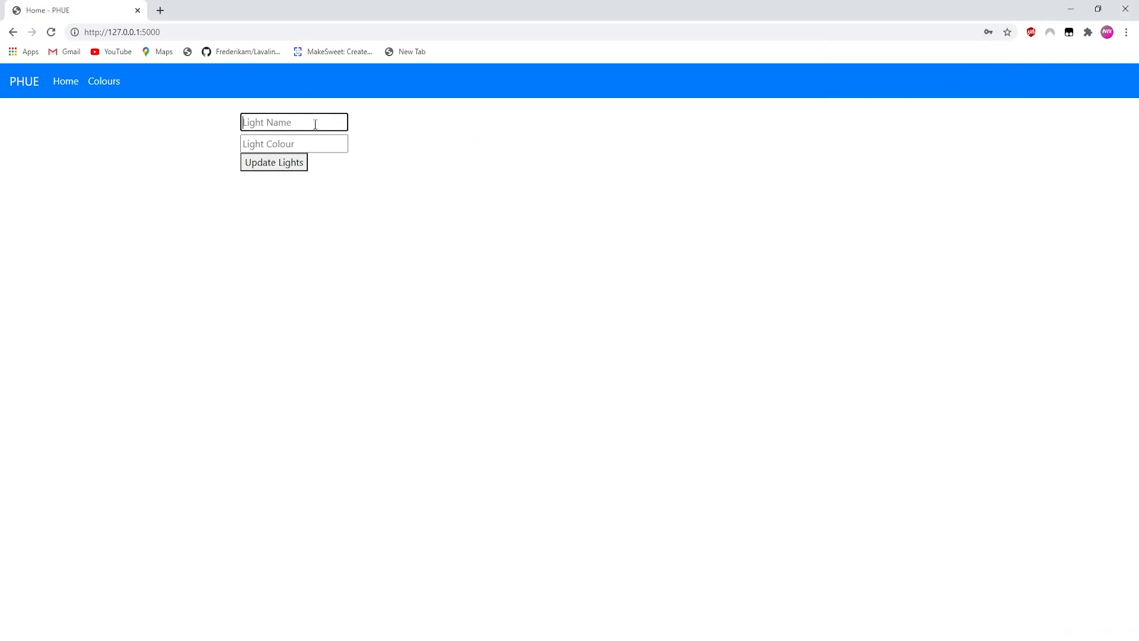
{"action": "type", "text": "Table lamp"}
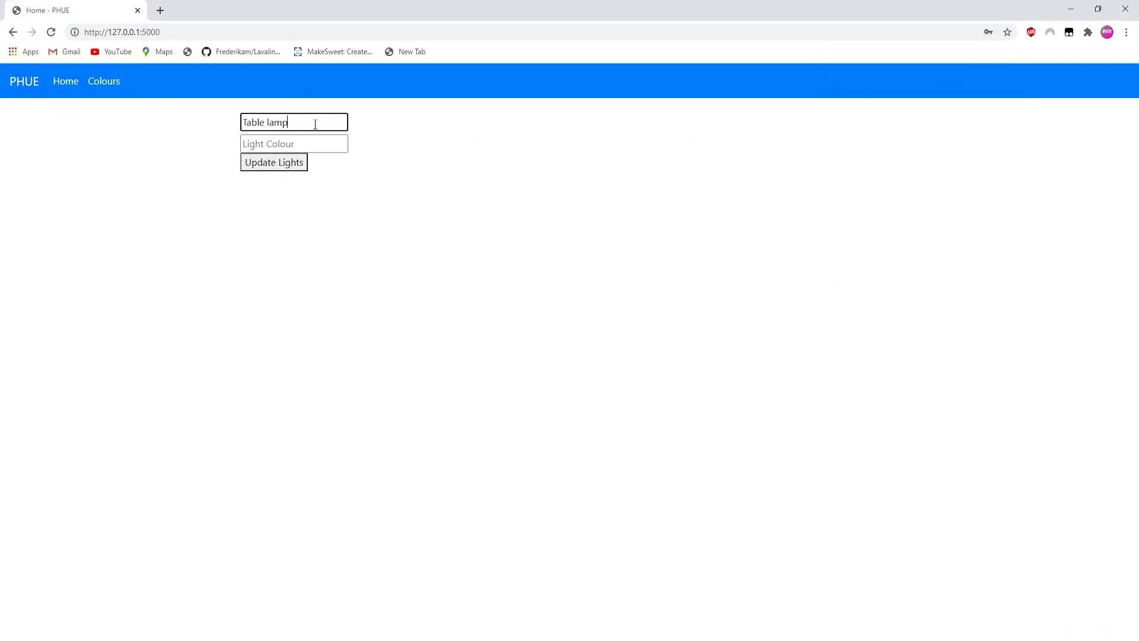
{"action": "left_click", "coordinate": [293, 144]}
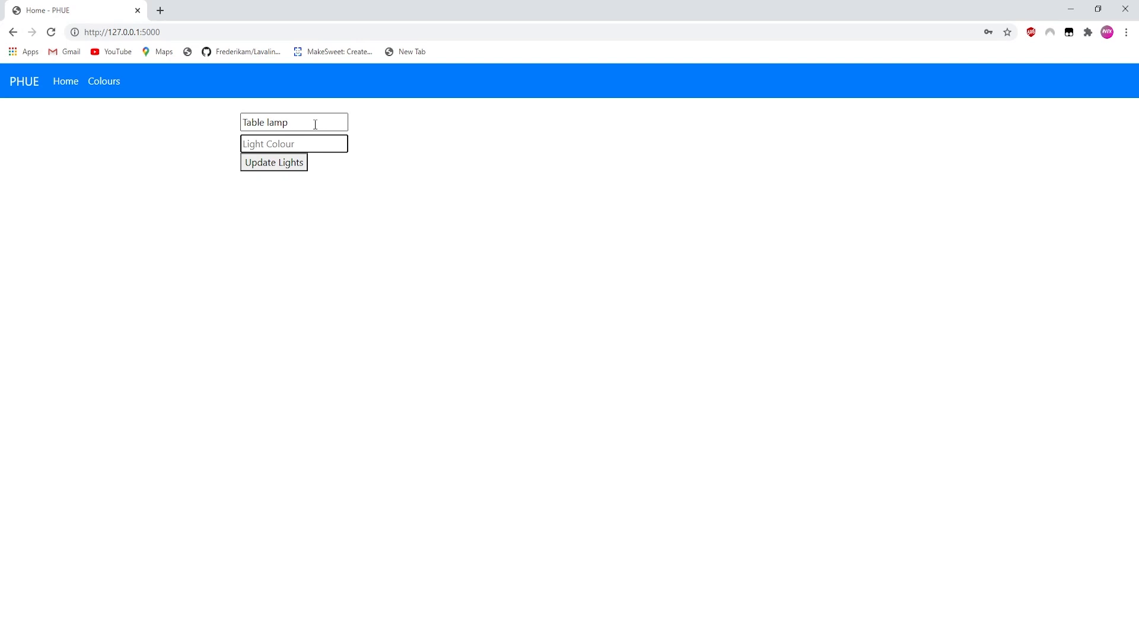
{"action": "type", "text": "#"}
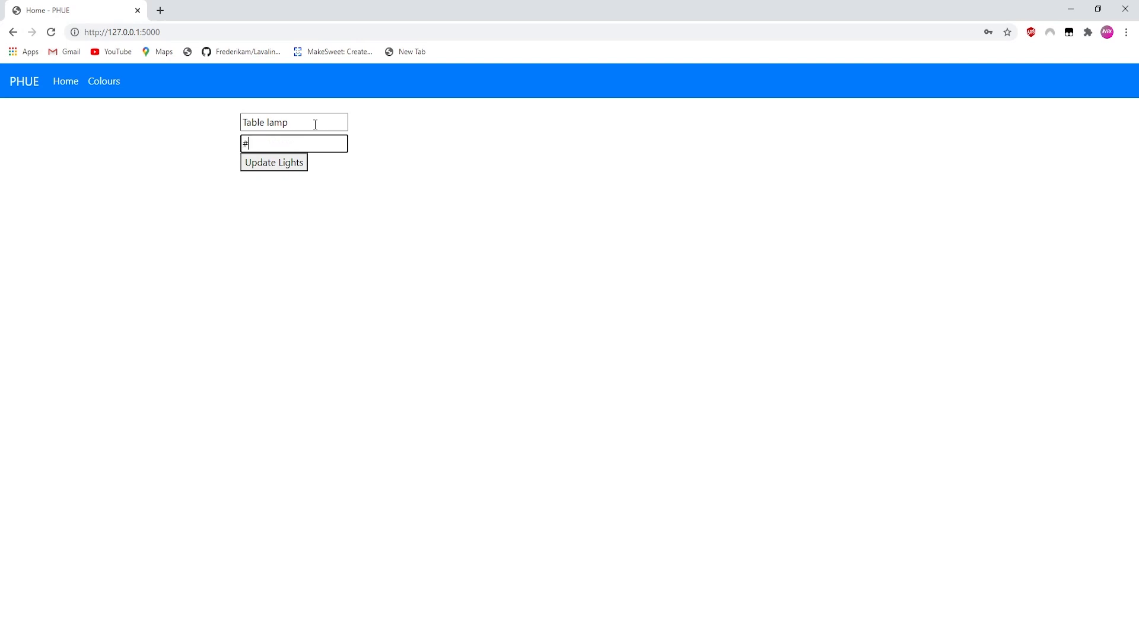
{"action": "type", "text": "eee1233"}
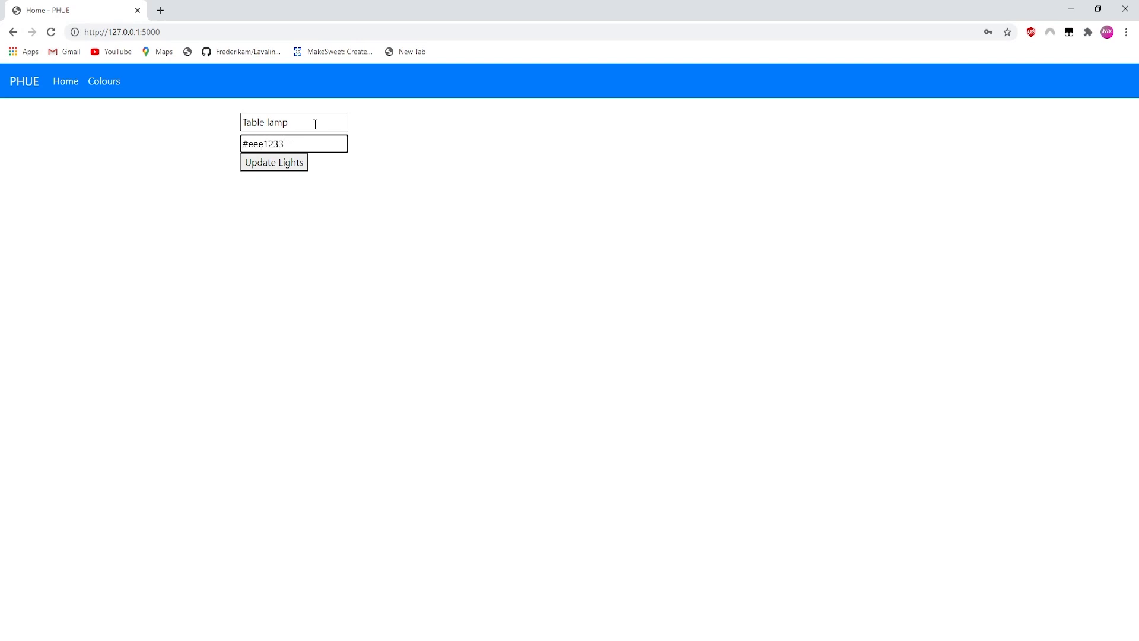
- Submit the update, dismiss the resulting error alert, and reload the home page
{"action": "left_click", "coordinate": [273, 162]}
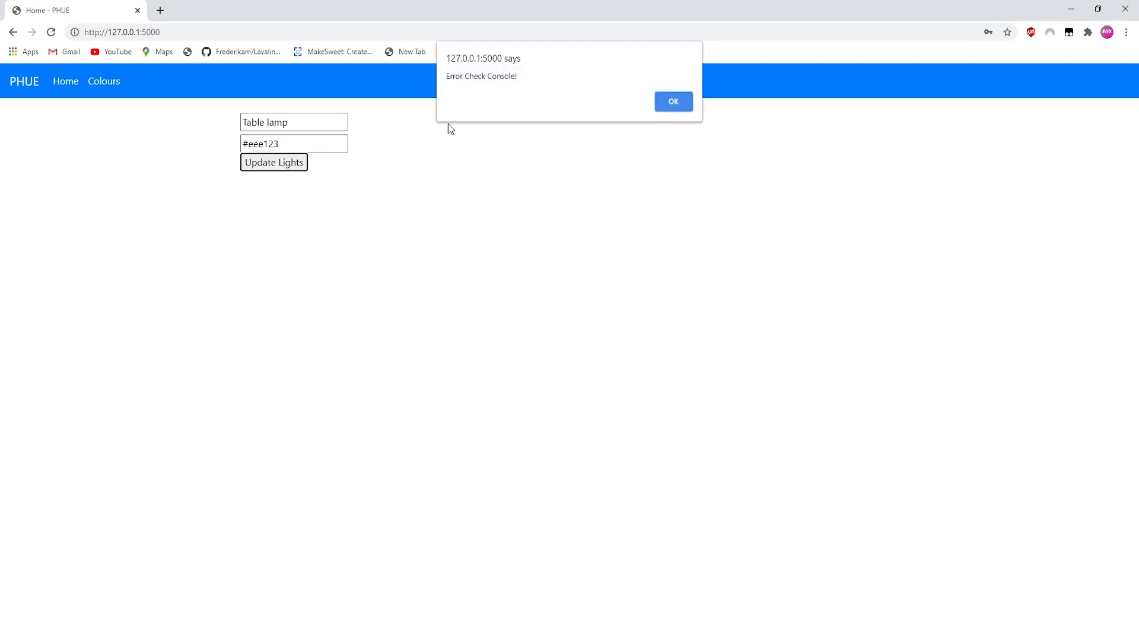
{"action": "left_click", "coordinate": [672, 101]}
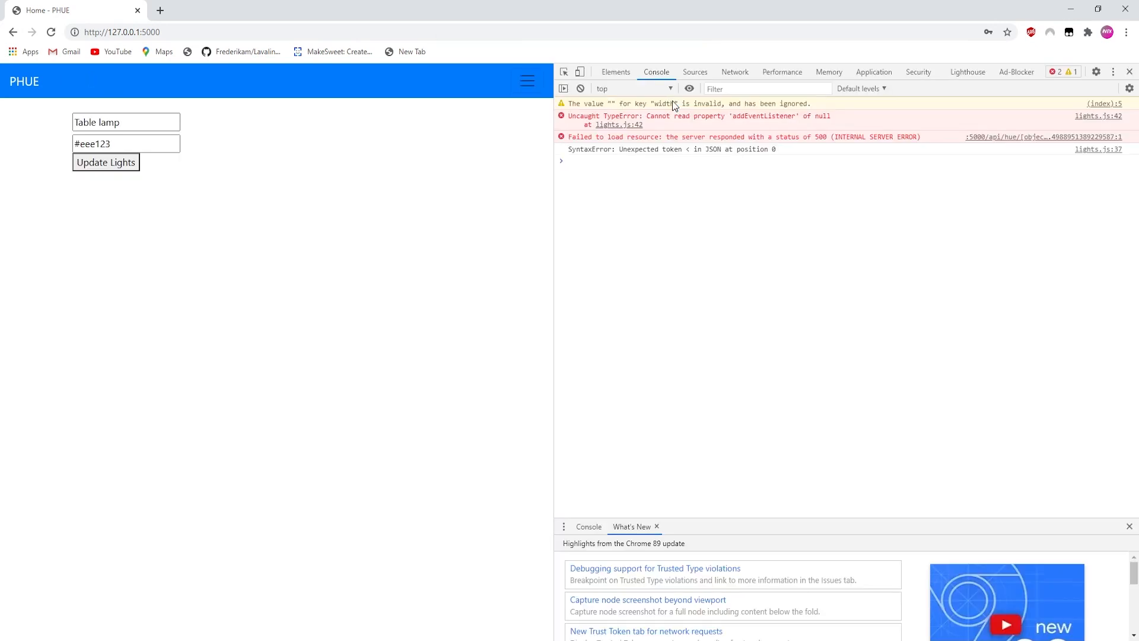
{"action": "mouse_move", "coordinate": [1077, 157]}
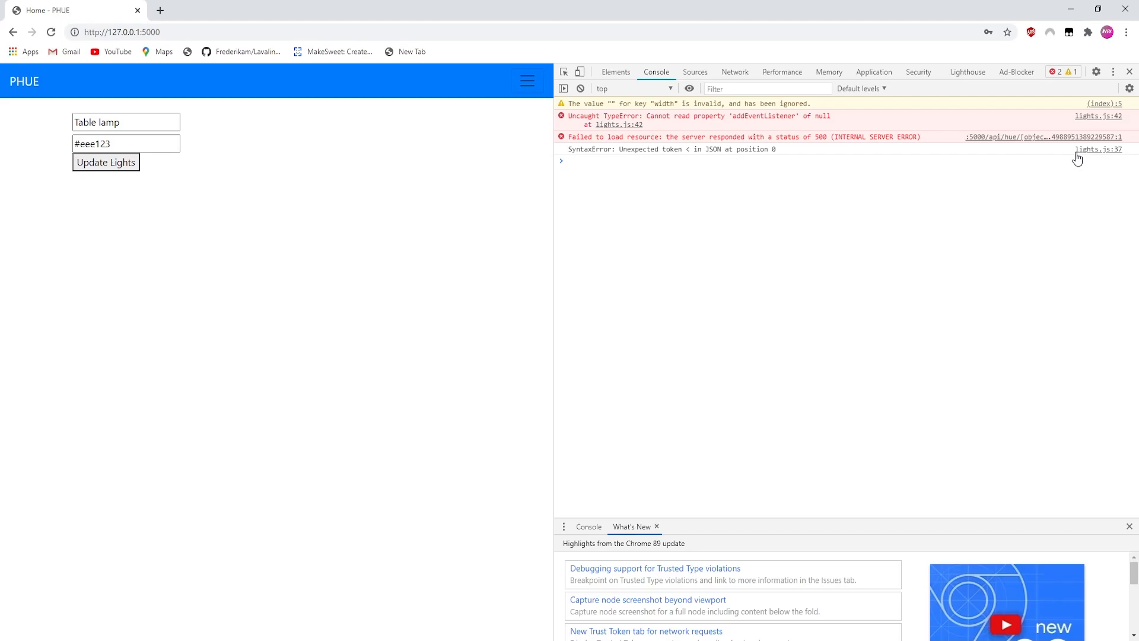
{"action": "left_click", "coordinate": [1127, 71]}
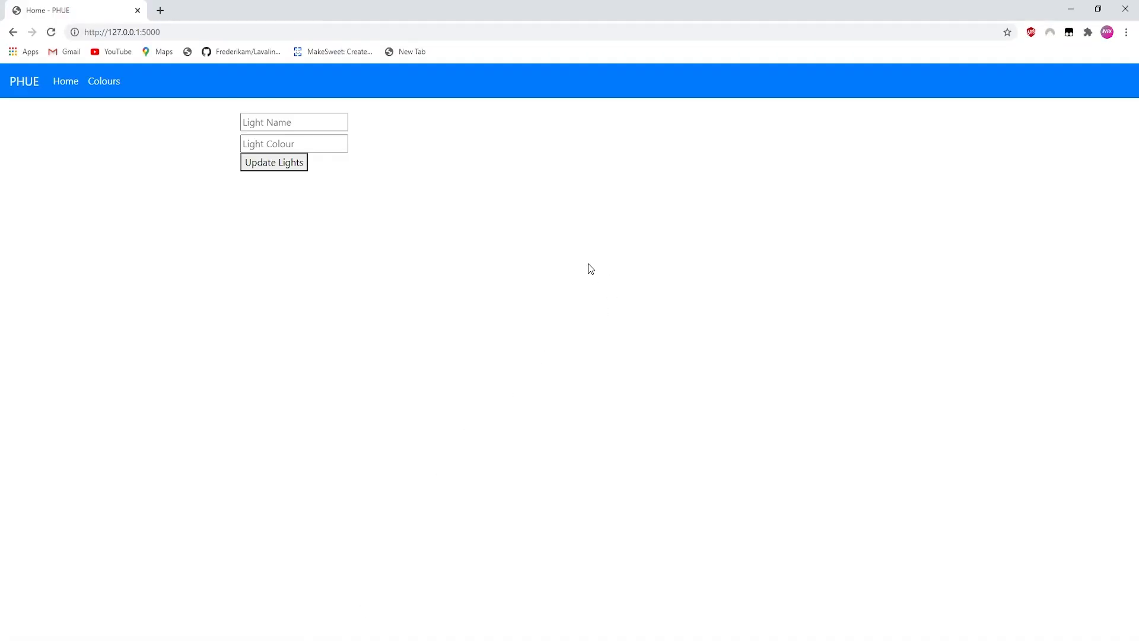
- Resend the update for Table lamp with #333123, dismiss the alert and inspect the failed hue request
{"action": "type", "text": "Table lamp"}
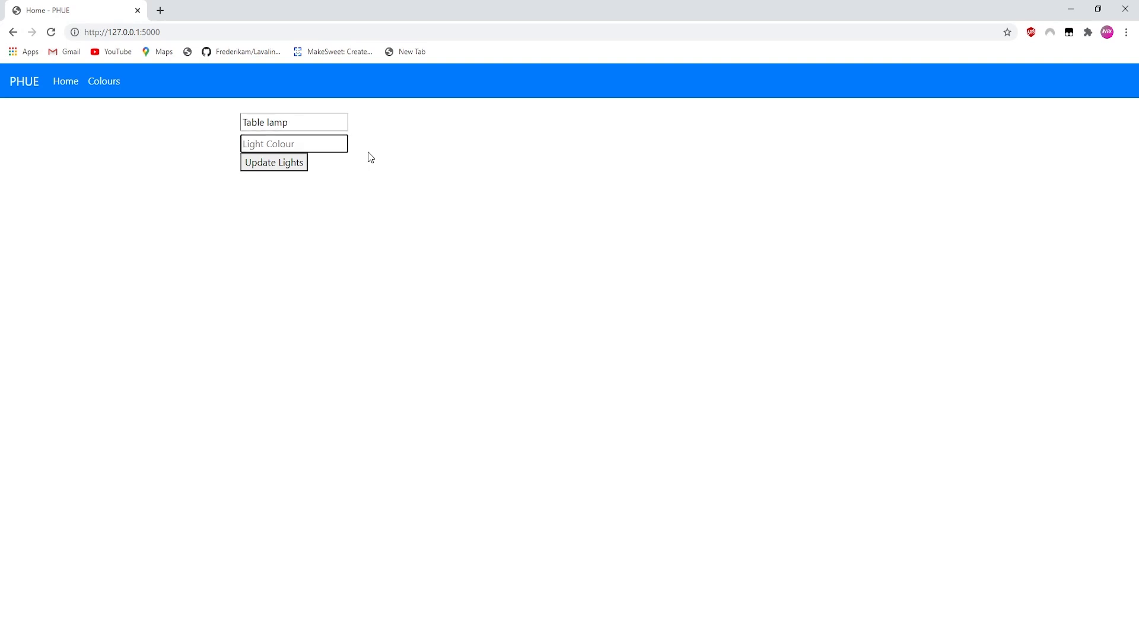
{"action": "type", "text": "#3331"}
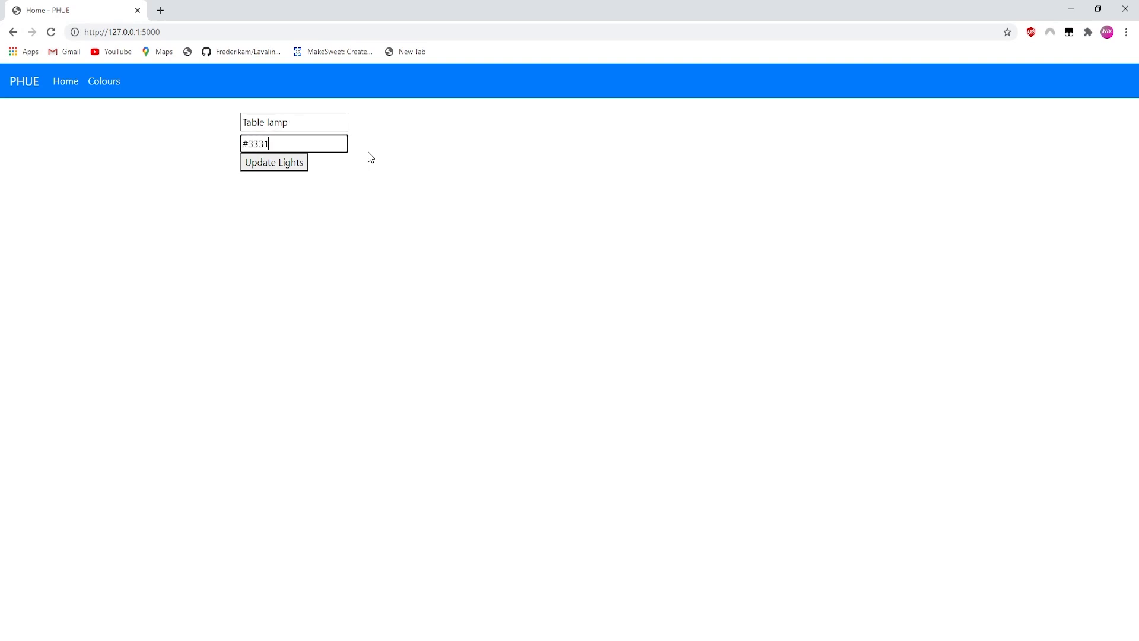
{"action": "left_click", "coordinate": [274, 163]}
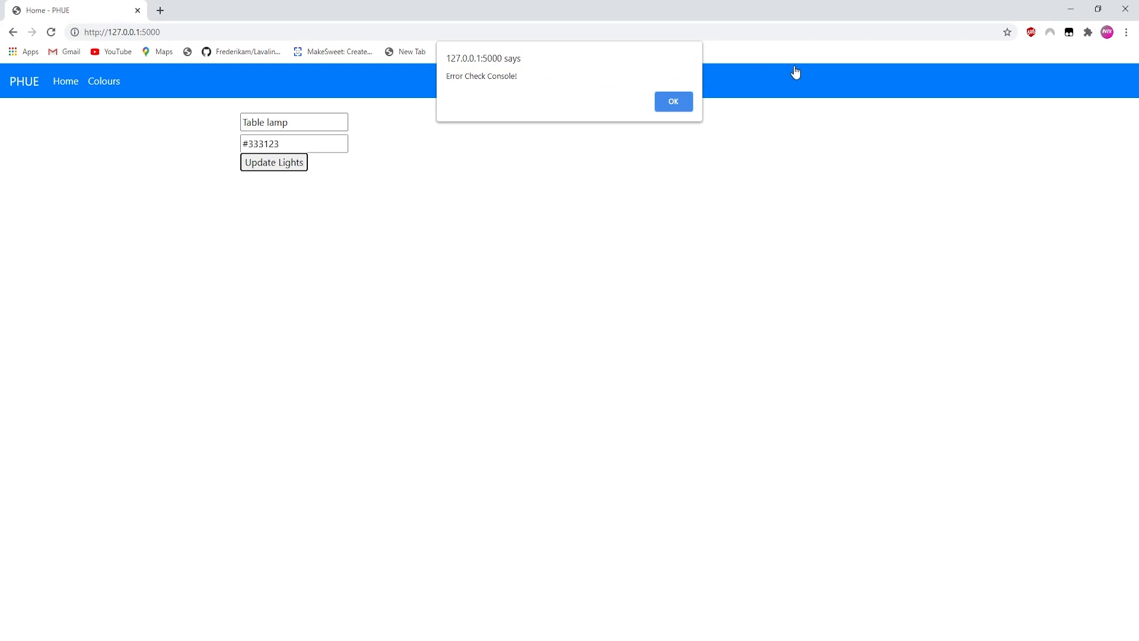
{"action": "left_click", "coordinate": [671, 101]}
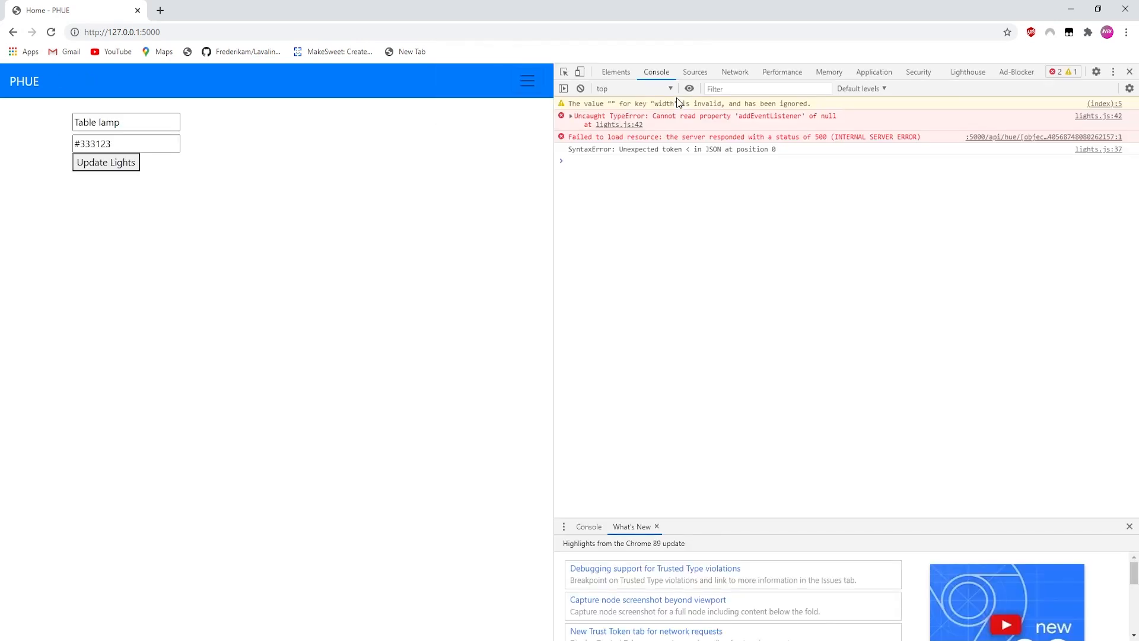
{"action": "mouse_move", "coordinate": [1044, 136]}
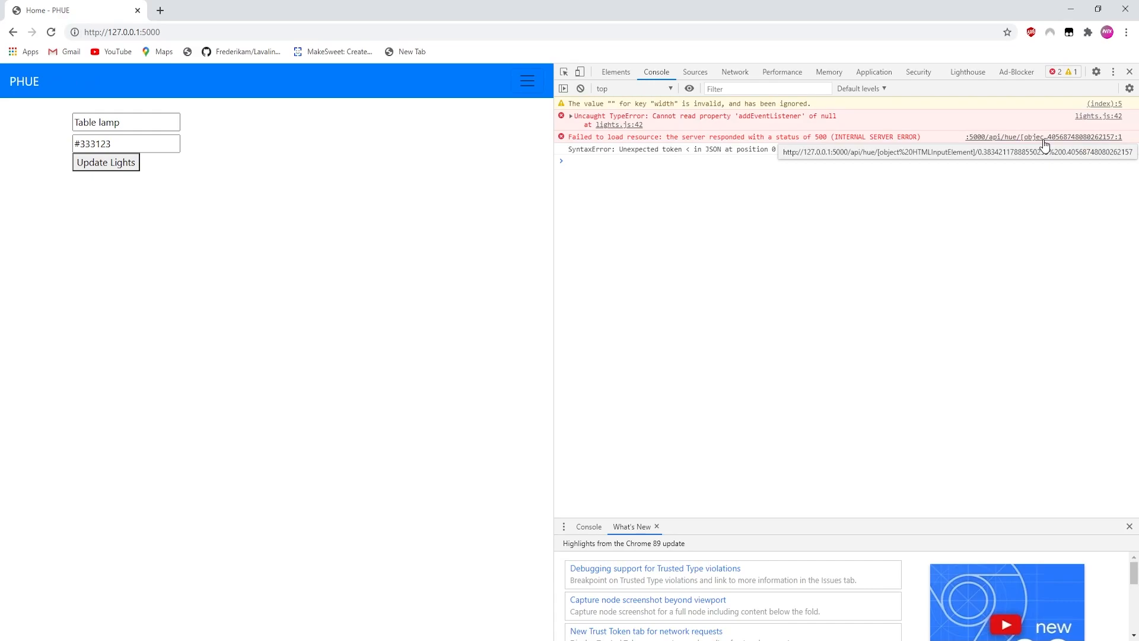
{"action": "left_click", "coordinate": [1048, 136]}
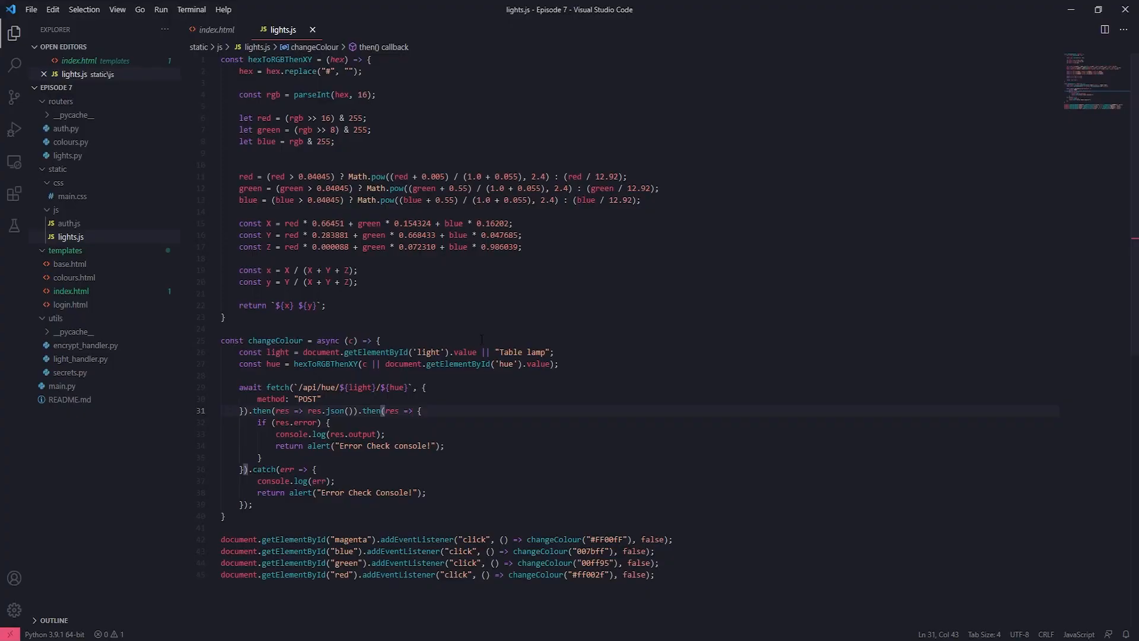
- Add .value to the light and hue lookups in changeColour in lights.js
{"action": "left_click", "coordinate": [464, 352]}
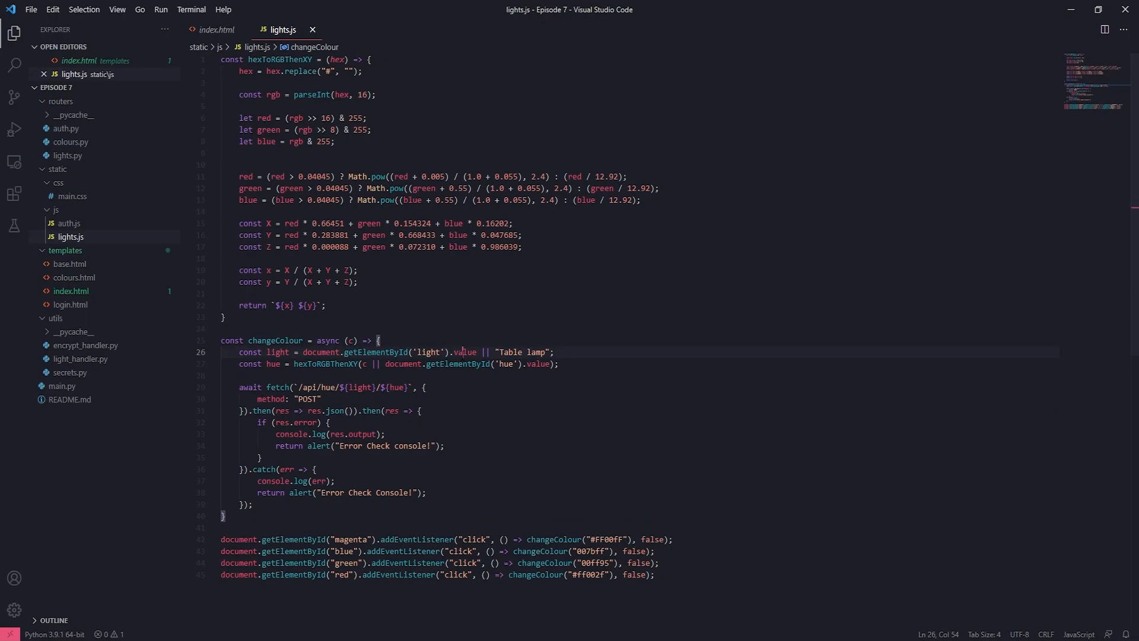
{"action": "mouse_move", "coordinate": [376, 353]}
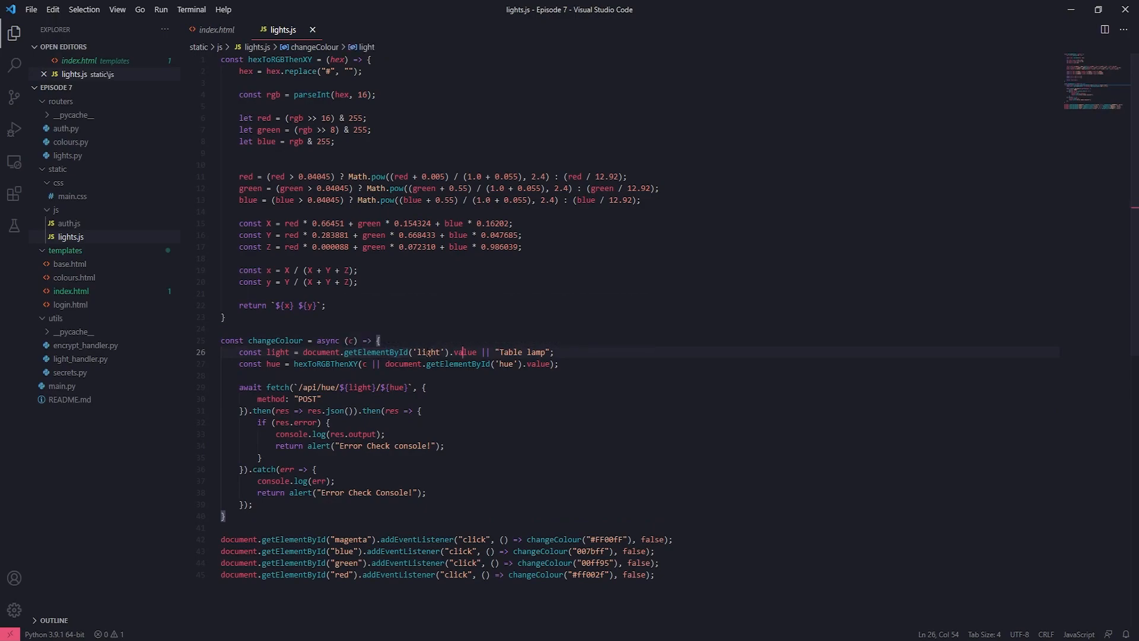
{"action": "left_click", "coordinate": [425, 352]}
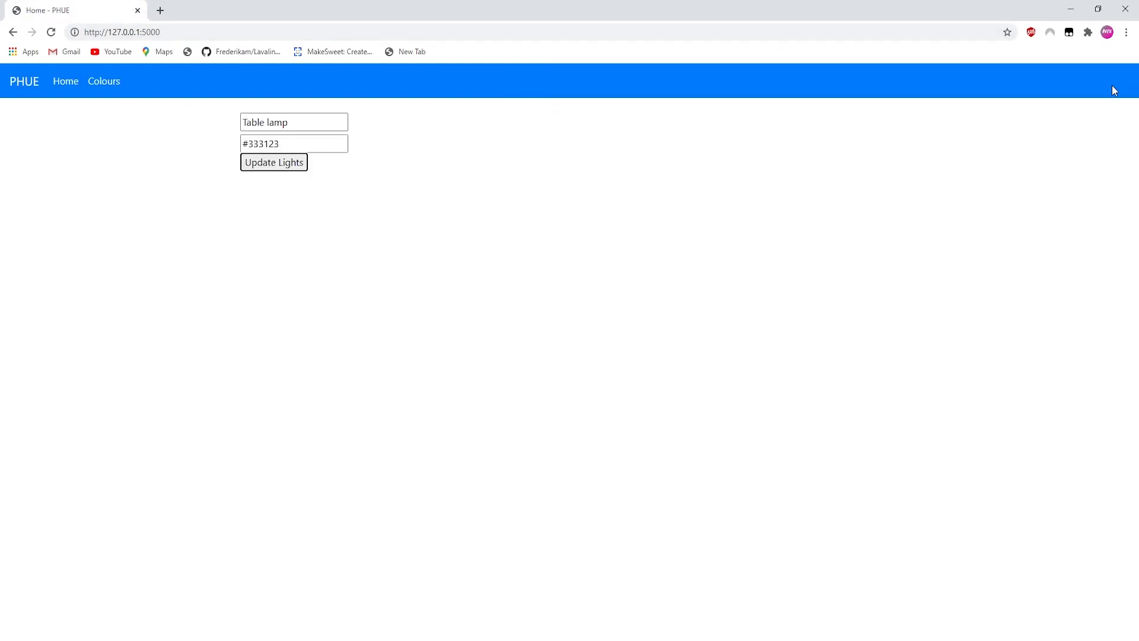
{"action": "mouse_move", "coordinate": [585, 372]}
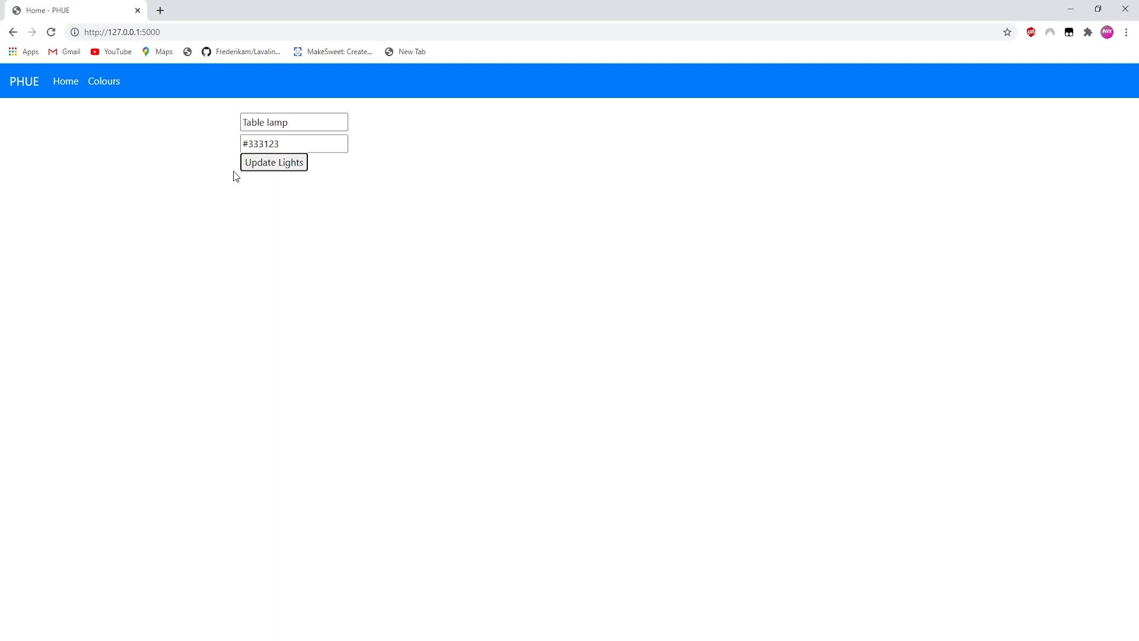
{"action": "mouse_move", "coordinate": [104, 80]}
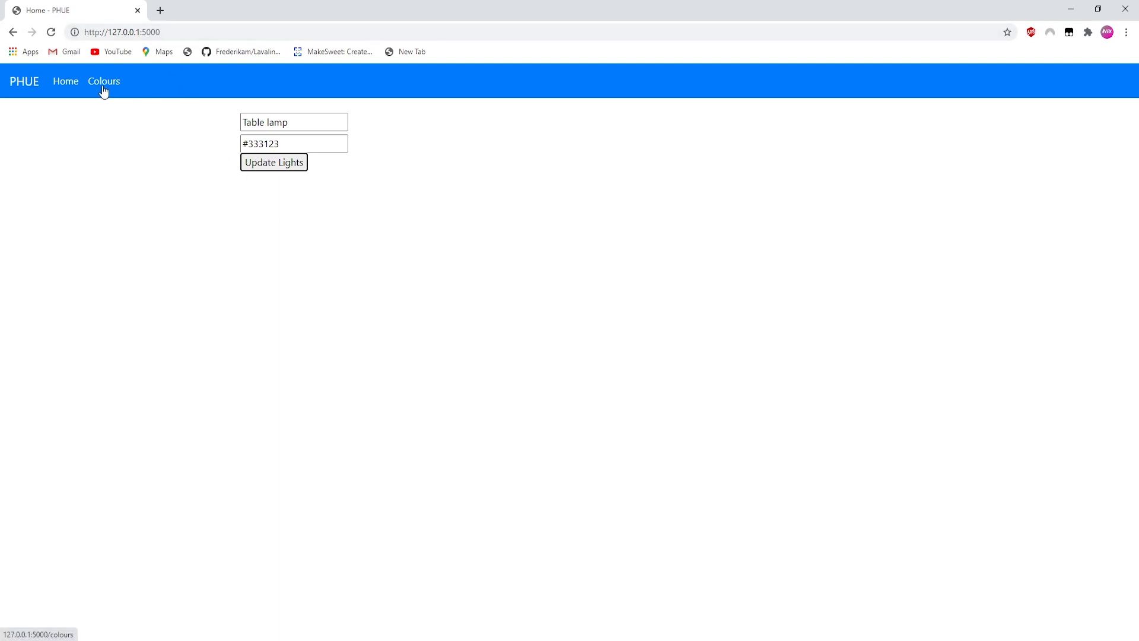
- Go to the Colours page and set the lamp to Magenta from its tile
{"action": "left_click", "coordinate": [103, 81]}
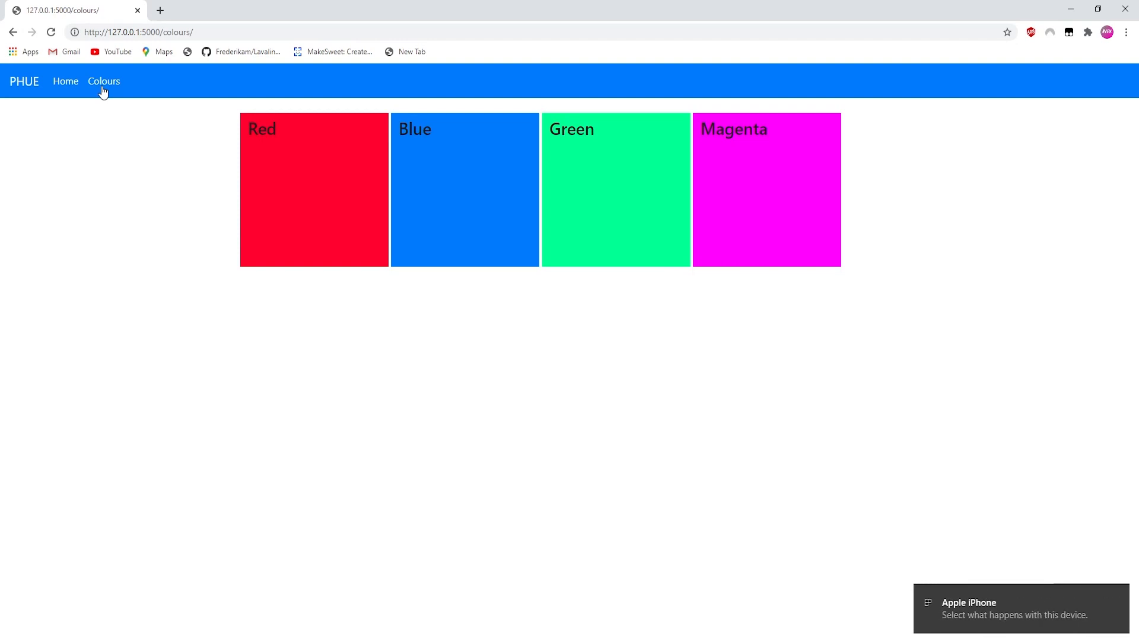
{"action": "mouse_move", "coordinate": [228, 167]}
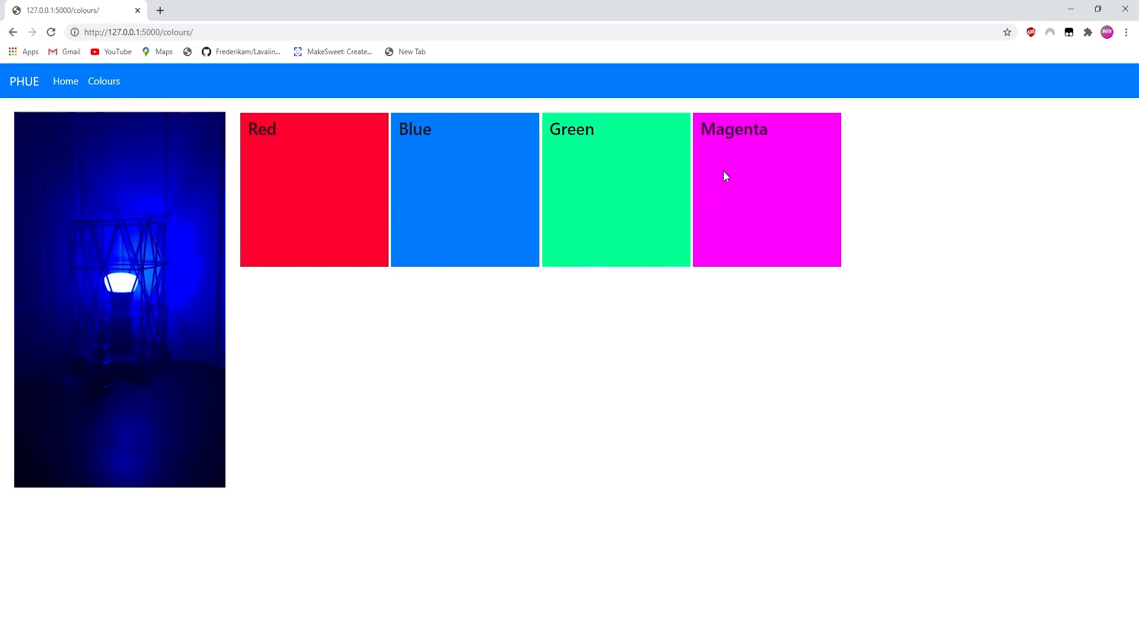
{"action": "left_click", "coordinate": [766, 190]}
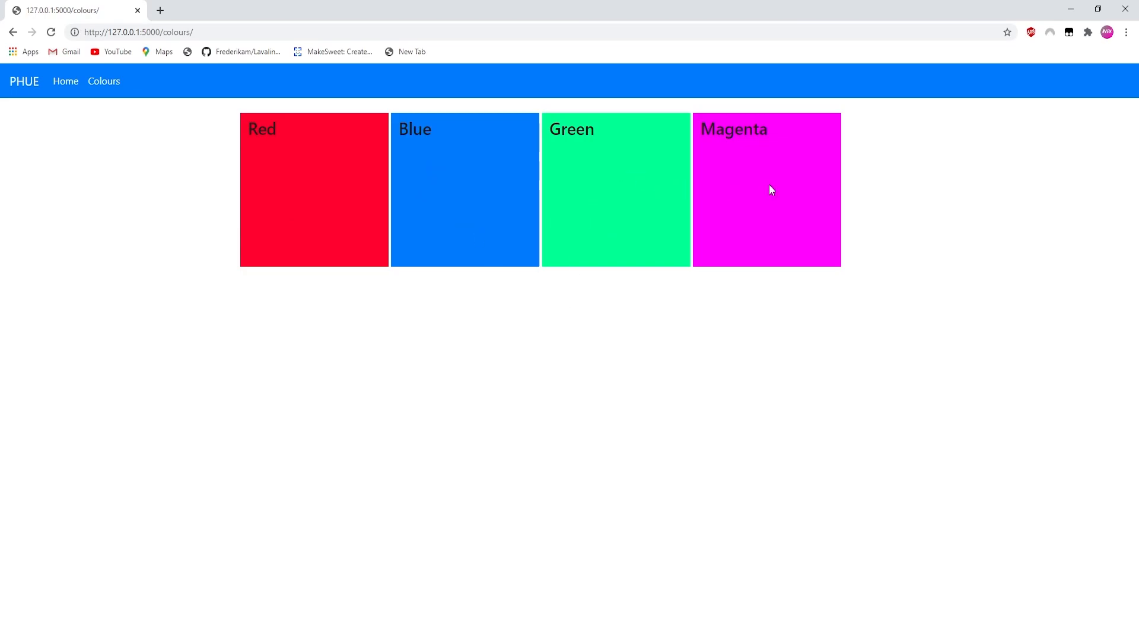
{"action": "mouse_move", "coordinate": [803, 455]}
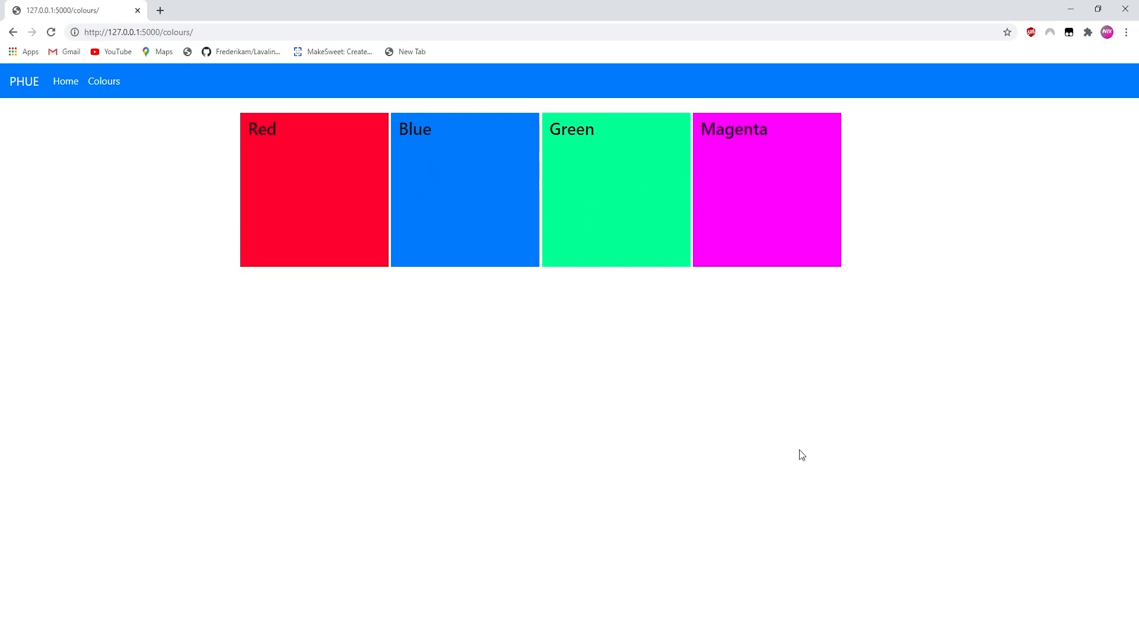